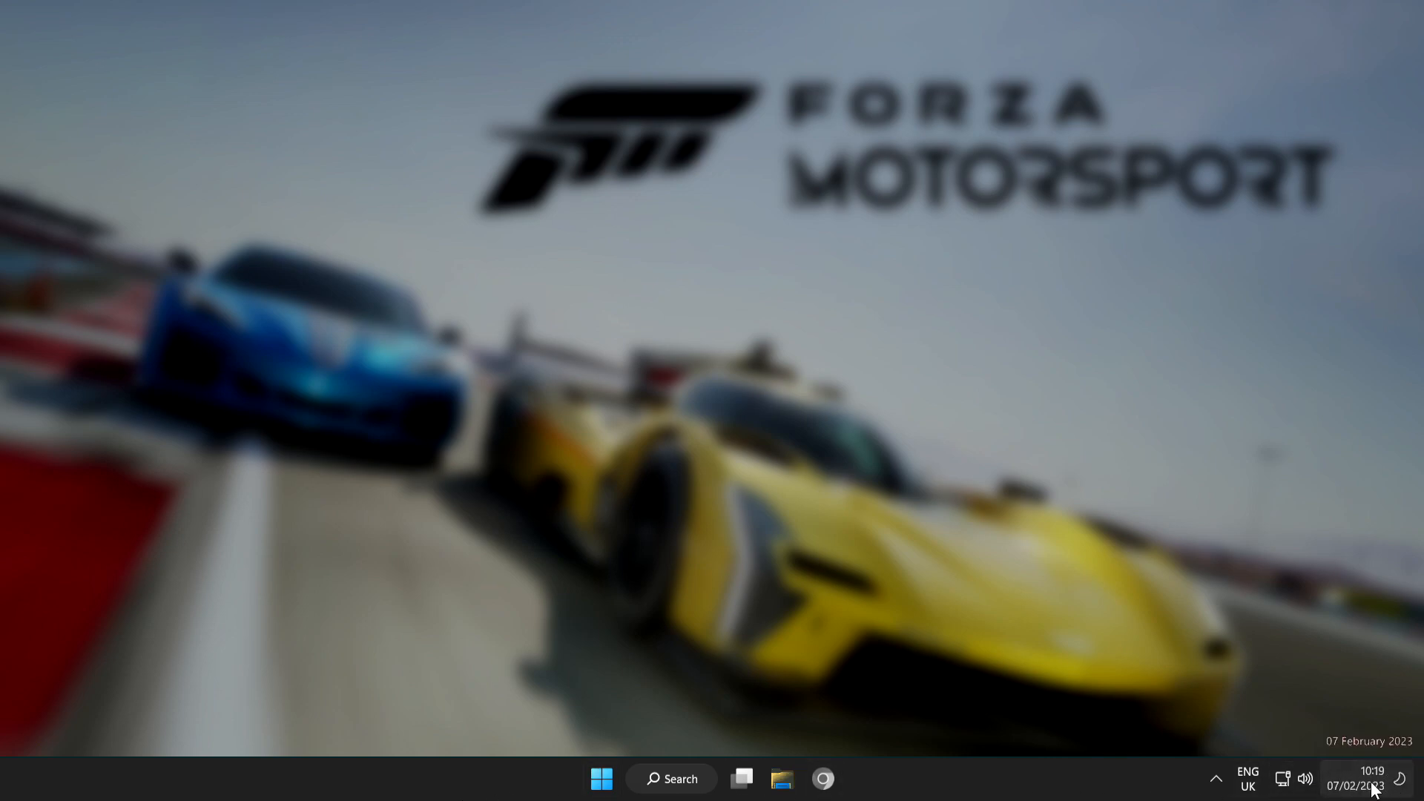
Via the taskbar clock's date settings, enable Set the time automatically, Sync now, then close Settings
{"action": "right_click", "coordinate": [1371, 778]}
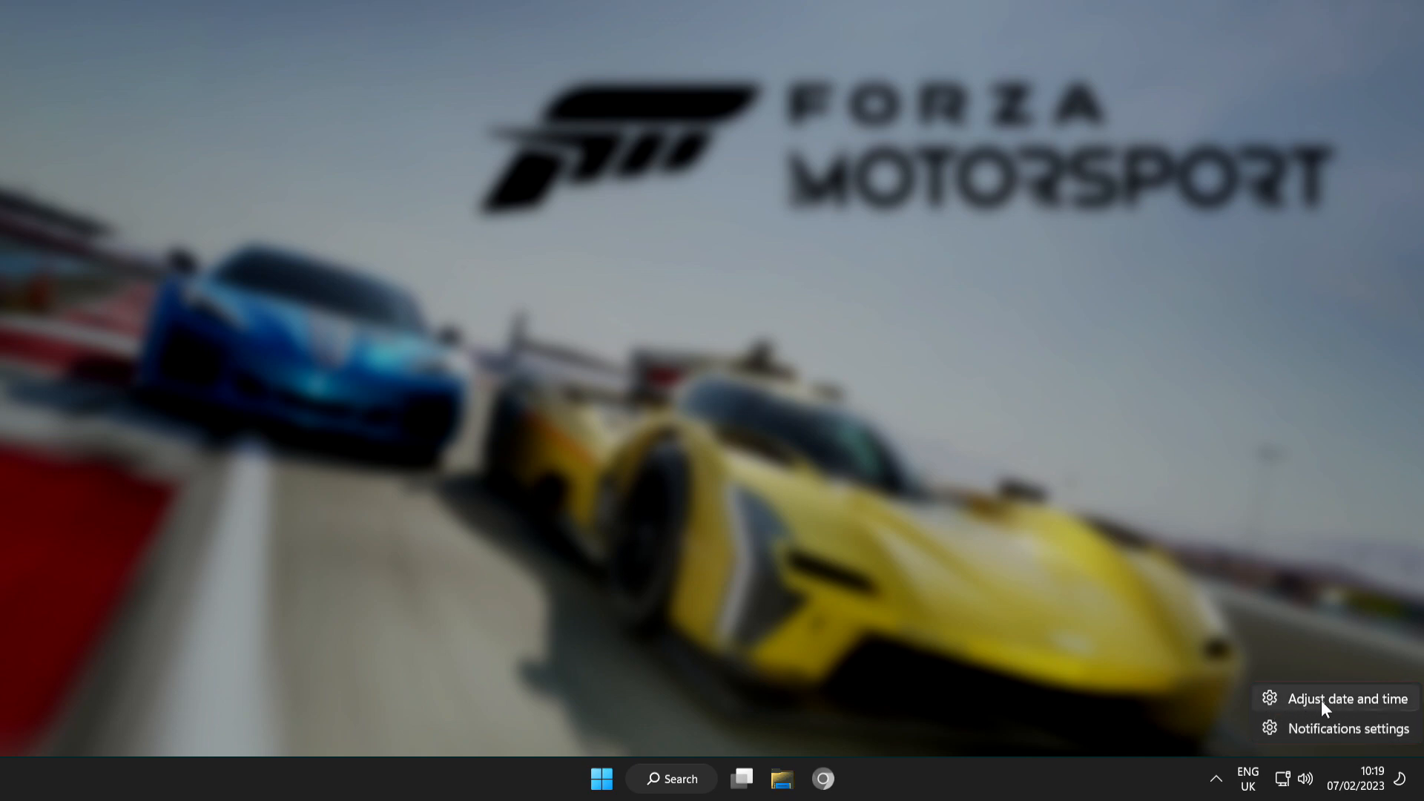
{"action": "mouse_move", "coordinate": [1353, 710]}
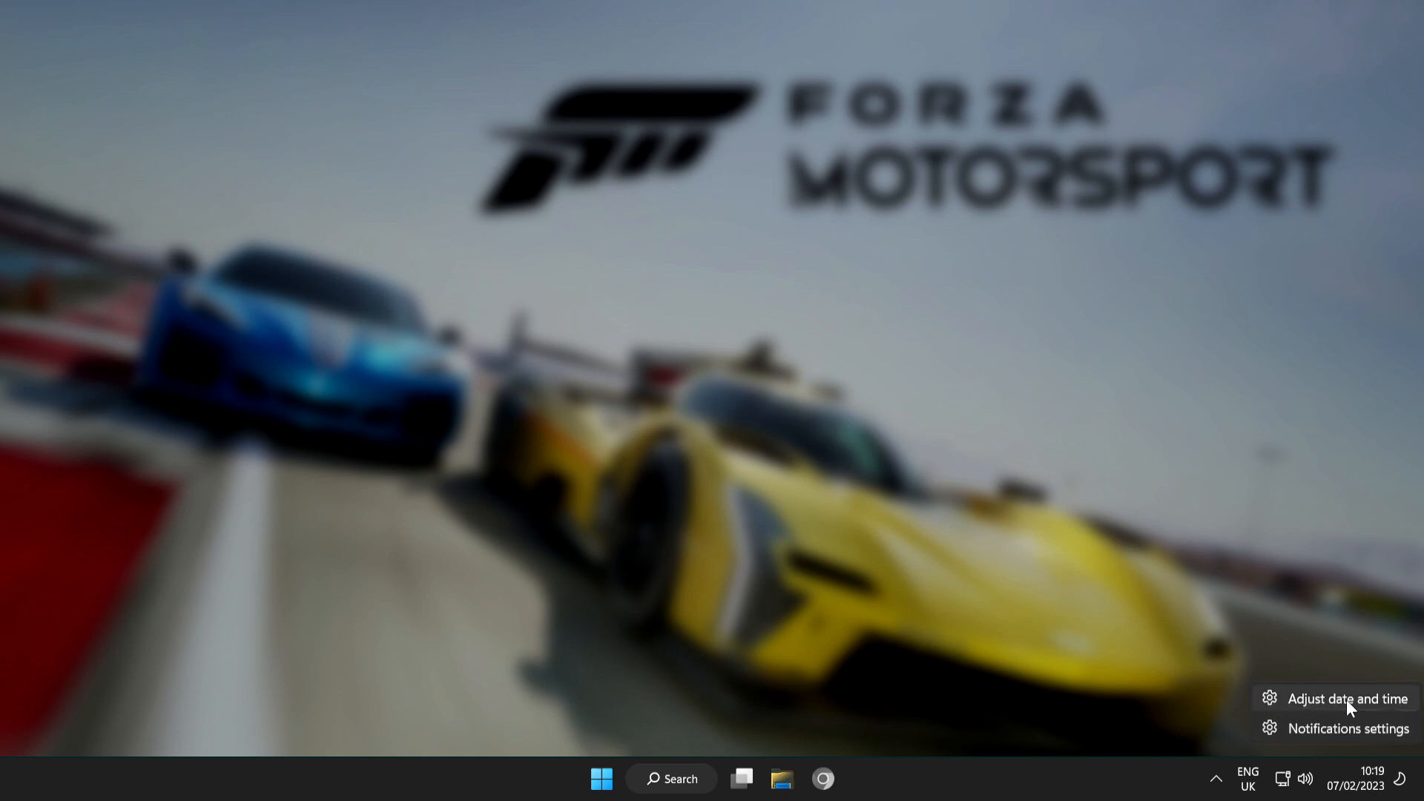
{"action": "left_click", "coordinate": [1344, 698]}
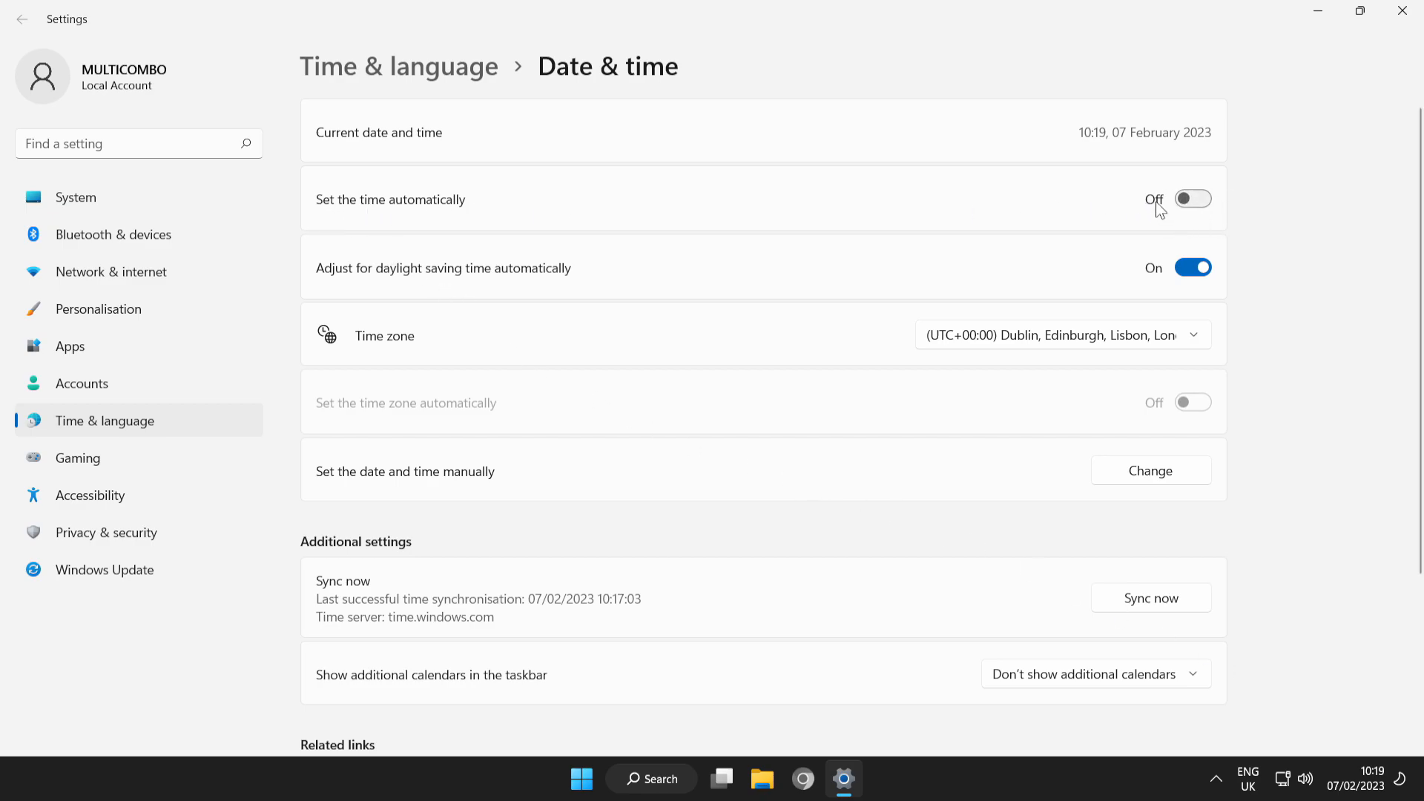
{"action": "left_click", "coordinate": [1192, 199]}
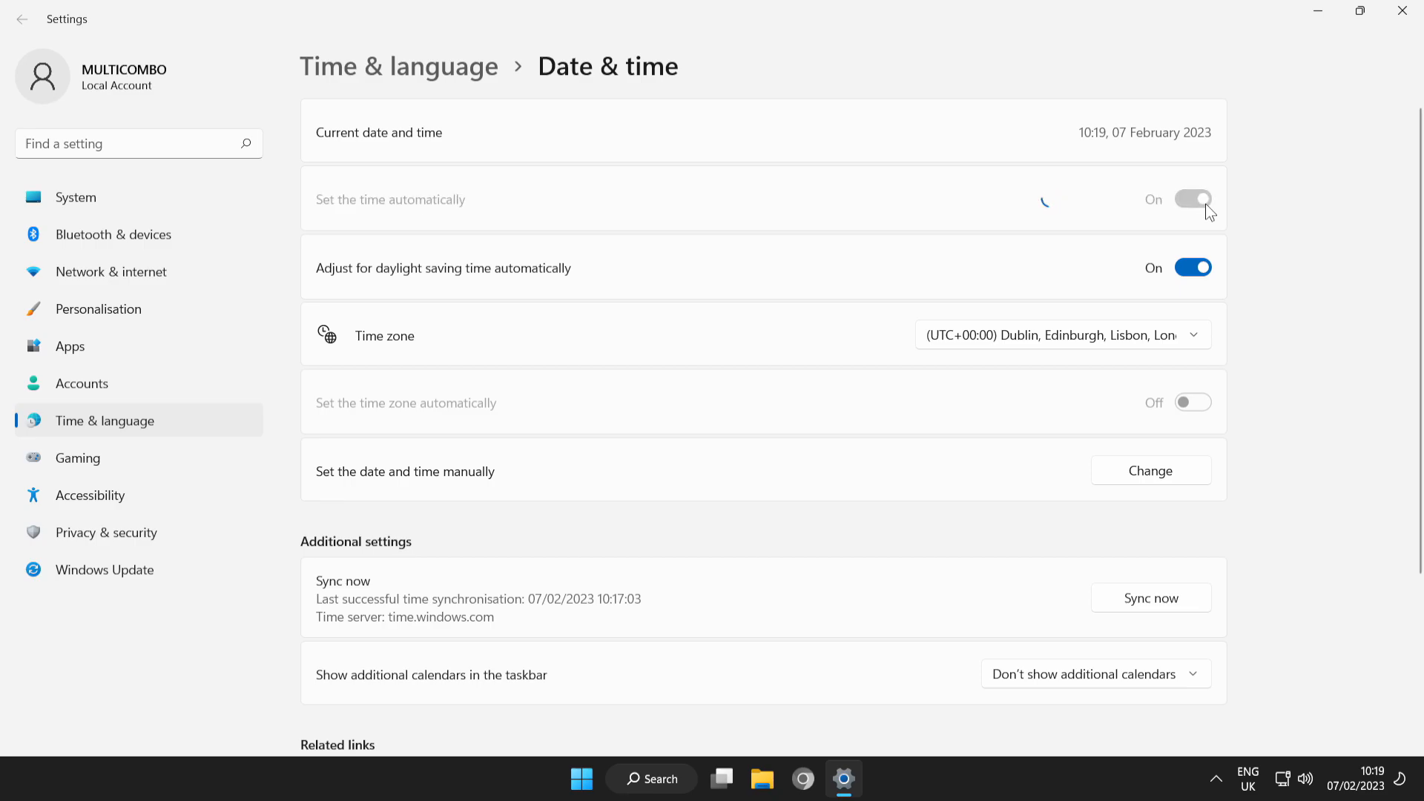
{"action": "left_click", "coordinate": [1193, 199]}
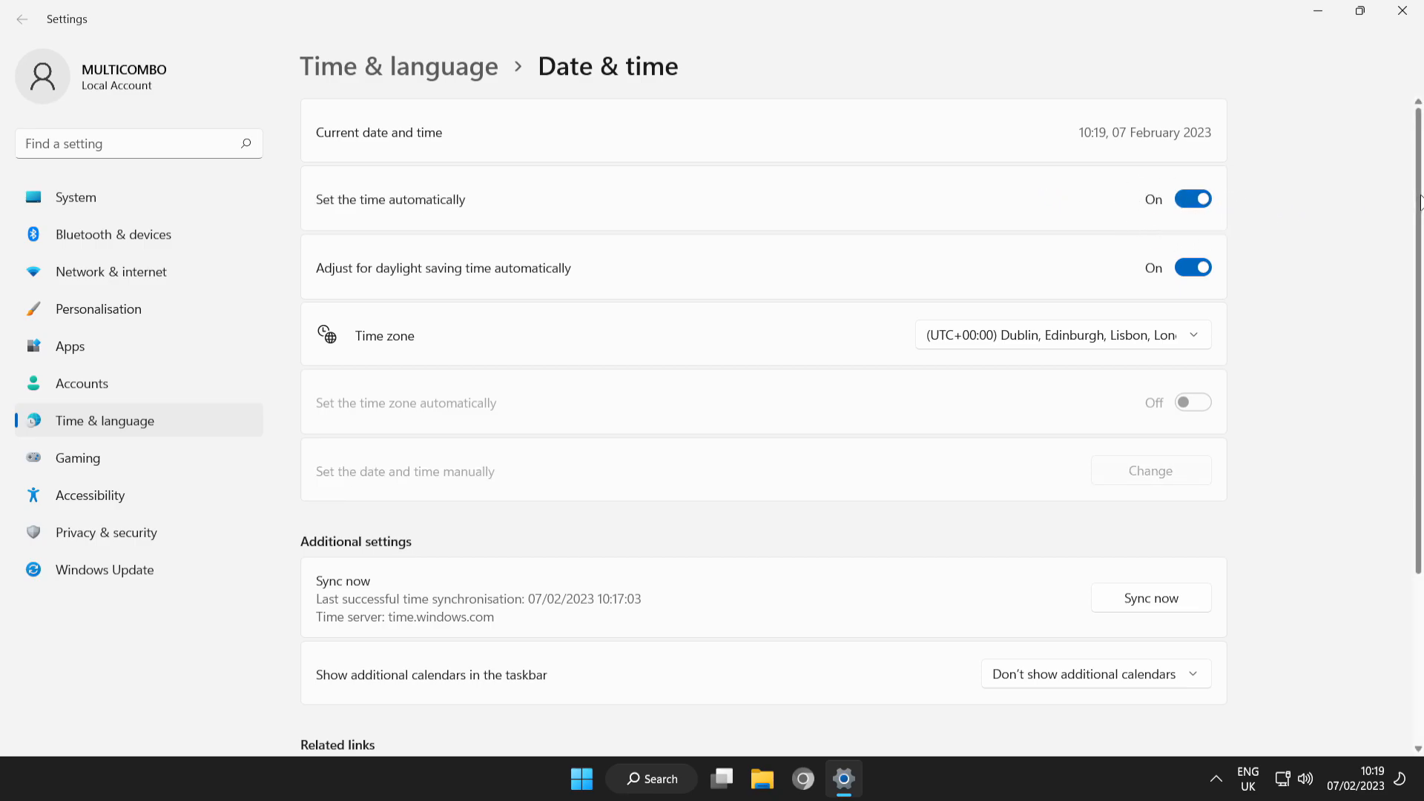
{"action": "scroll", "scroll_direction": "down", "scroll_amount": 3}
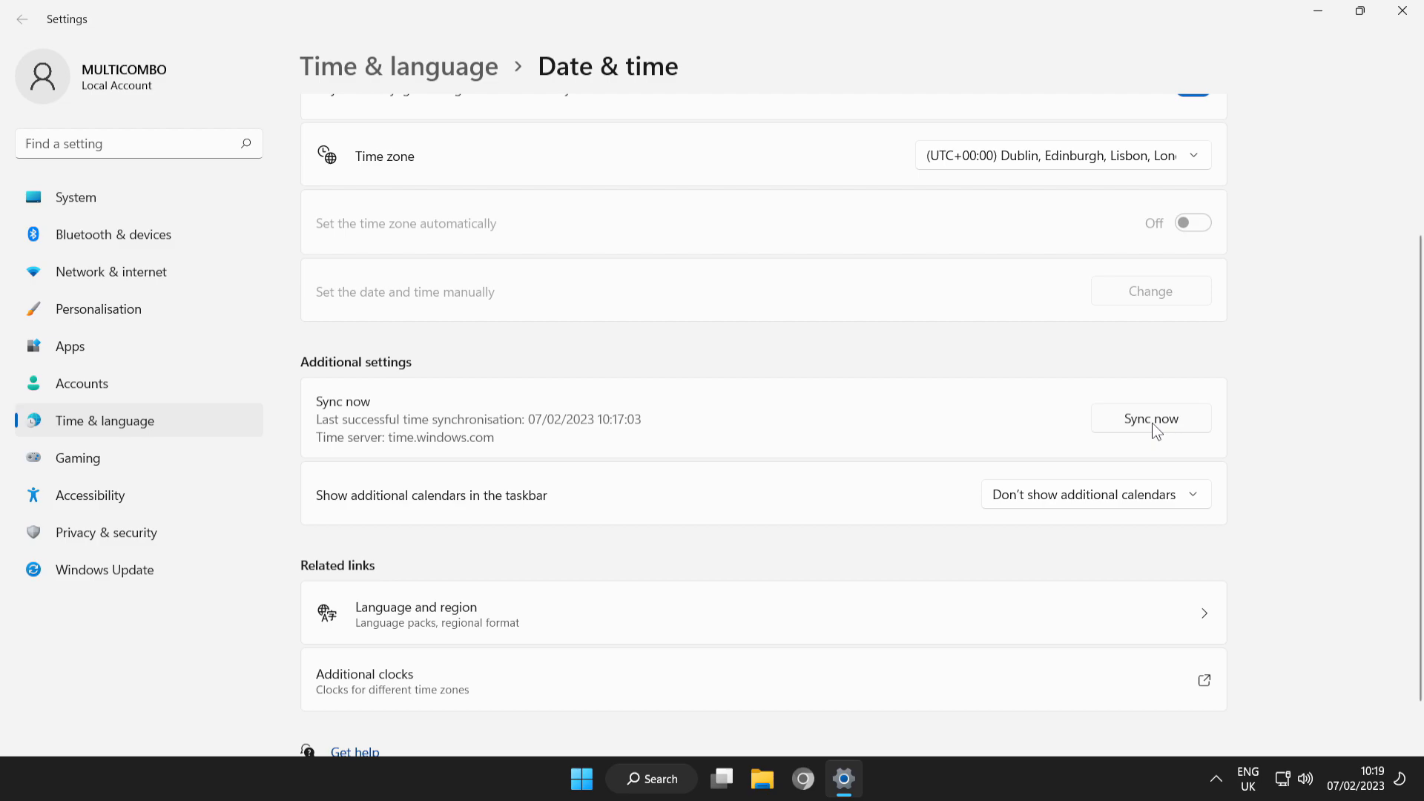
{"action": "left_click", "coordinate": [1149, 419]}
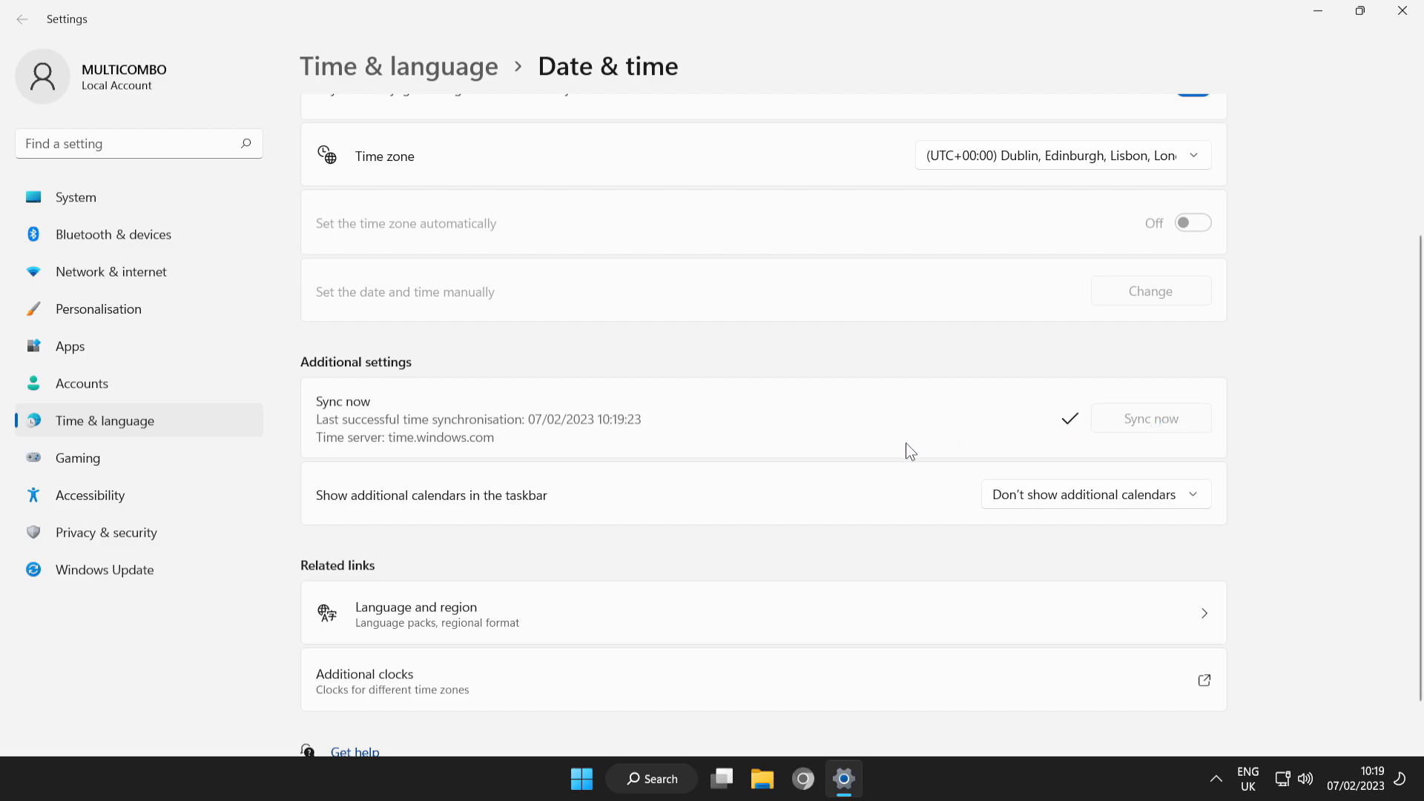
{"action": "mouse_move", "coordinate": [1362, 56]}
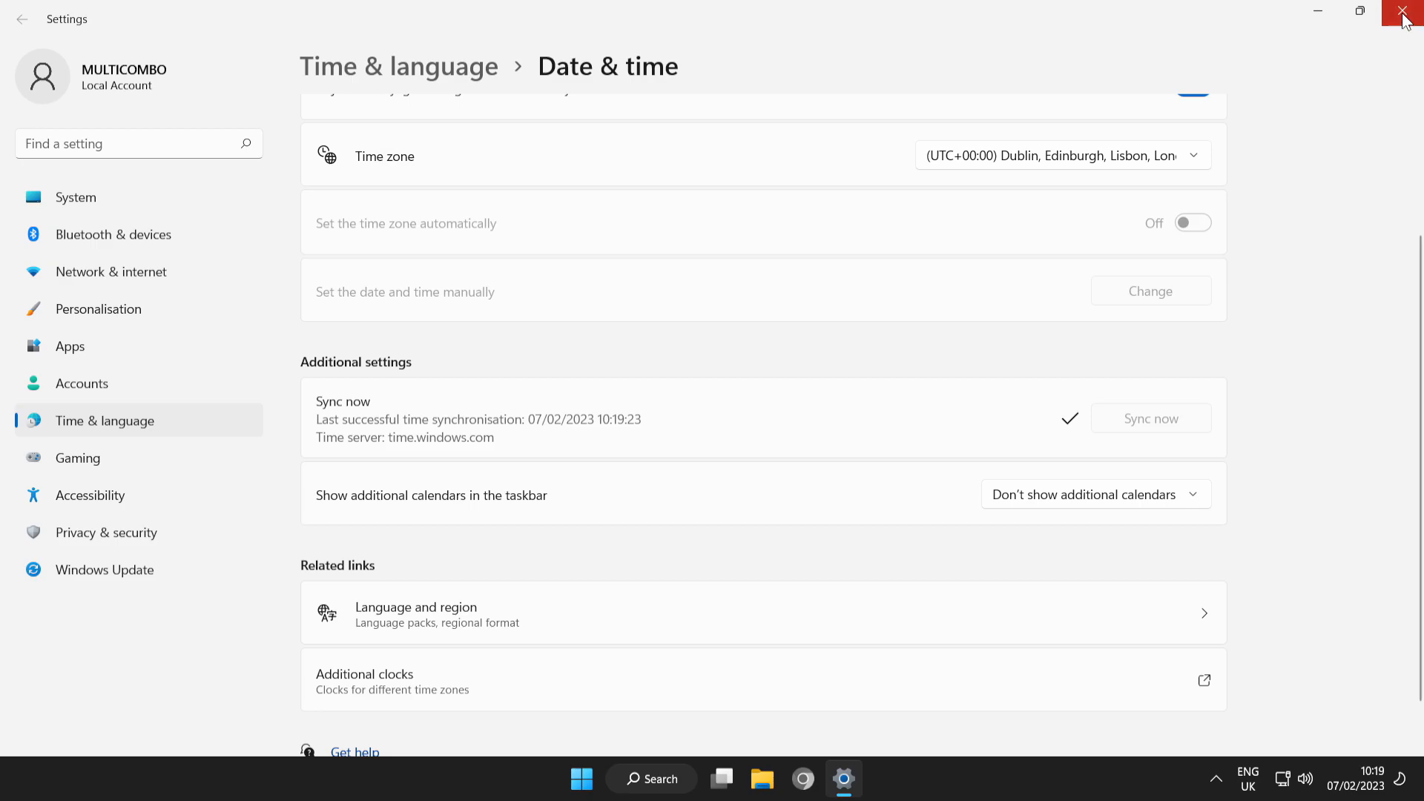
{"action": "left_click", "coordinate": [1406, 12]}
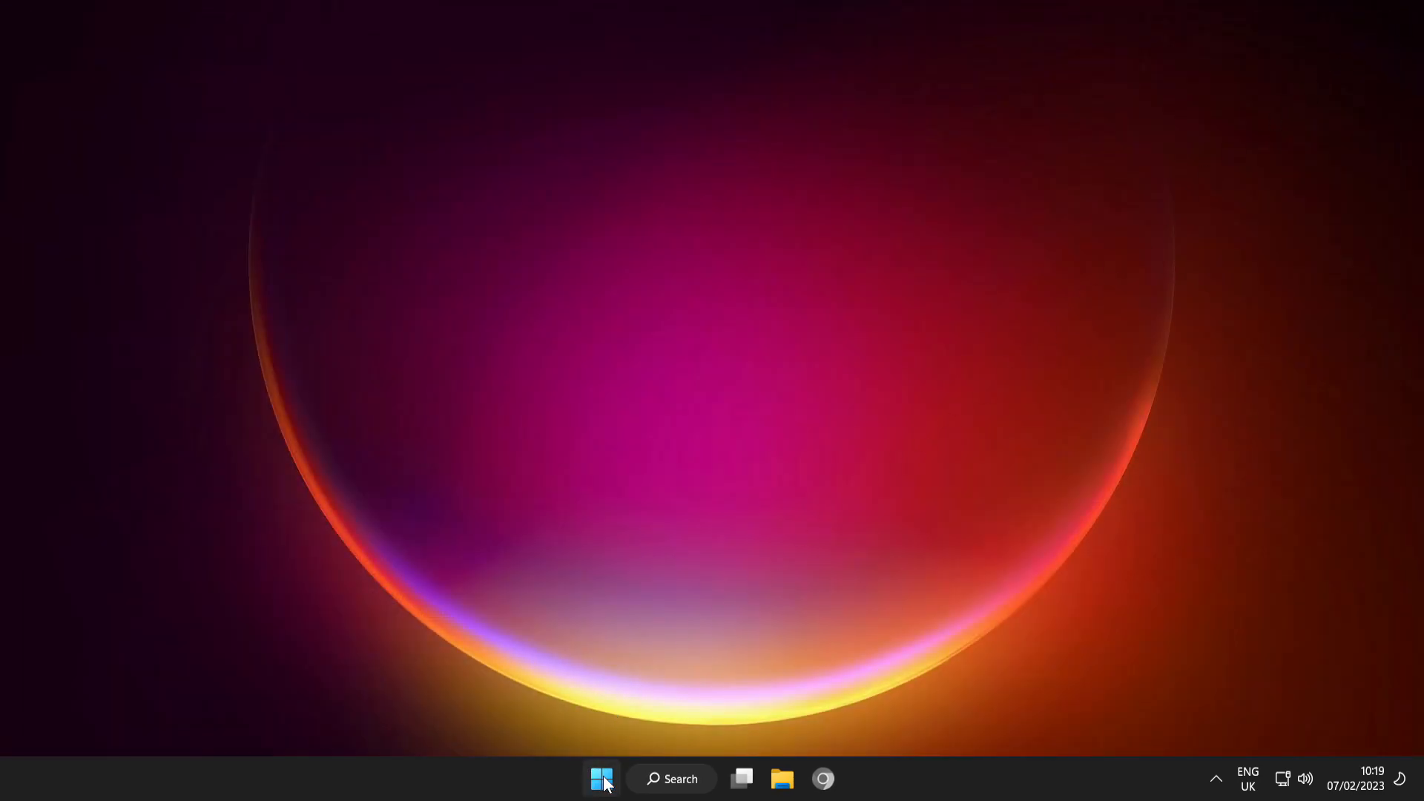
Open the Start menu power options to restart the PC
{"action": "left_click", "coordinate": [602, 777]}
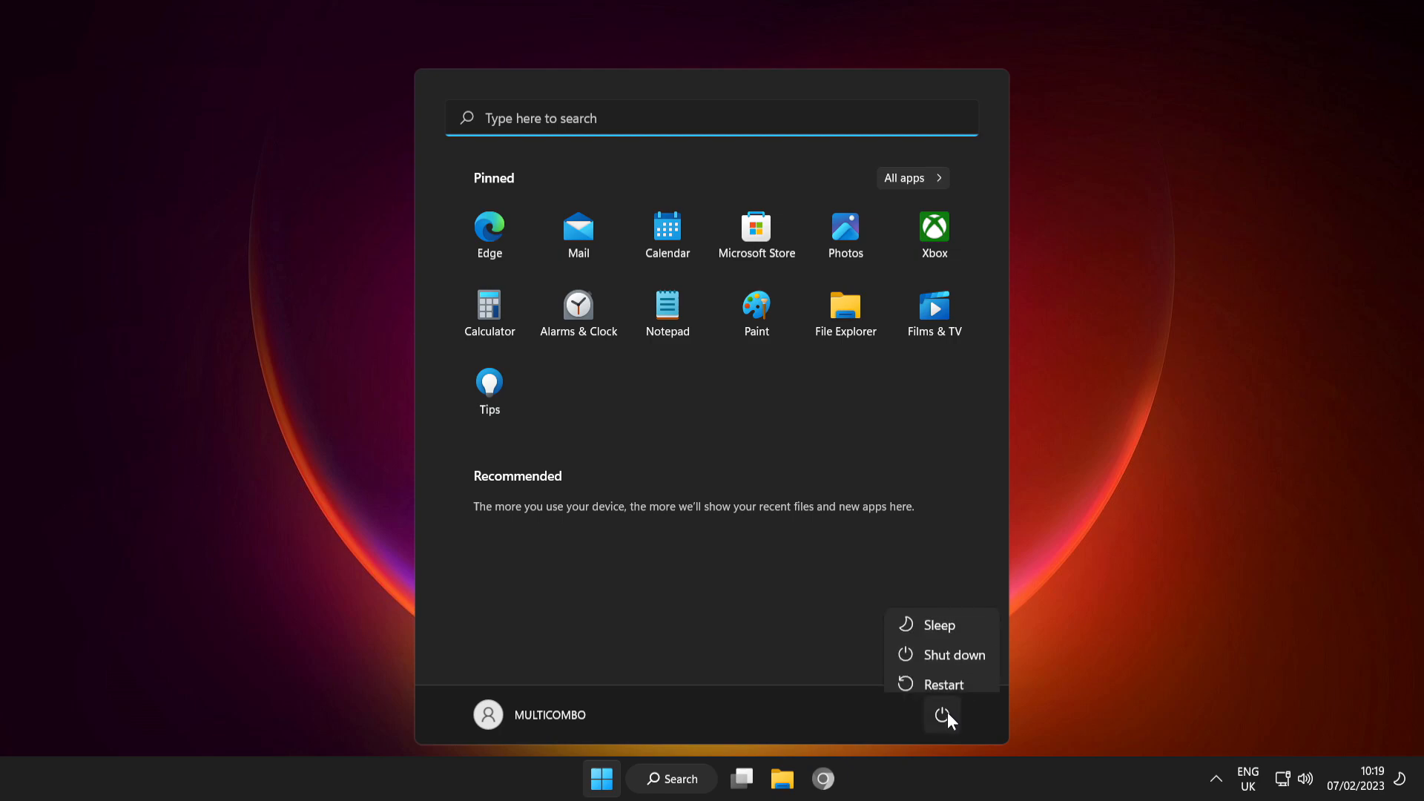
{"action": "mouse_move", "coordinate": [944, 676]}
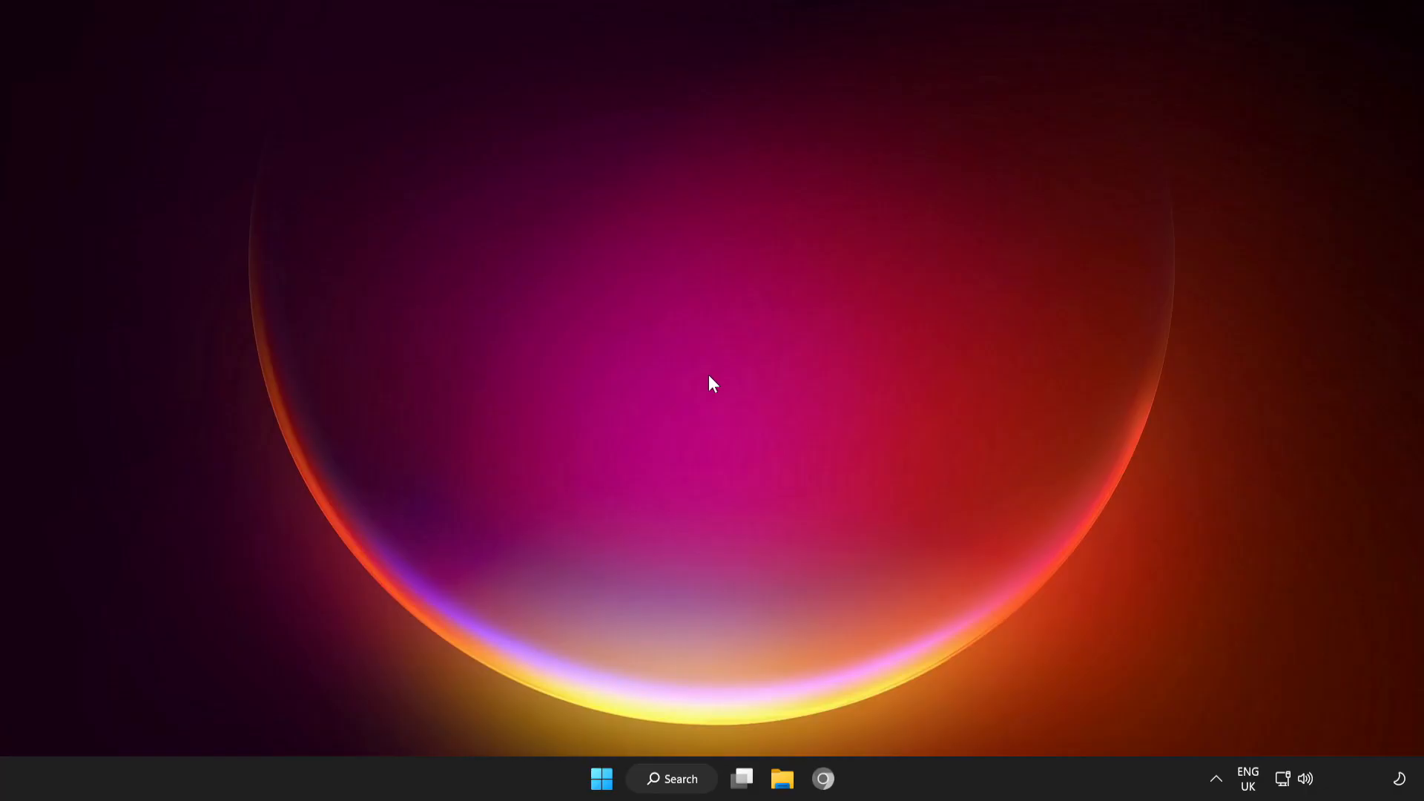
Search Windows for 'troubleshoot' so Troubleshoot settings appears as best match
{"action": "left_click", "coordinate": [671, 778]}
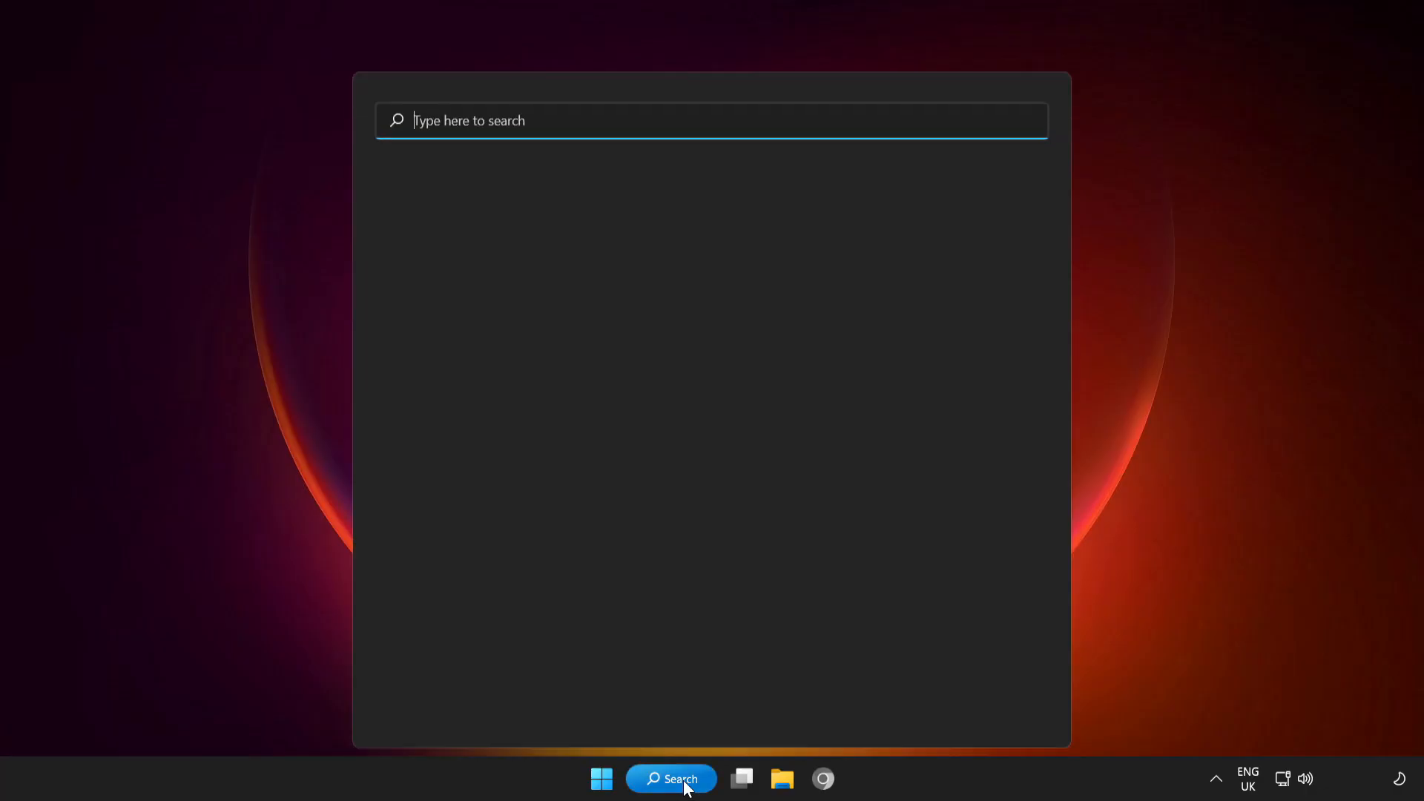
{"action": "type", "text": "t"}
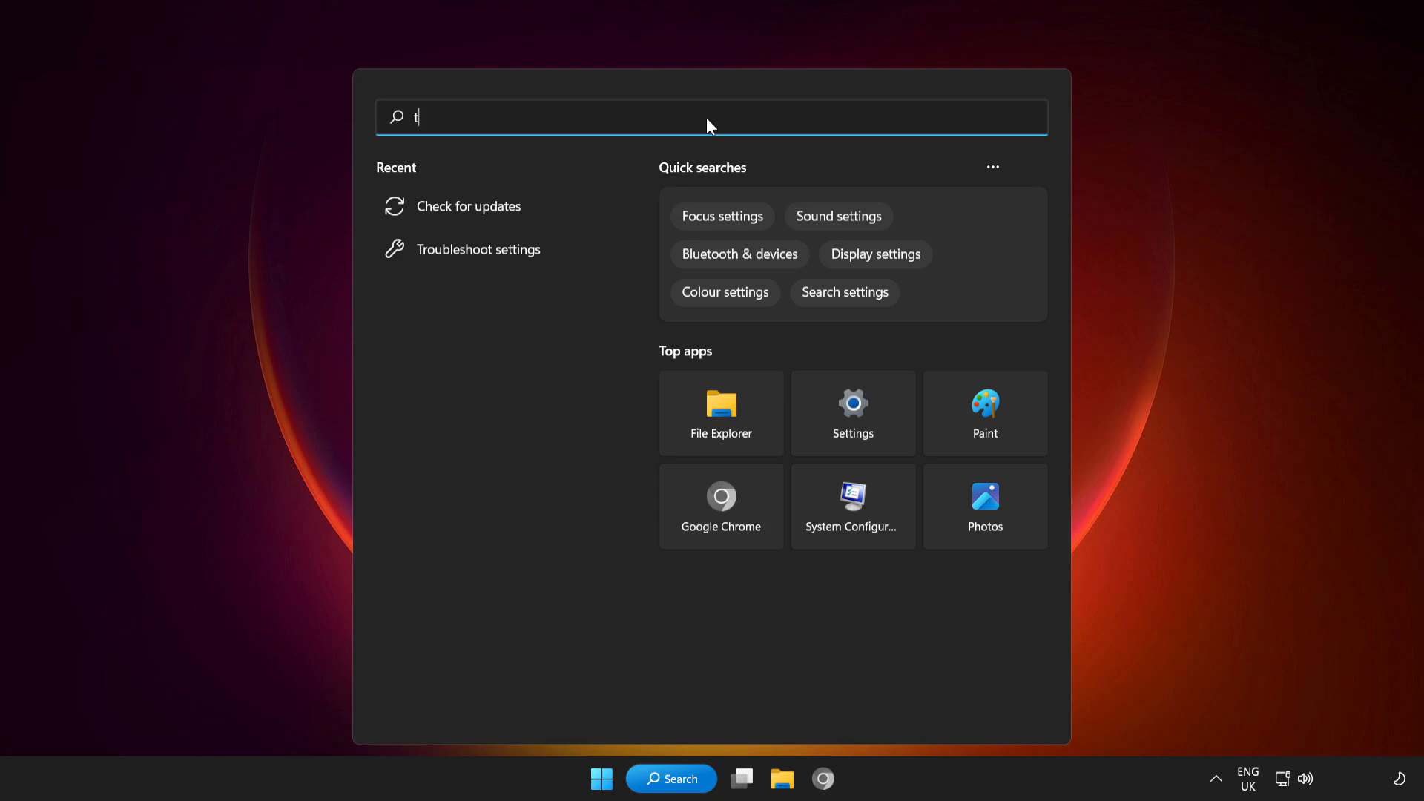
{"action": "type", "text": "roubleshoot"}
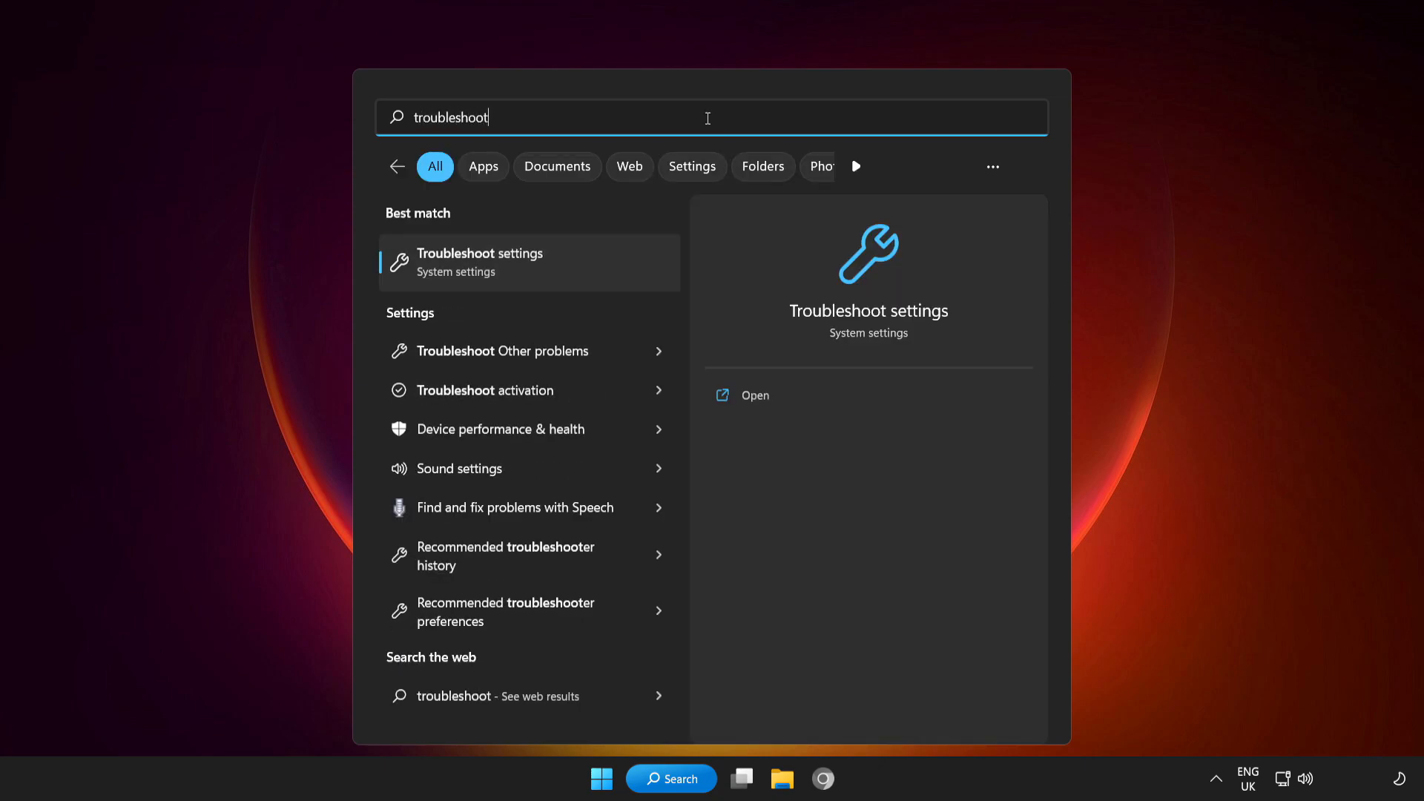
{"action": "mouse_move", "coordinate": [531, 270]}
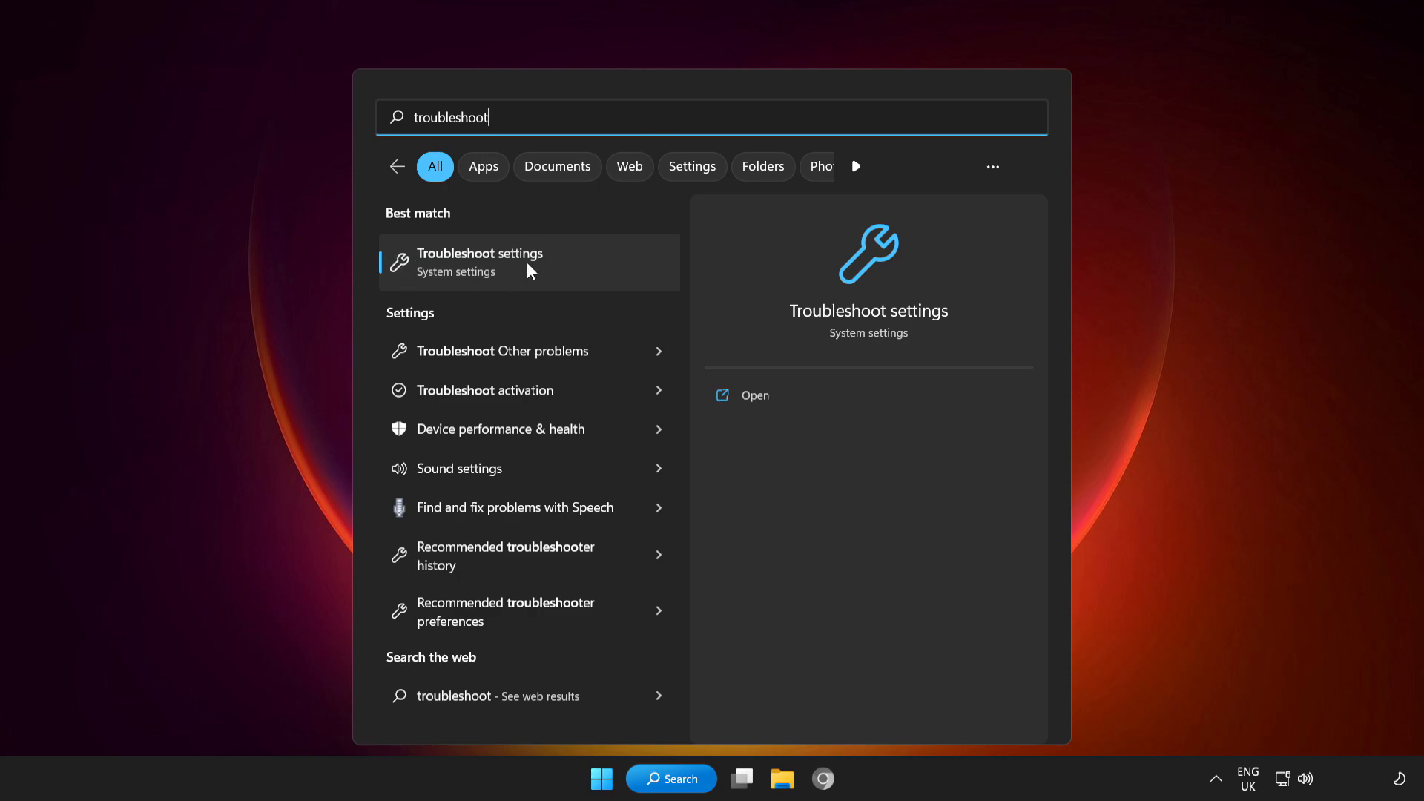
{"action": "mouse_move", "coordinate": [563, 274]}
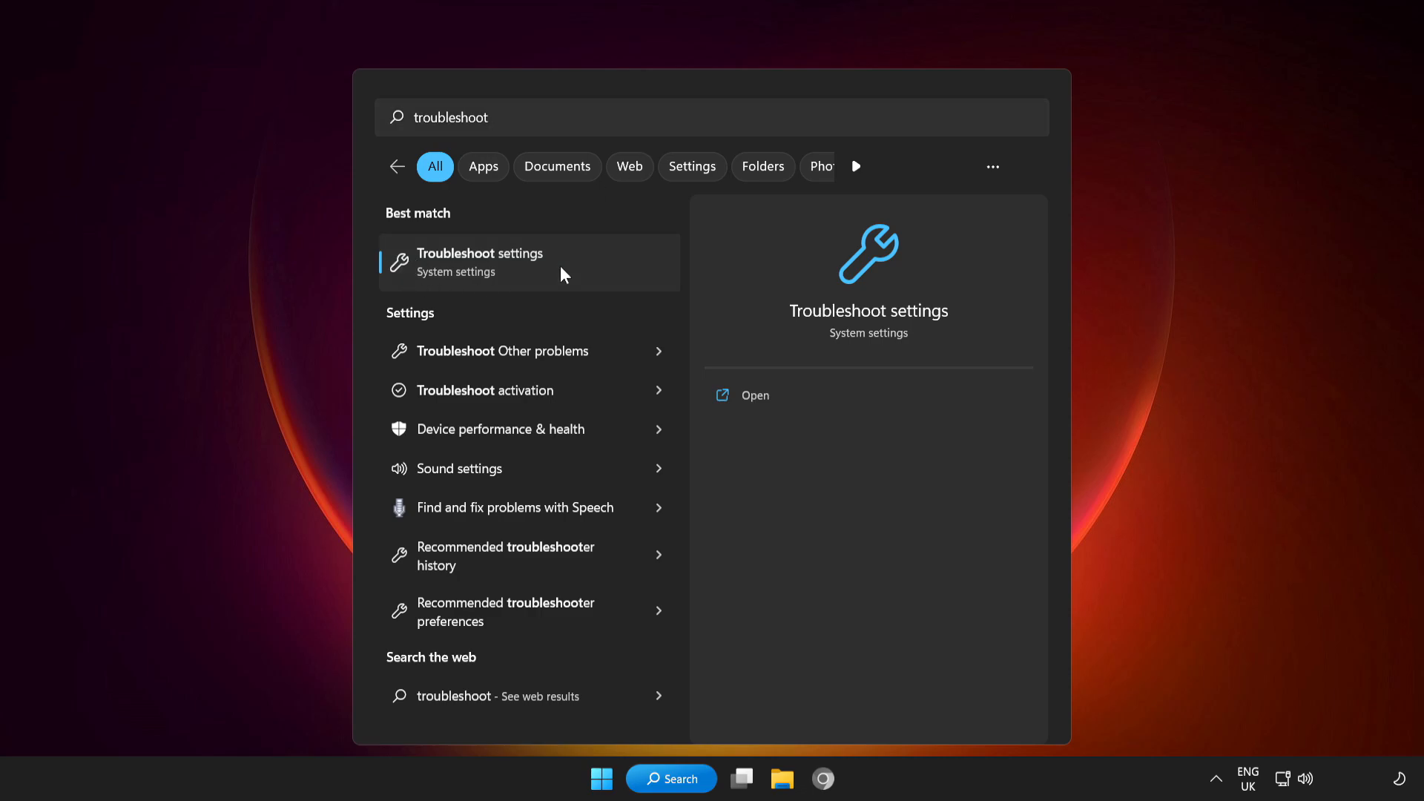
Run the Network Adapter trouble-shooter from Troubleshoot's Other trouble-shooters list
{"action": "left_click", "coordinate": [480, 263]}
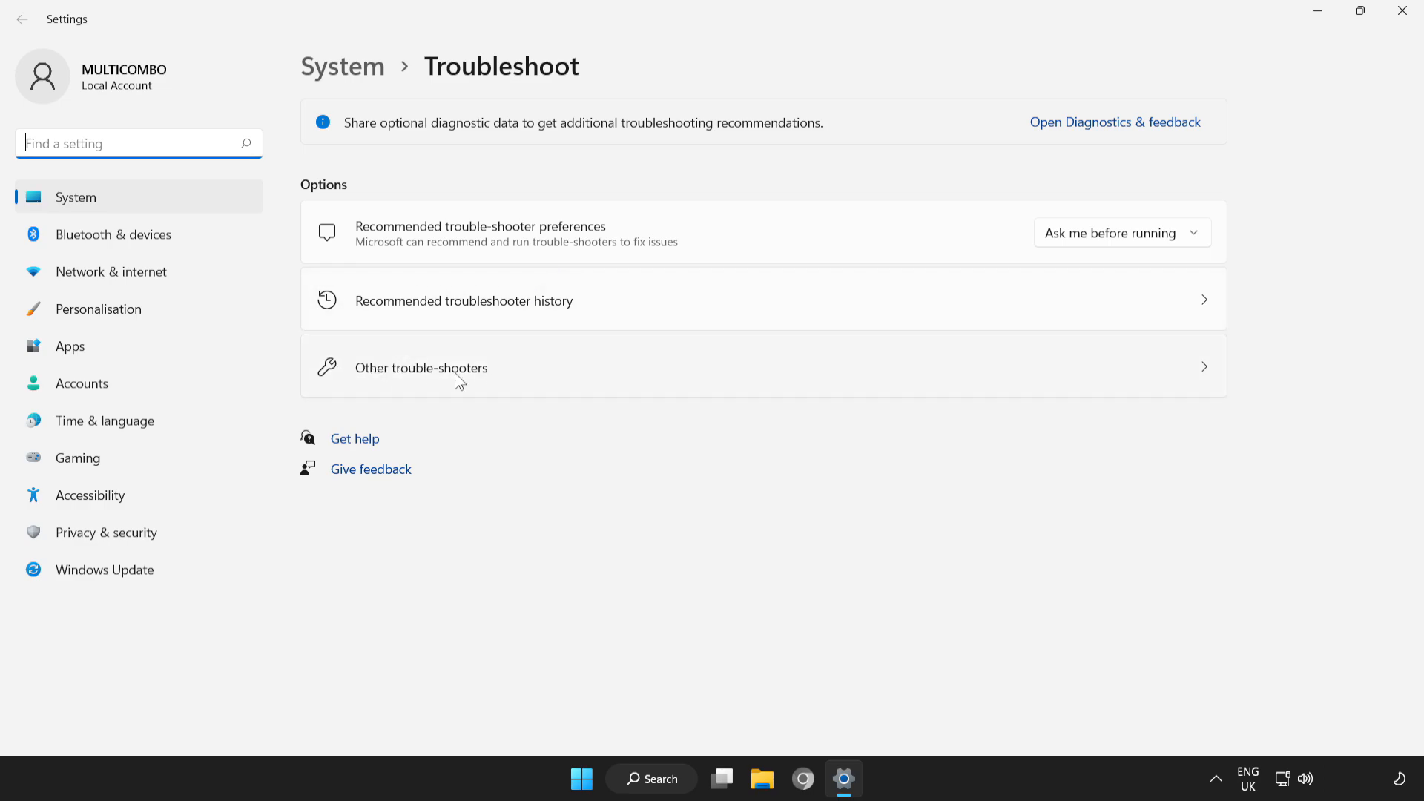
{"action": "mouse_move", "coordinate": [725, 381]}
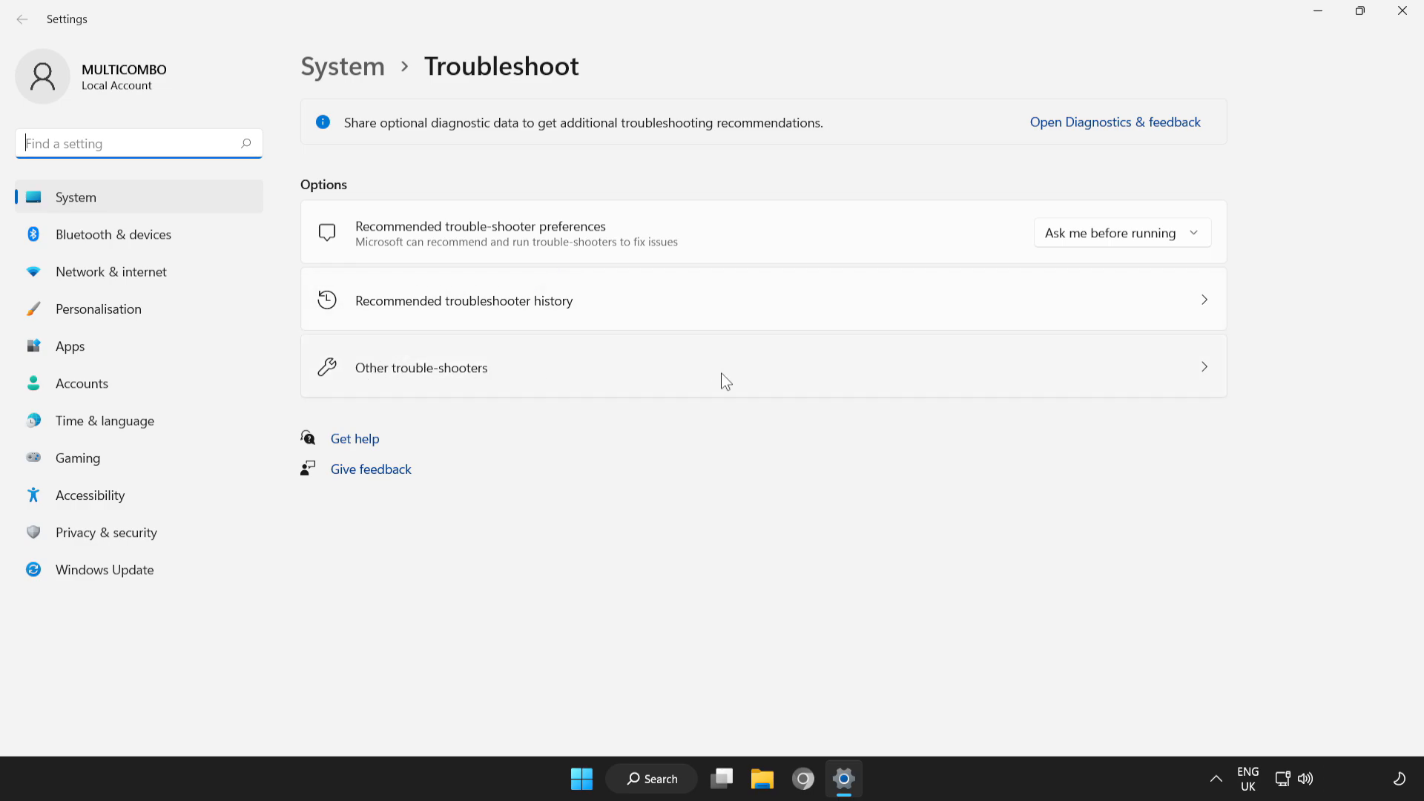
{"action": "left_click", "coordinate": [420, 367]}
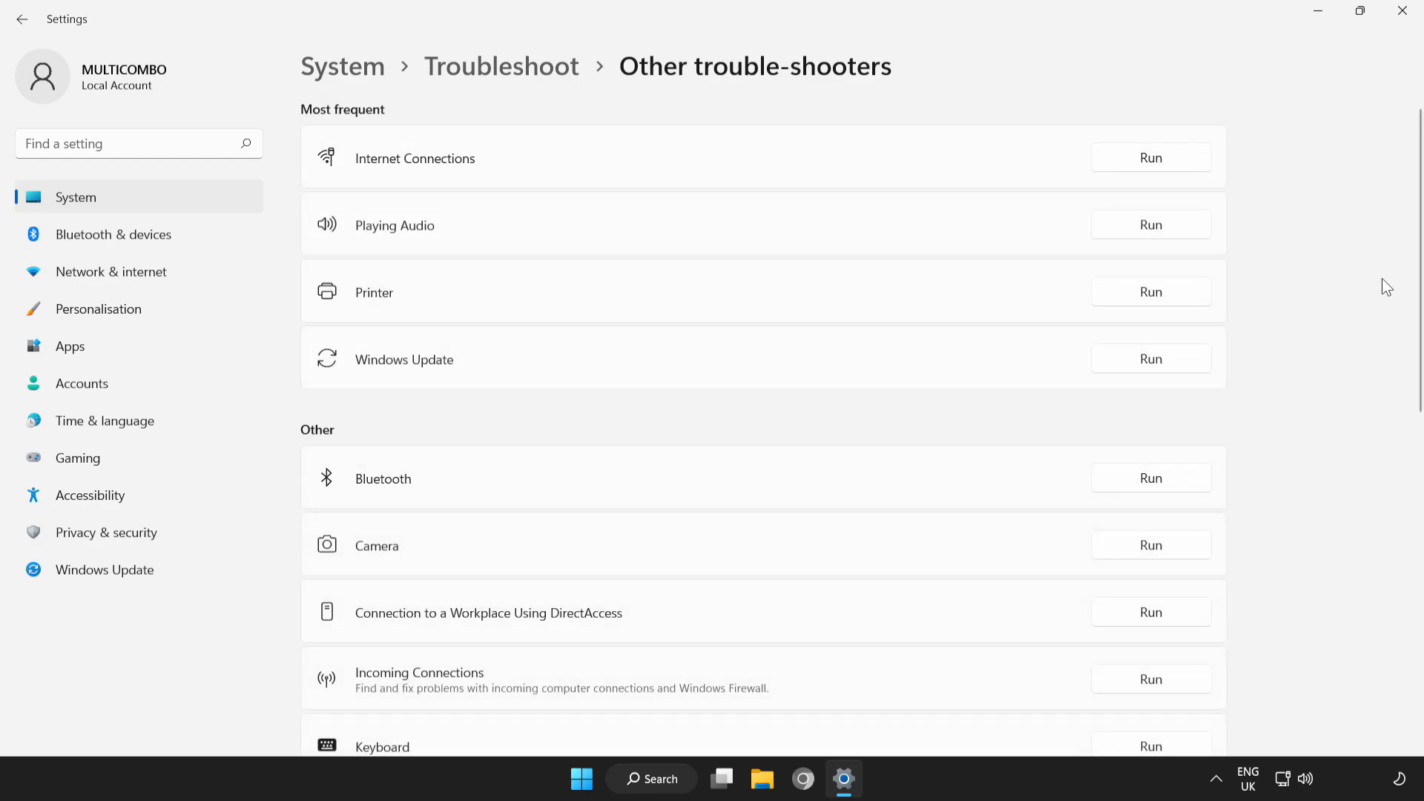
{"action": "scroll", "scroll_direction": "down", "scroll_amount": 3}
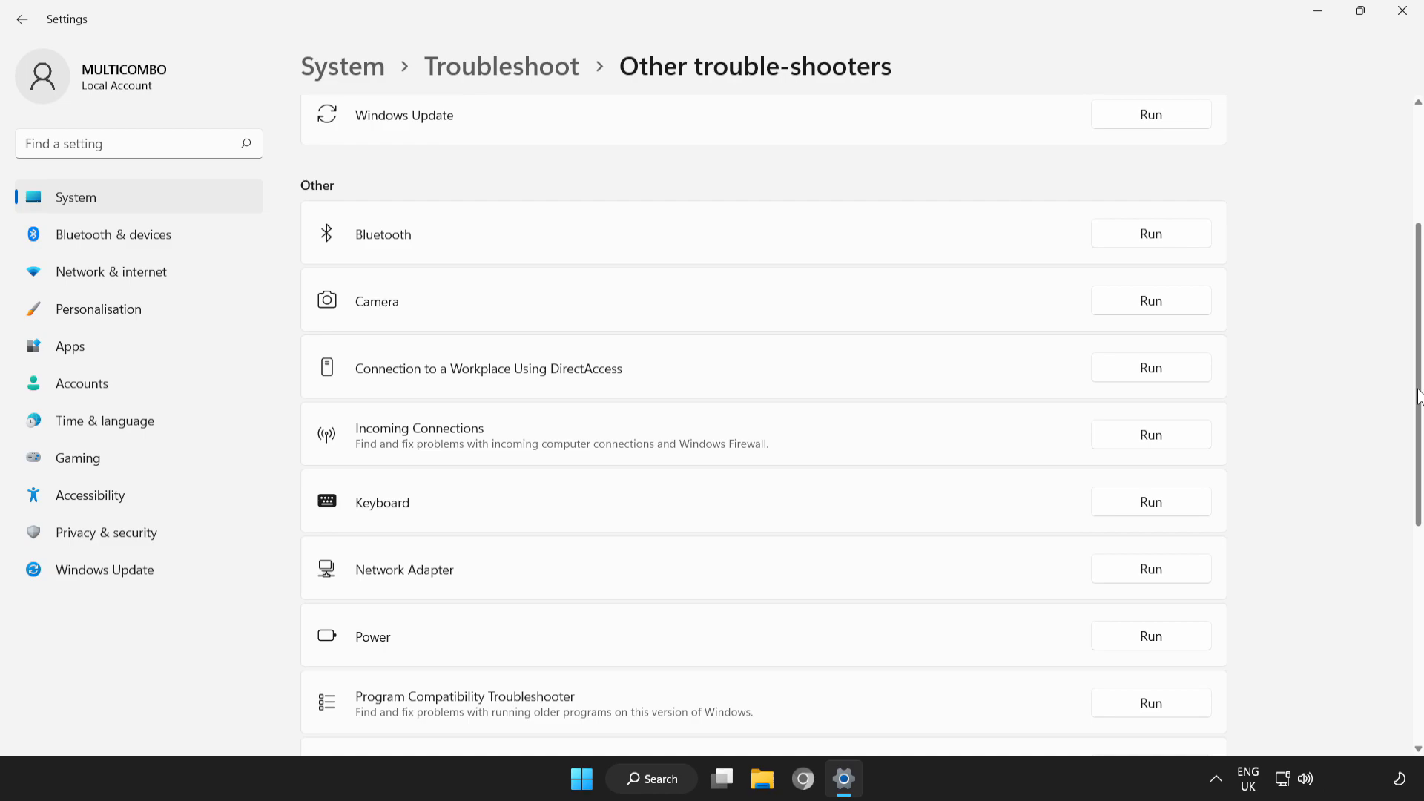
{"action": "scroll", "scroll_direction": "down", "scroll_amount": 3}
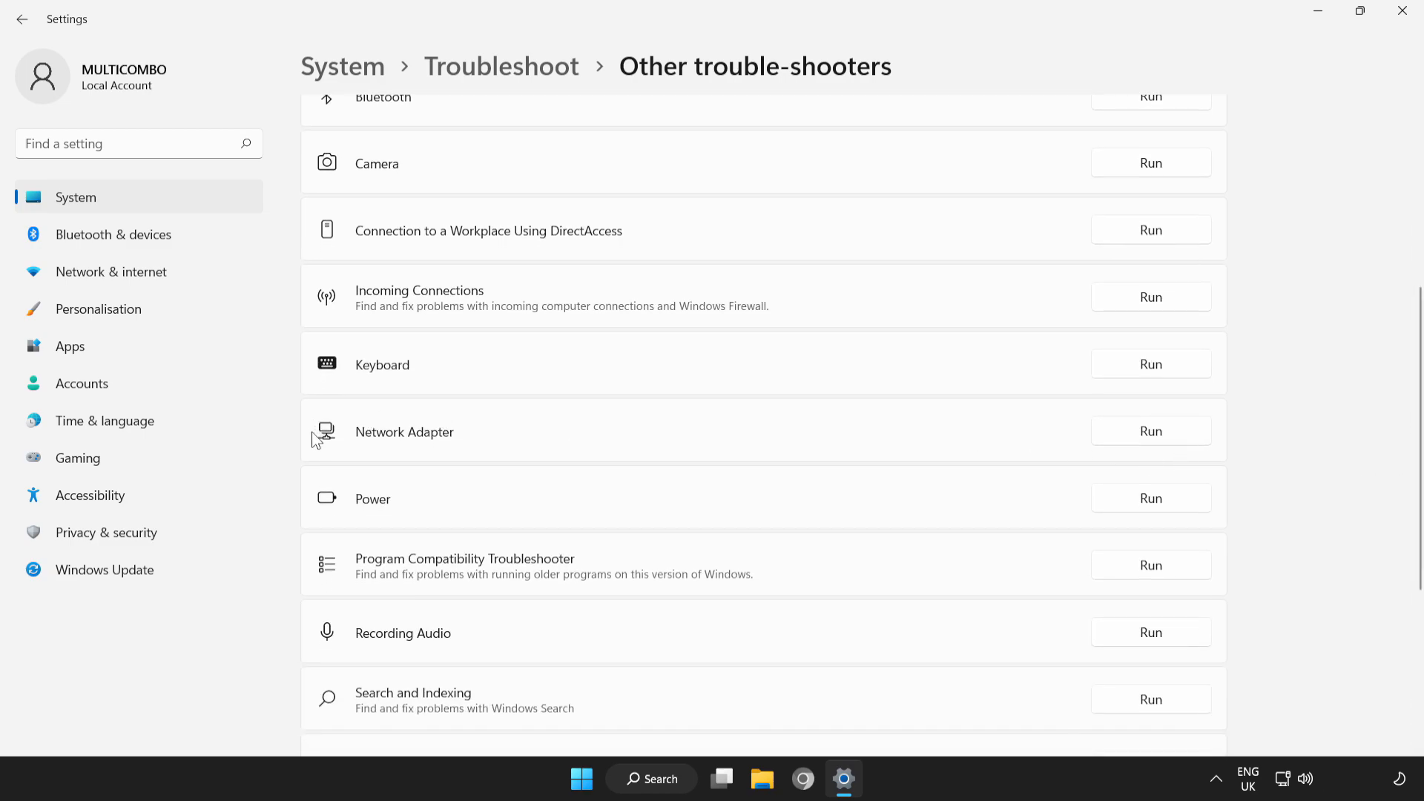
{"action": "mouse_move", "coordinate": [1119, 444]}
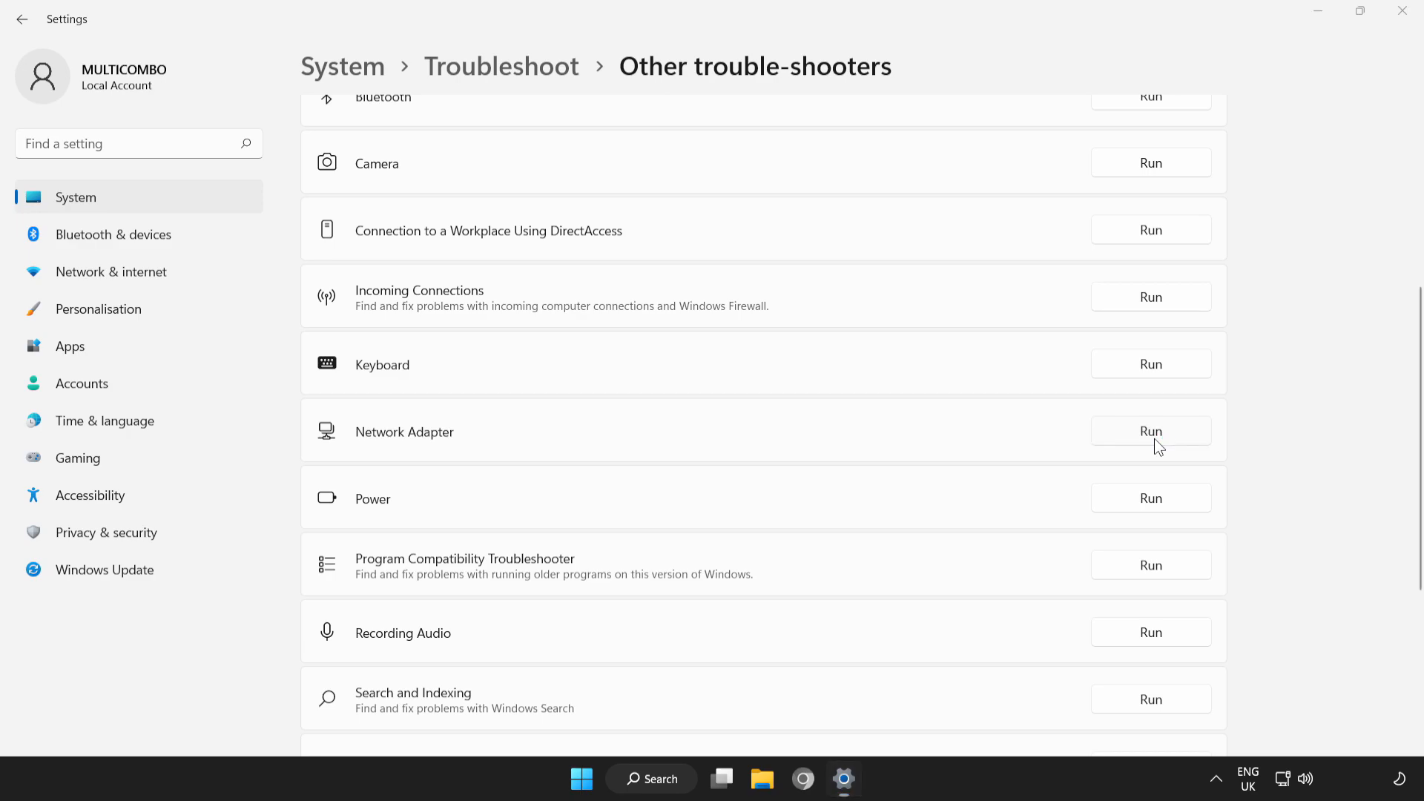
{"action": "left_click", "coordinate": [1150, 430]}
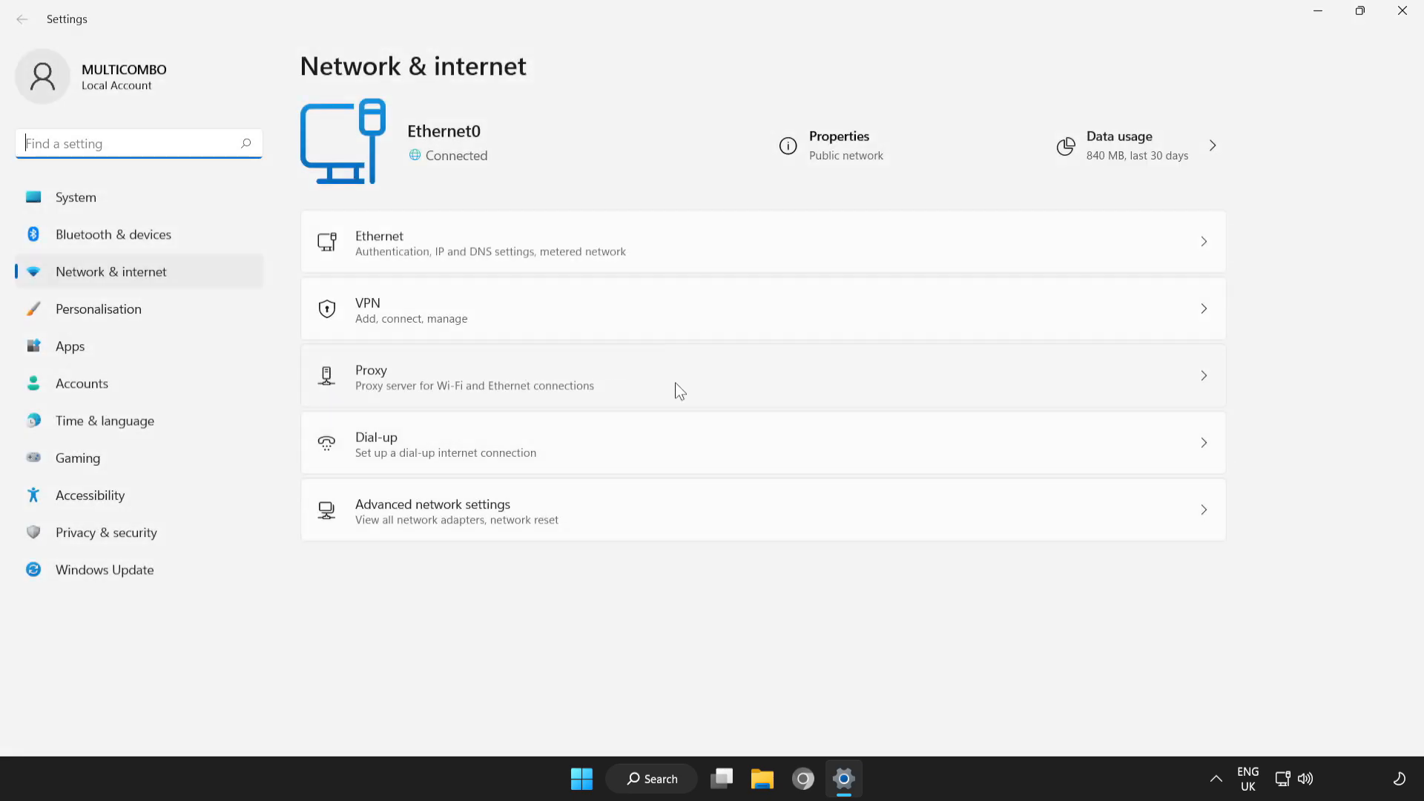
{"action": "mouse_move", "coordinate": [690, 382]}
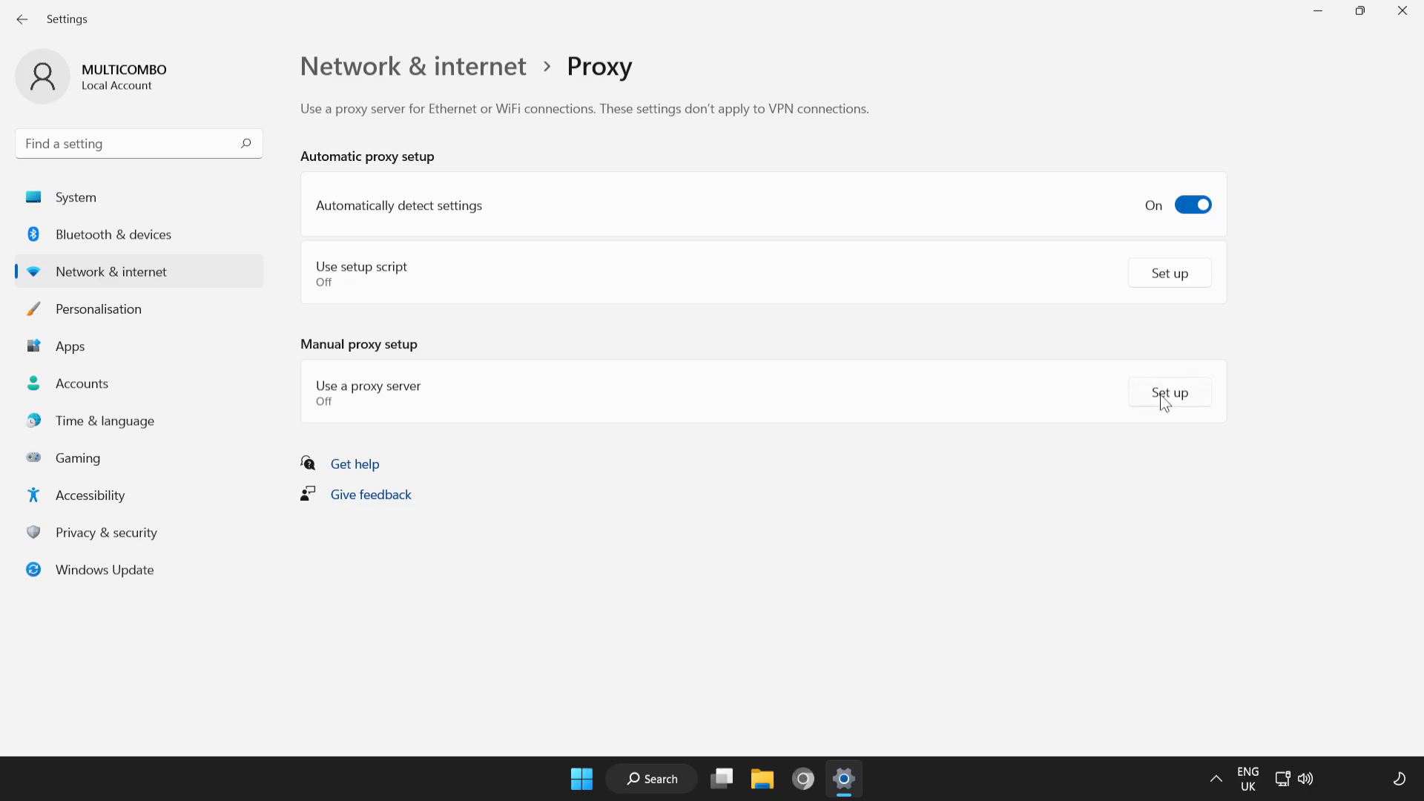
Switch the manual Use a proxy server setting Off and save it
{"action": "left_click", "coordinate": [1168, 392]}
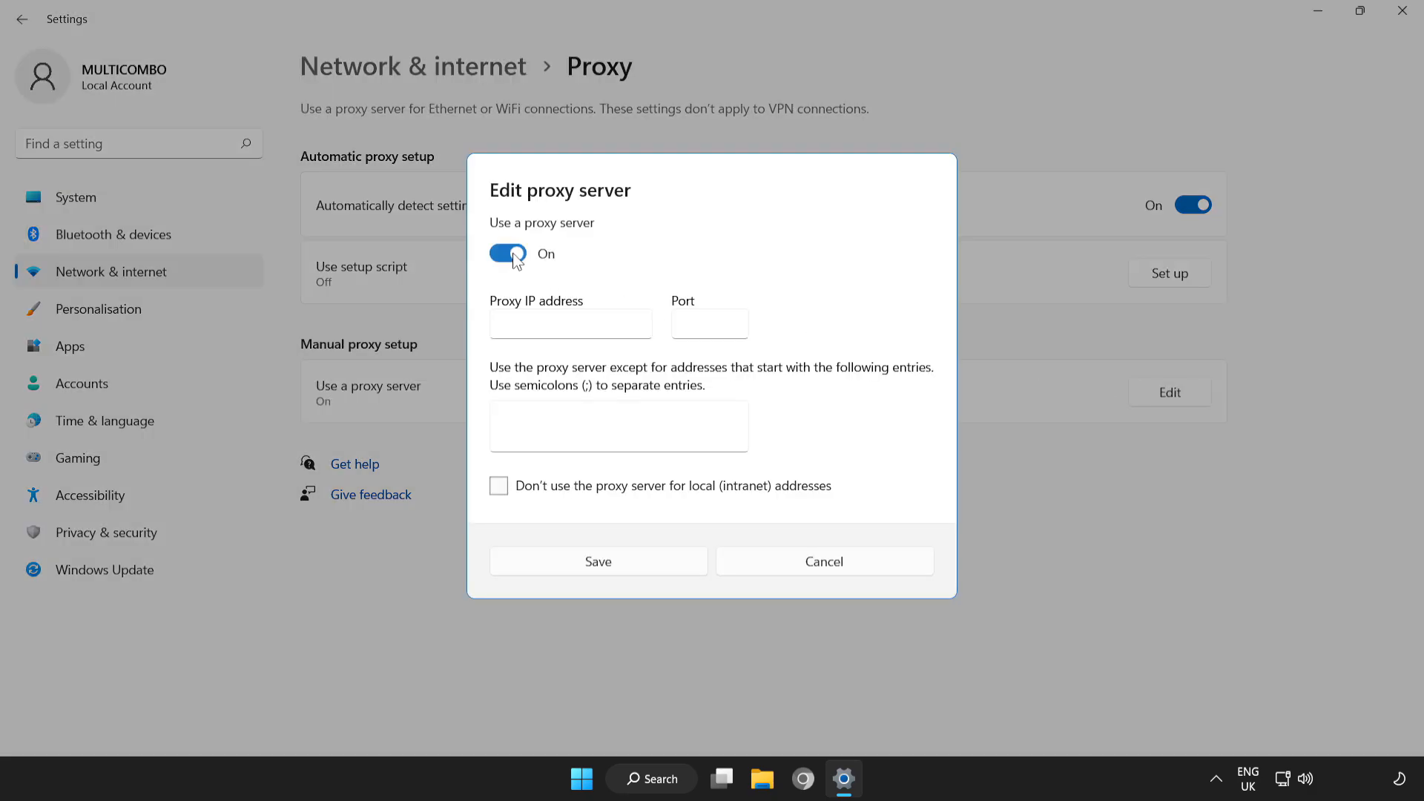
{"action": "left_click", "coordinate": [506, 253]}
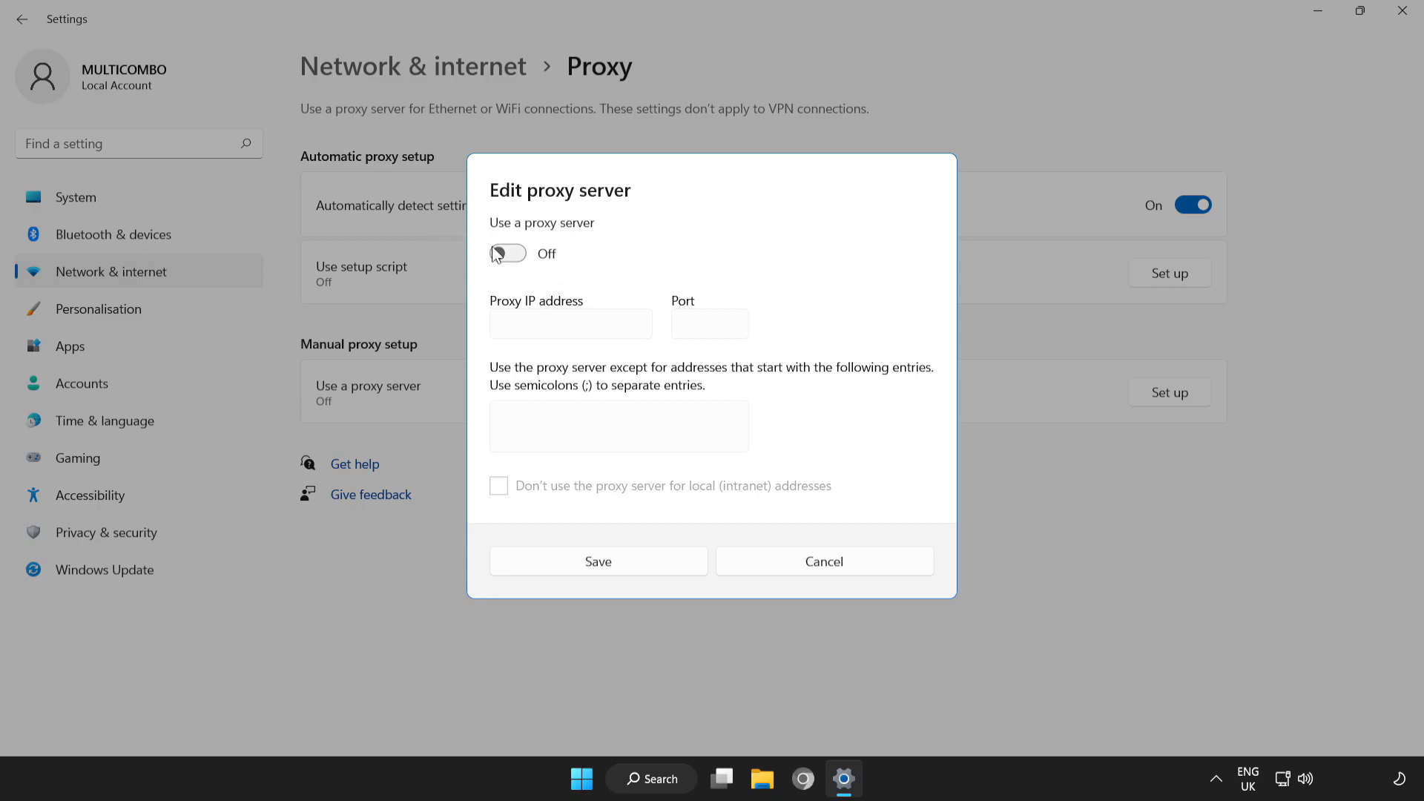
{"action": "left_click", "coordinate": [598, 561]}
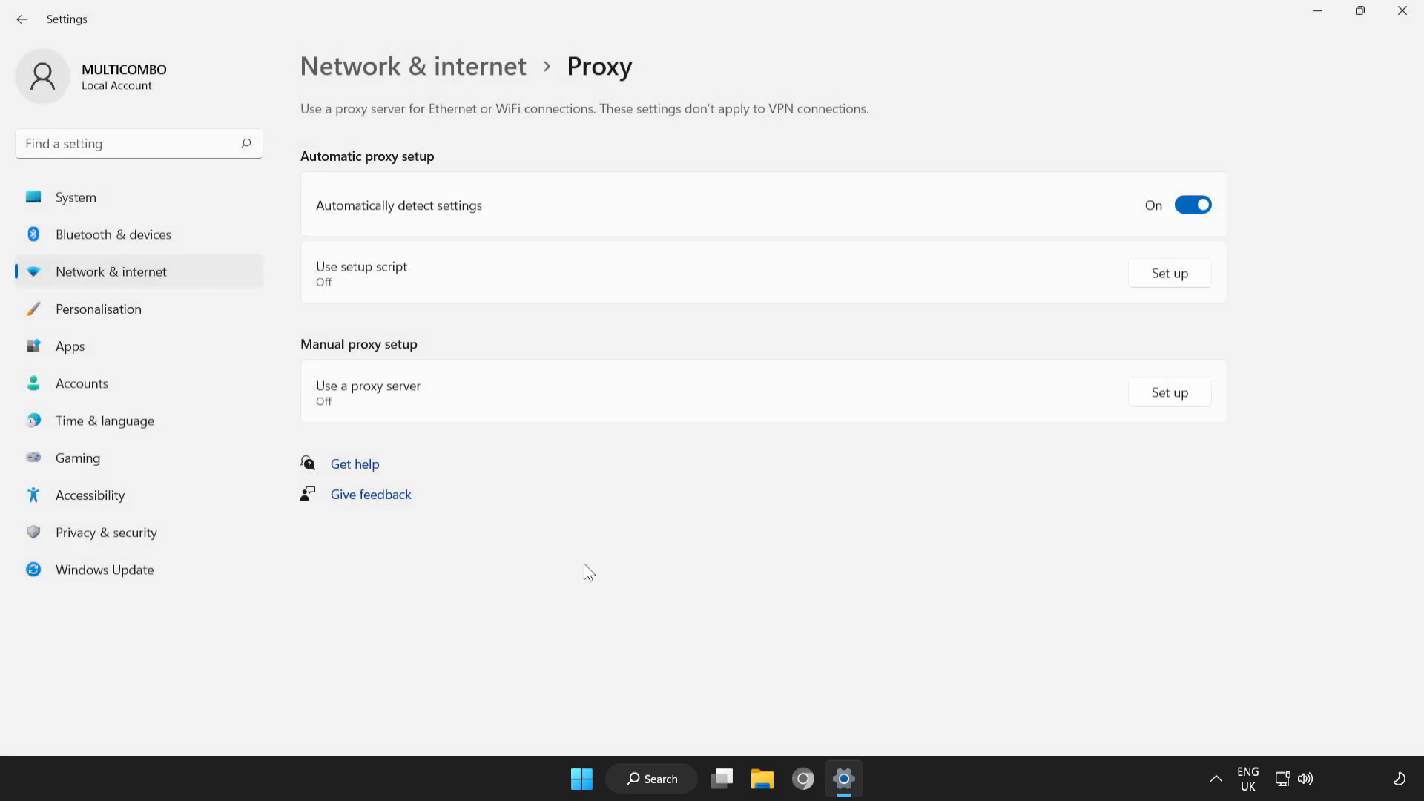
{"action": "mouse_move", "coordinate": [1401, 11]}
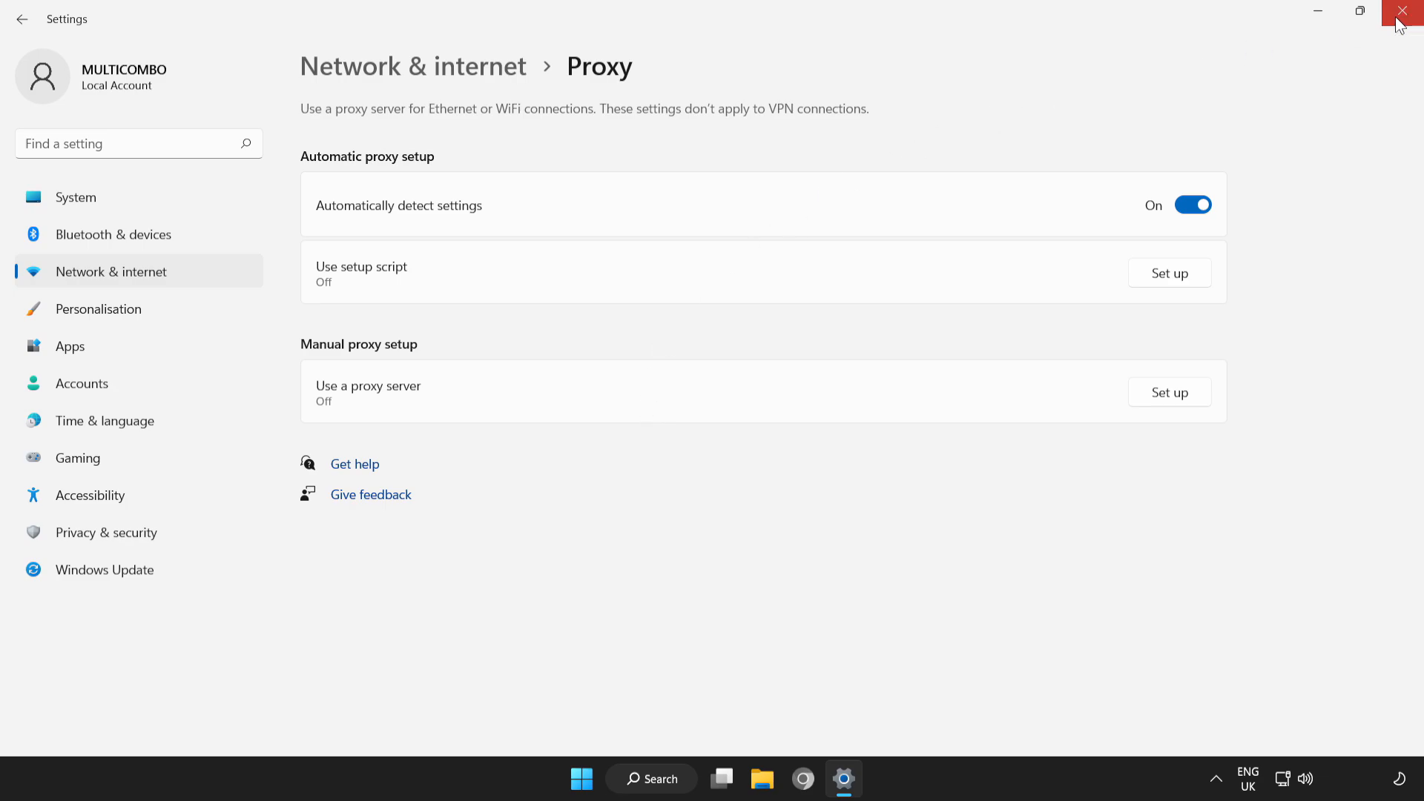
Close Settings, search 'cmd', and run Command Prompt as administrator
{"action": "left_click", "coordinate": [1406, 12]}
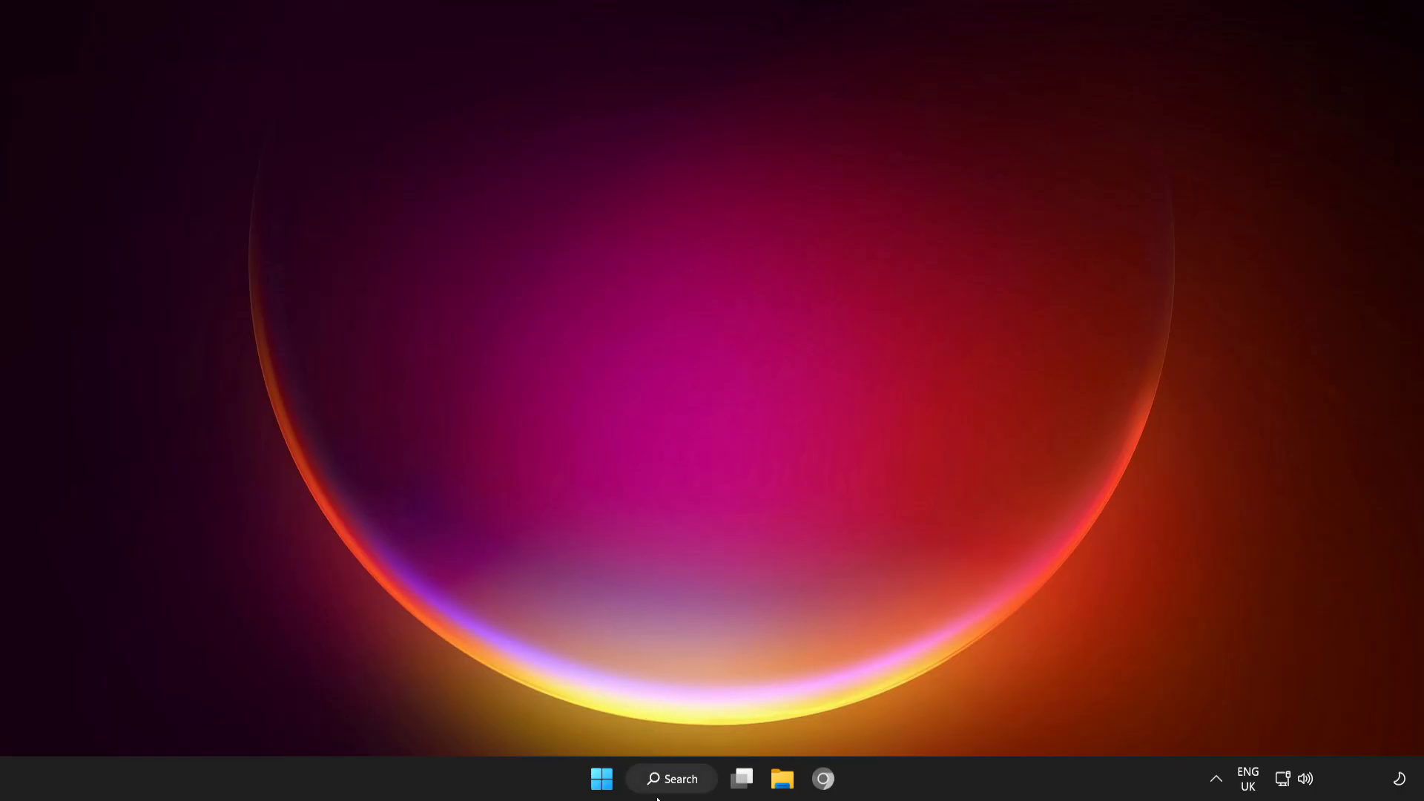
{"action": "left_click", "coordinate": [671, 778]}
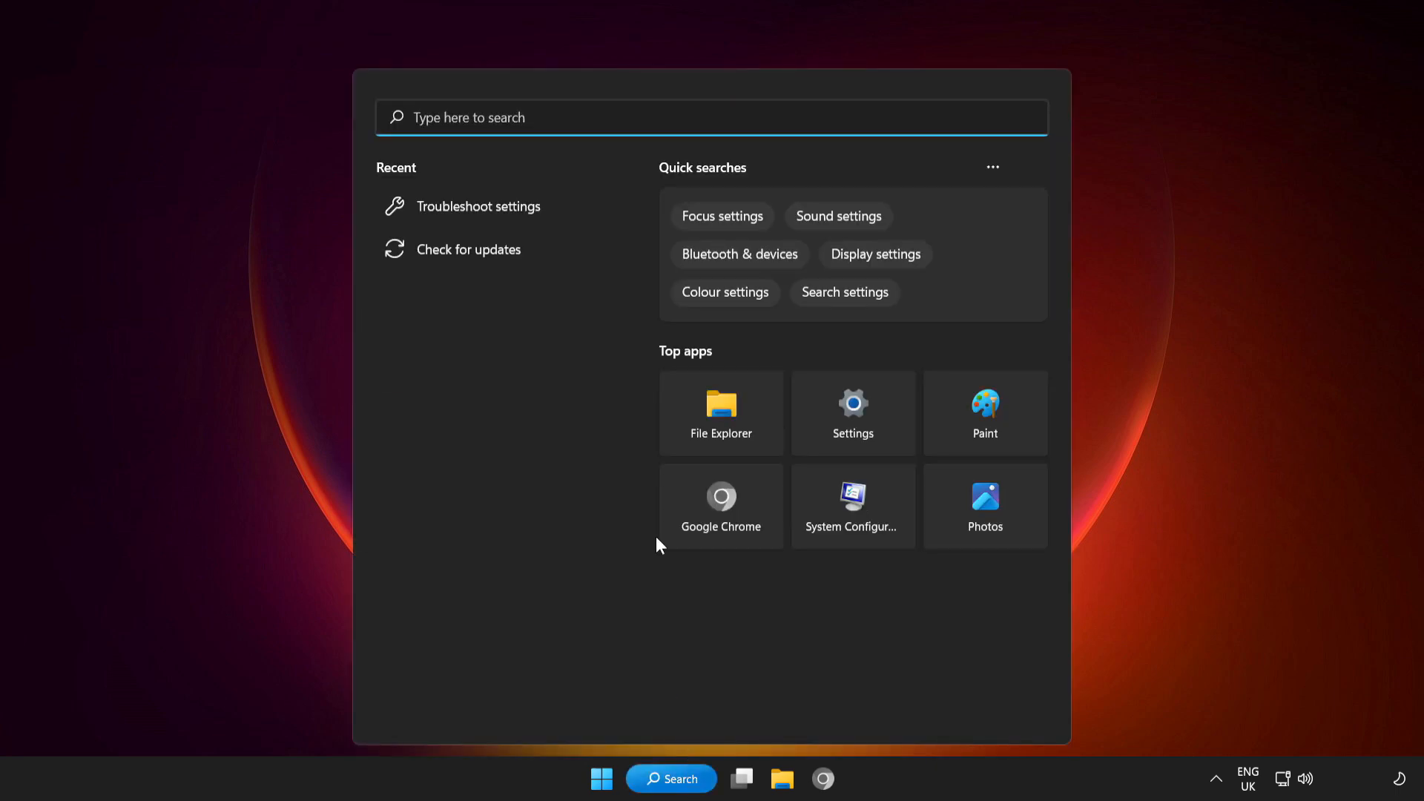
{"action": "type", "text": "cmd"}
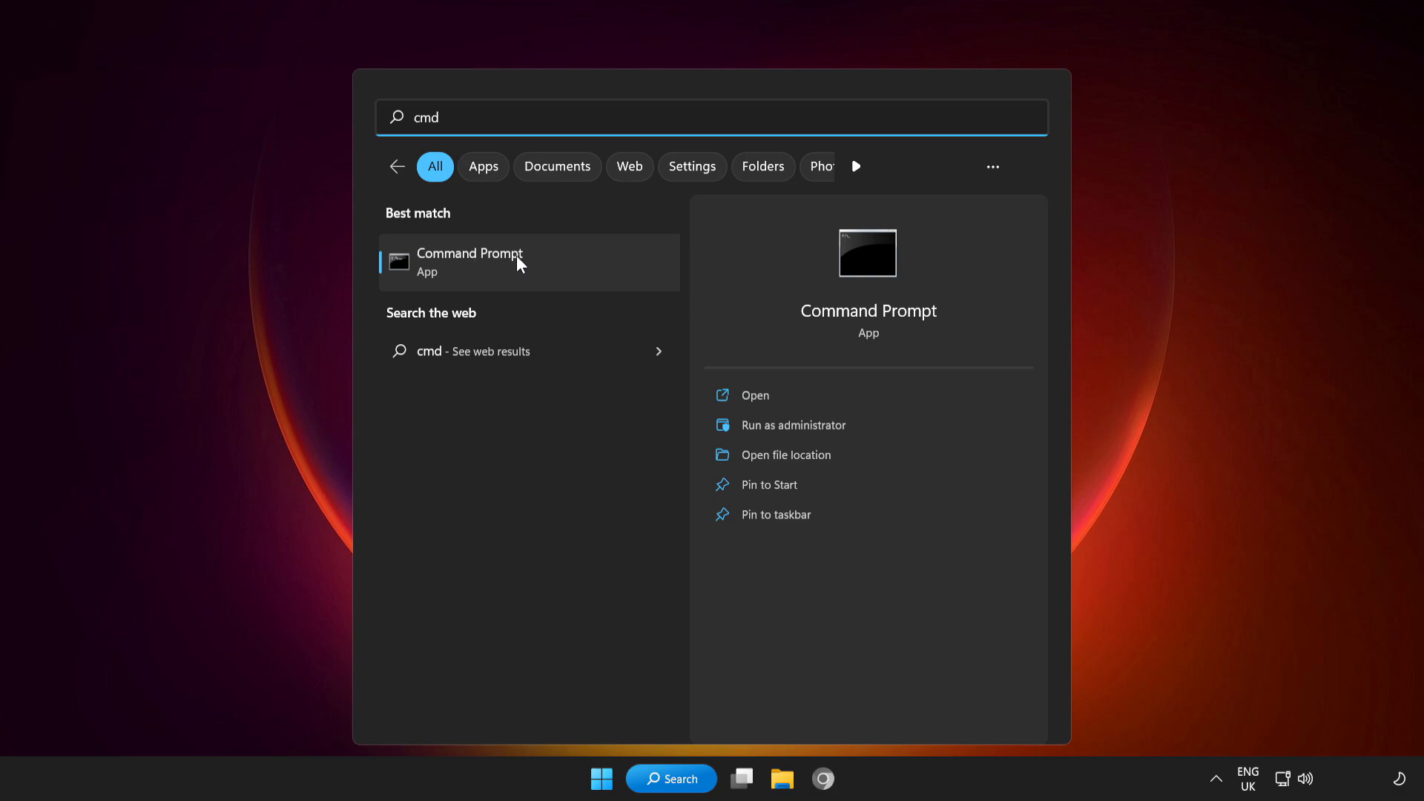
{"action": "right_click", "coordinate": [470, 262]}
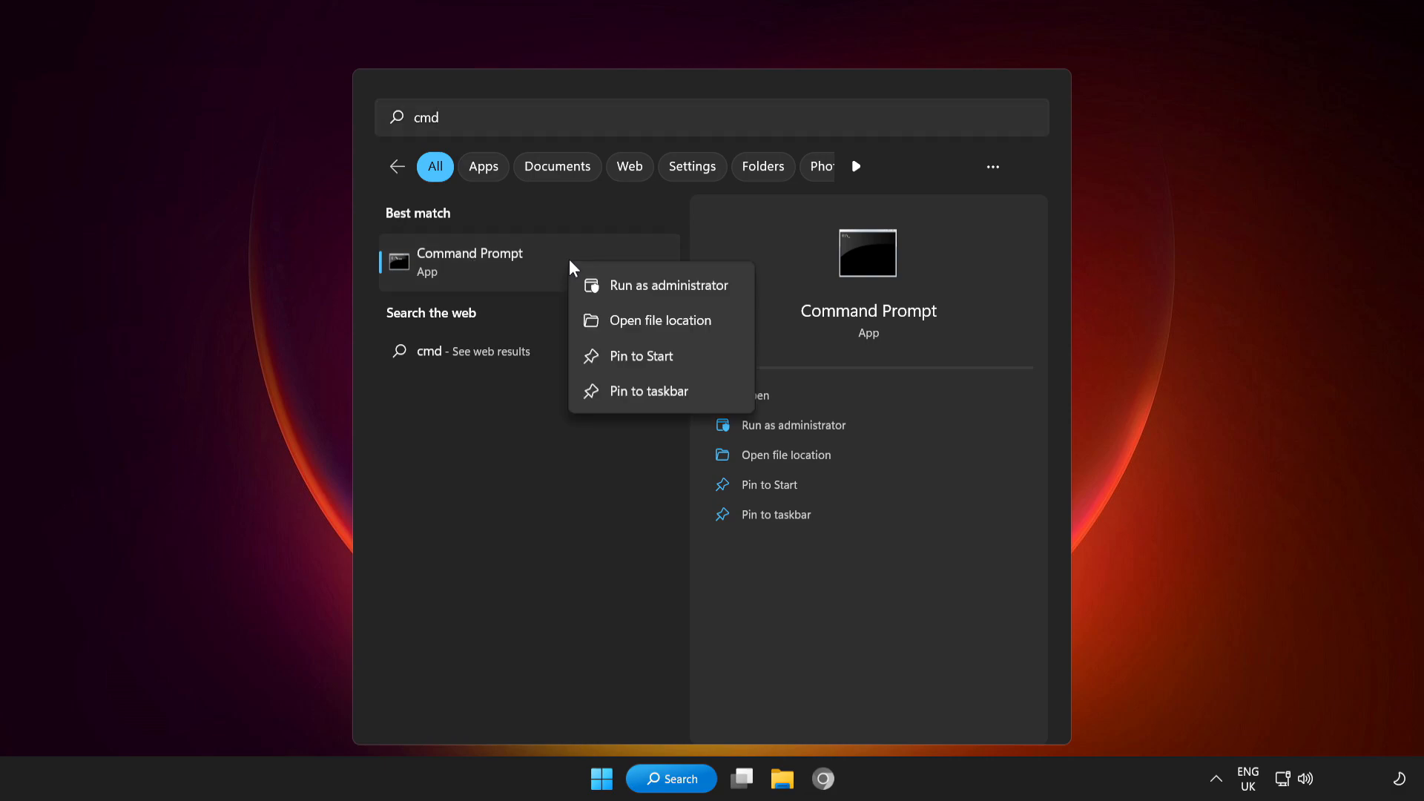
{"action": "mouse_move", "coordinate": [672, 285]}
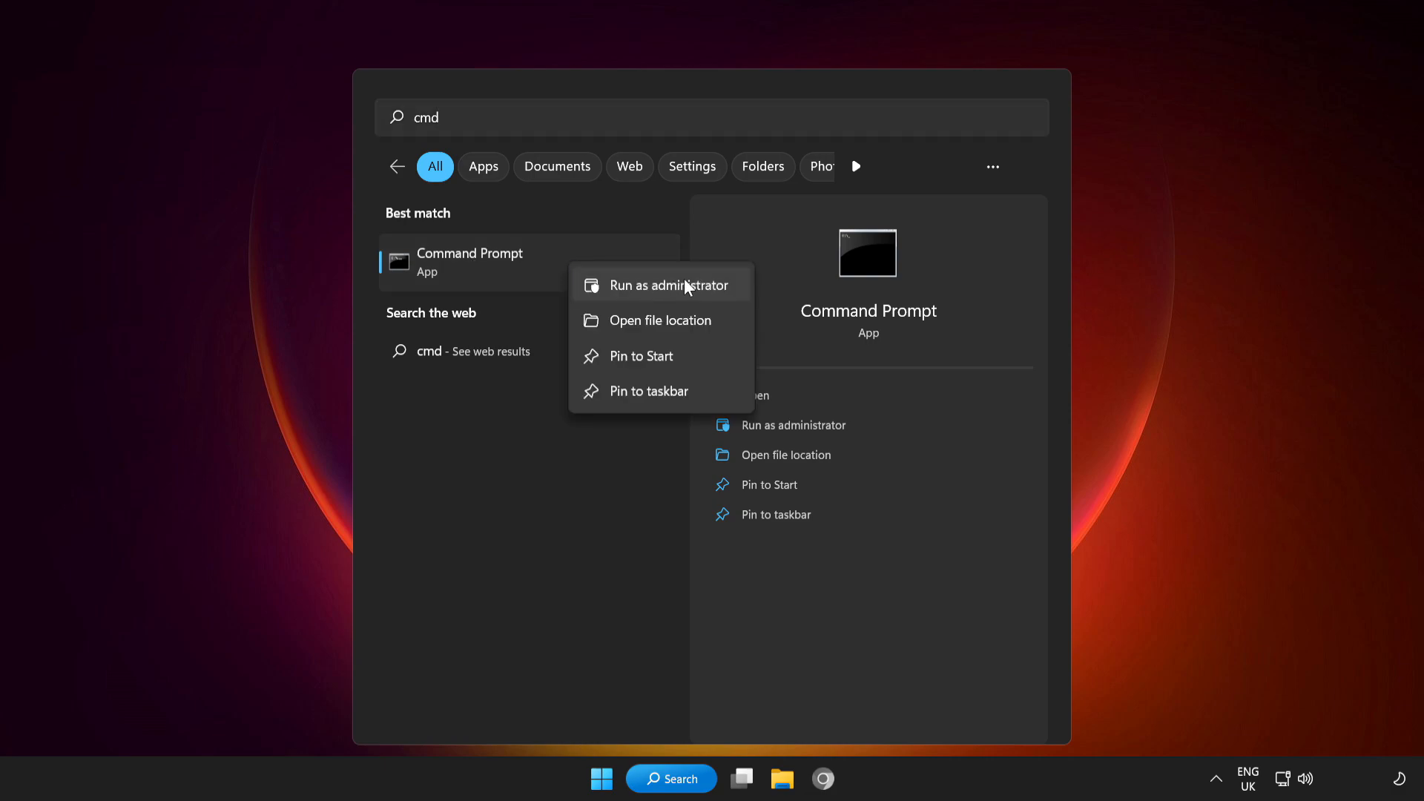
{"action": "left_click", "coordinate": [674, 285]}
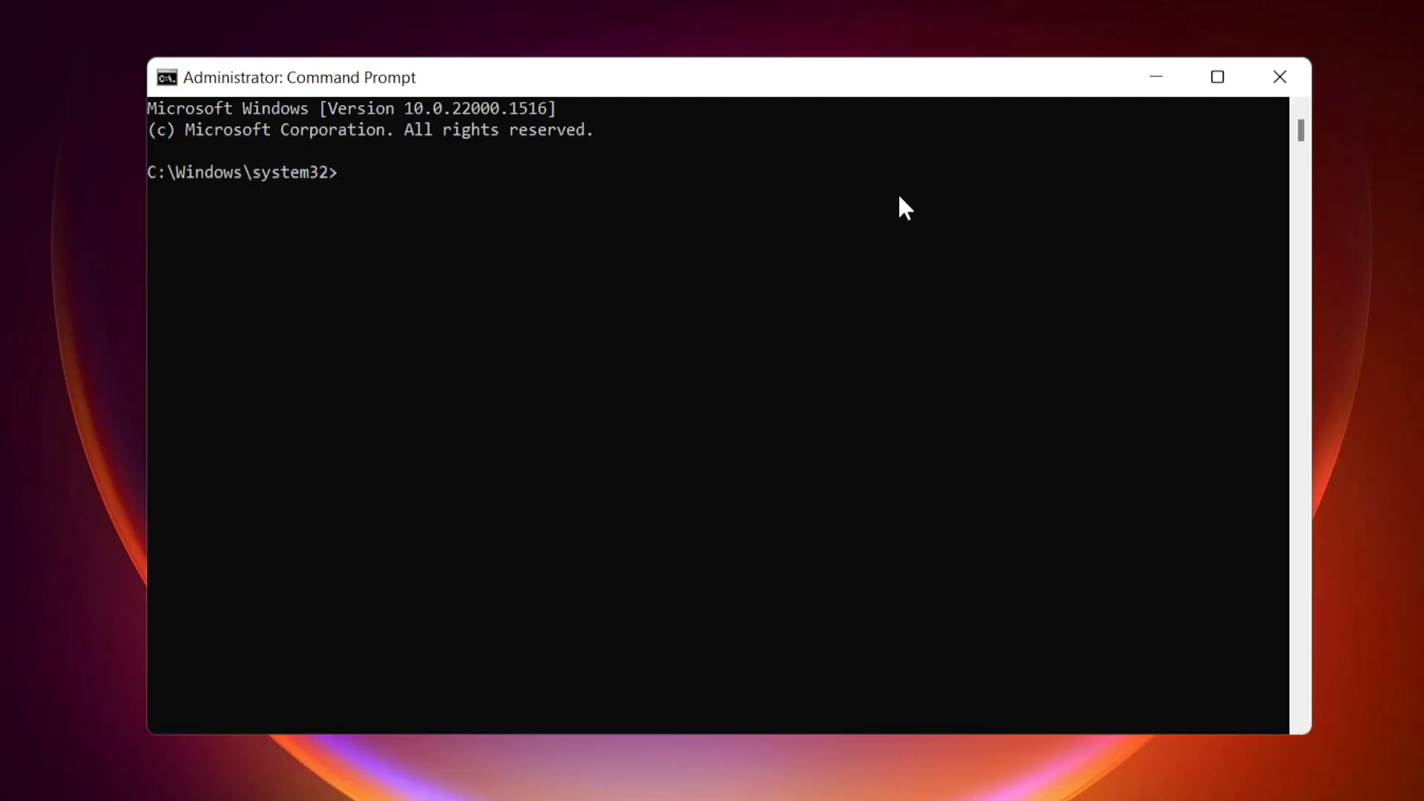
Run ipconfig /flushdns and ipconfig /release to clear the DNS cache and drop the IP
{"action": "type", "text": "ipcon"}
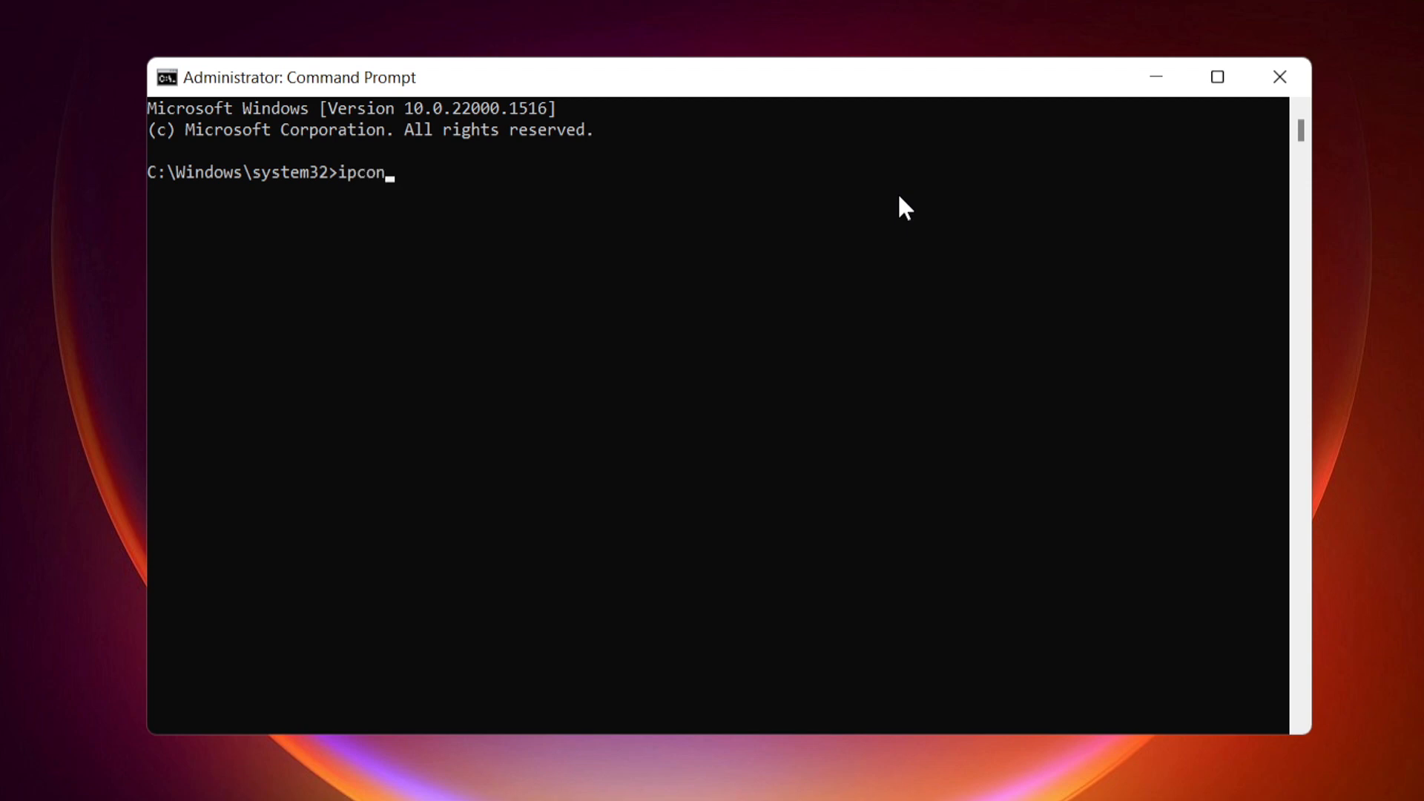
{"action": "type", "text": "fig /f"}
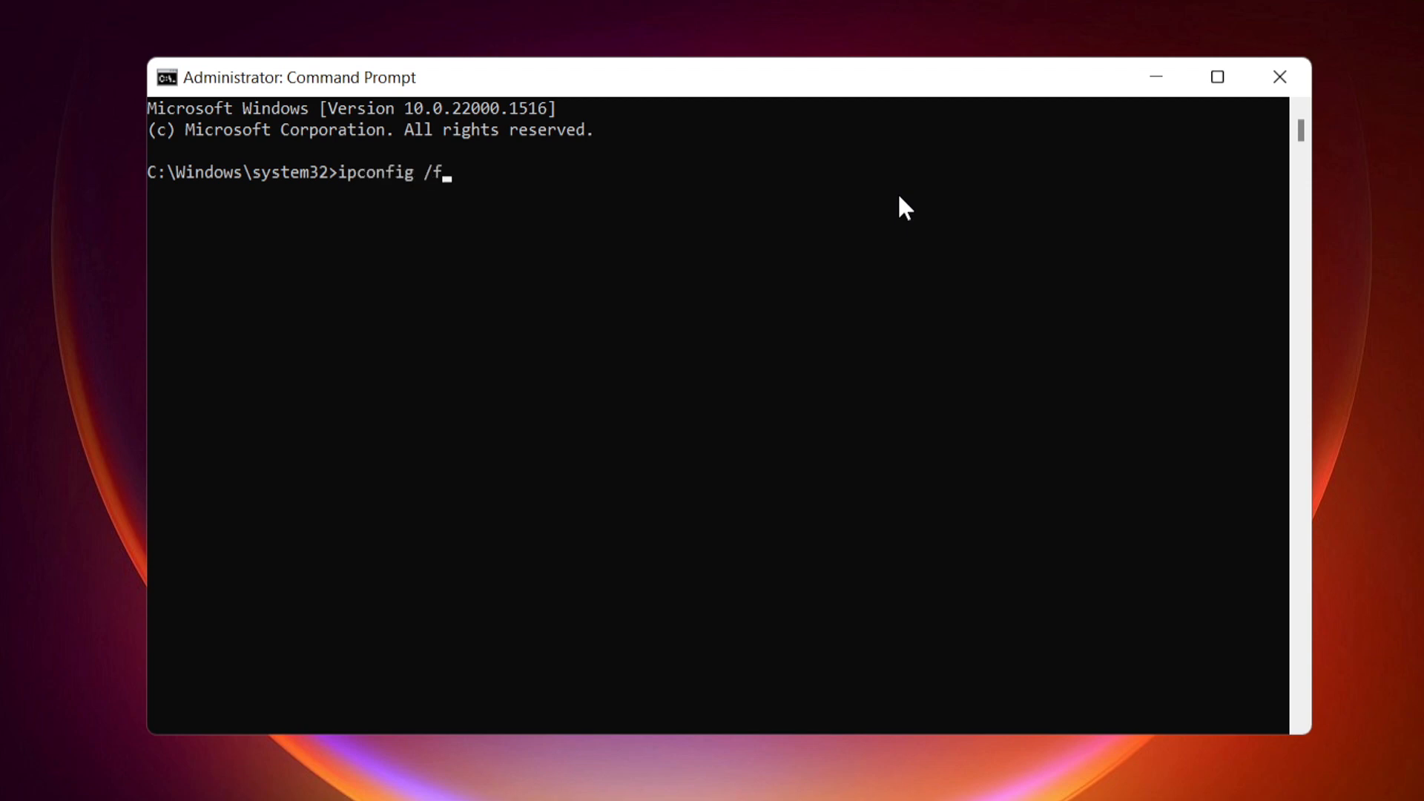
{"action": "type", "text": "lushdns"}
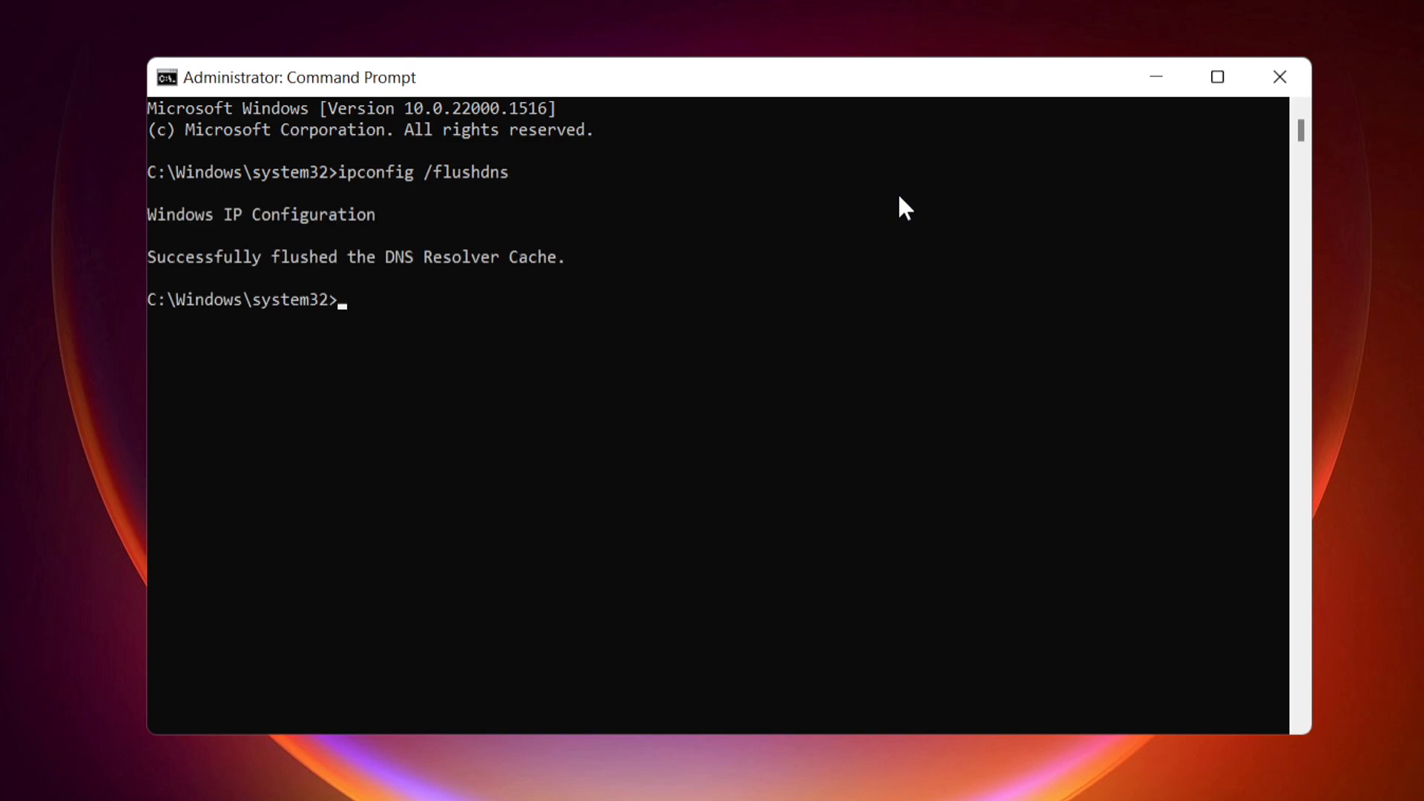
{"action": "type", "text": "ipcon"}
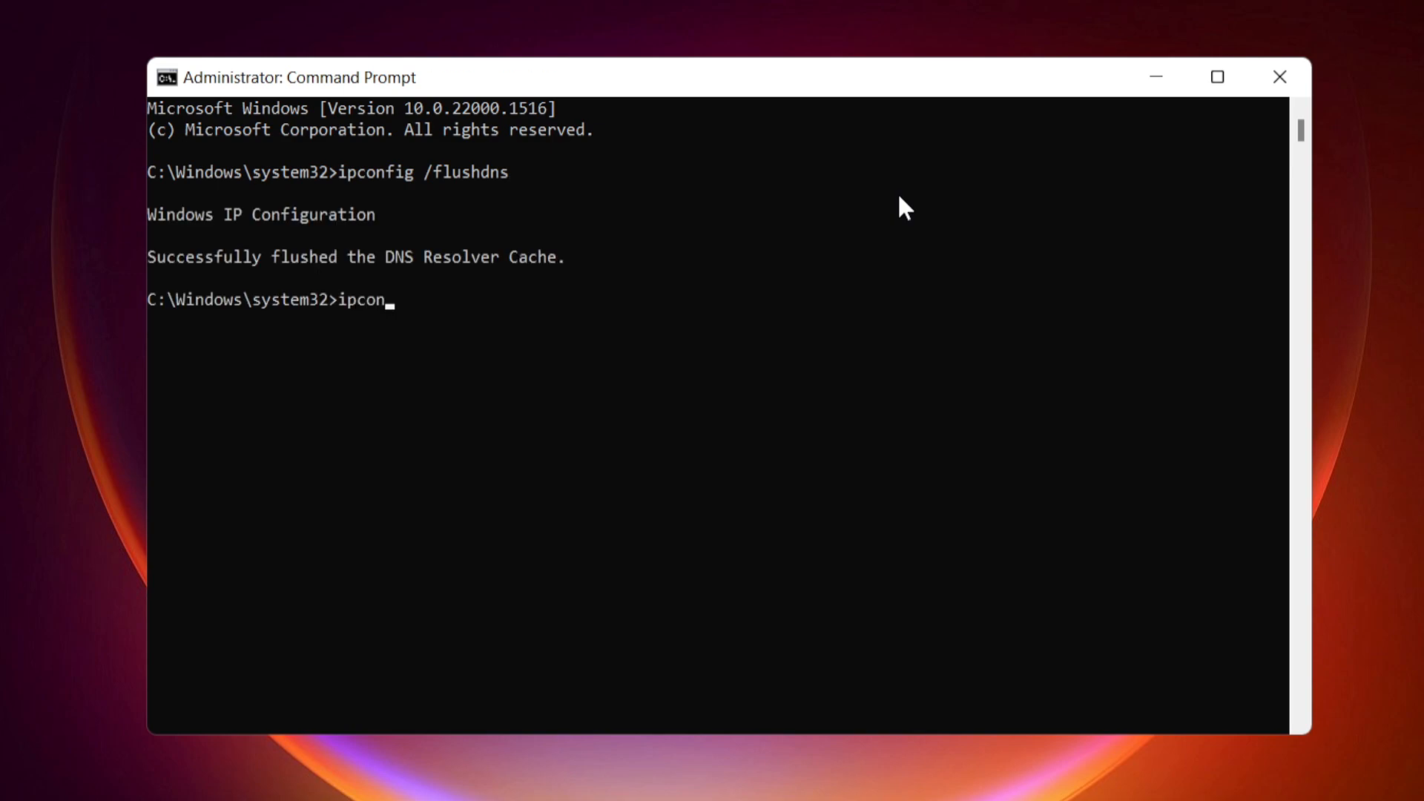
{"action": "type", "text": "fig"}
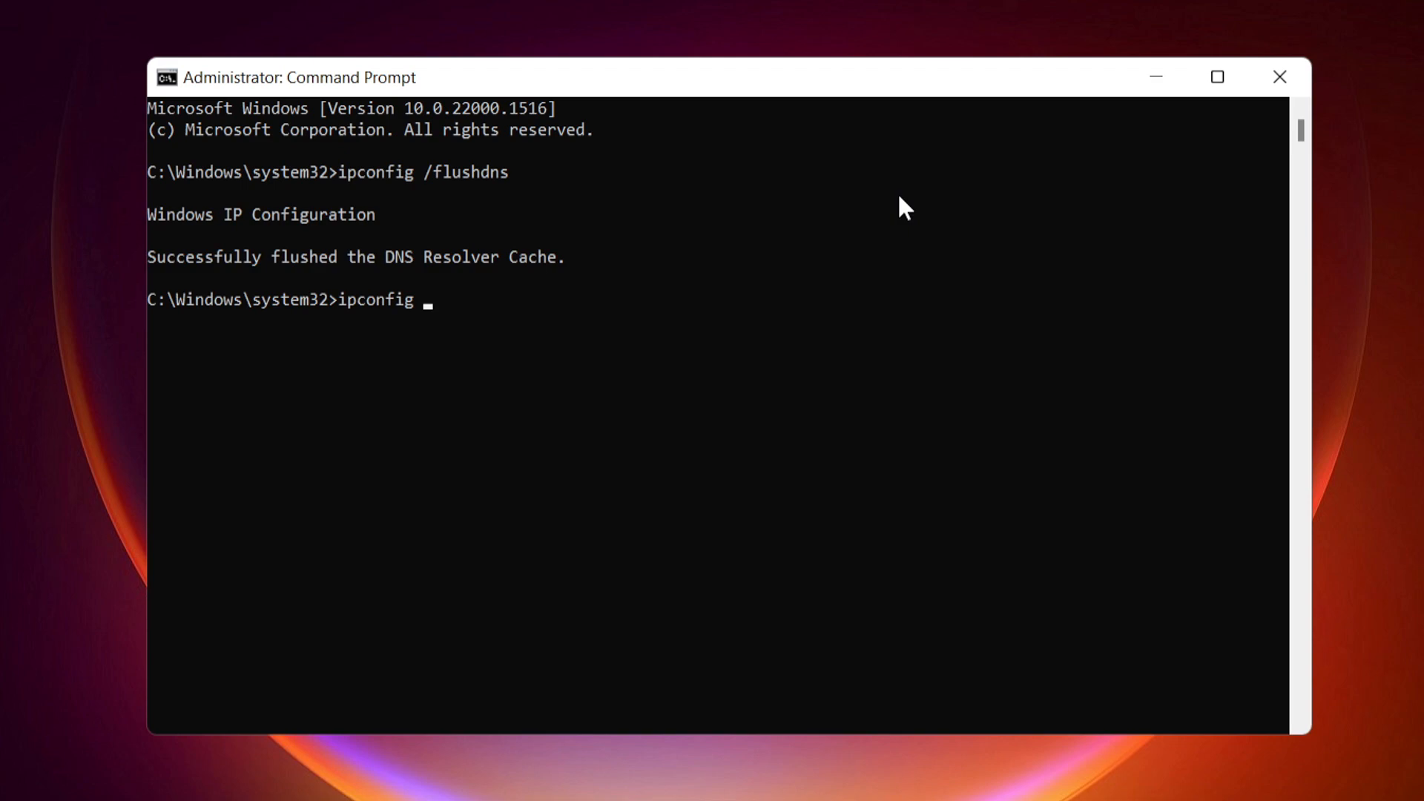
{"action": "type", "text": "/release"}
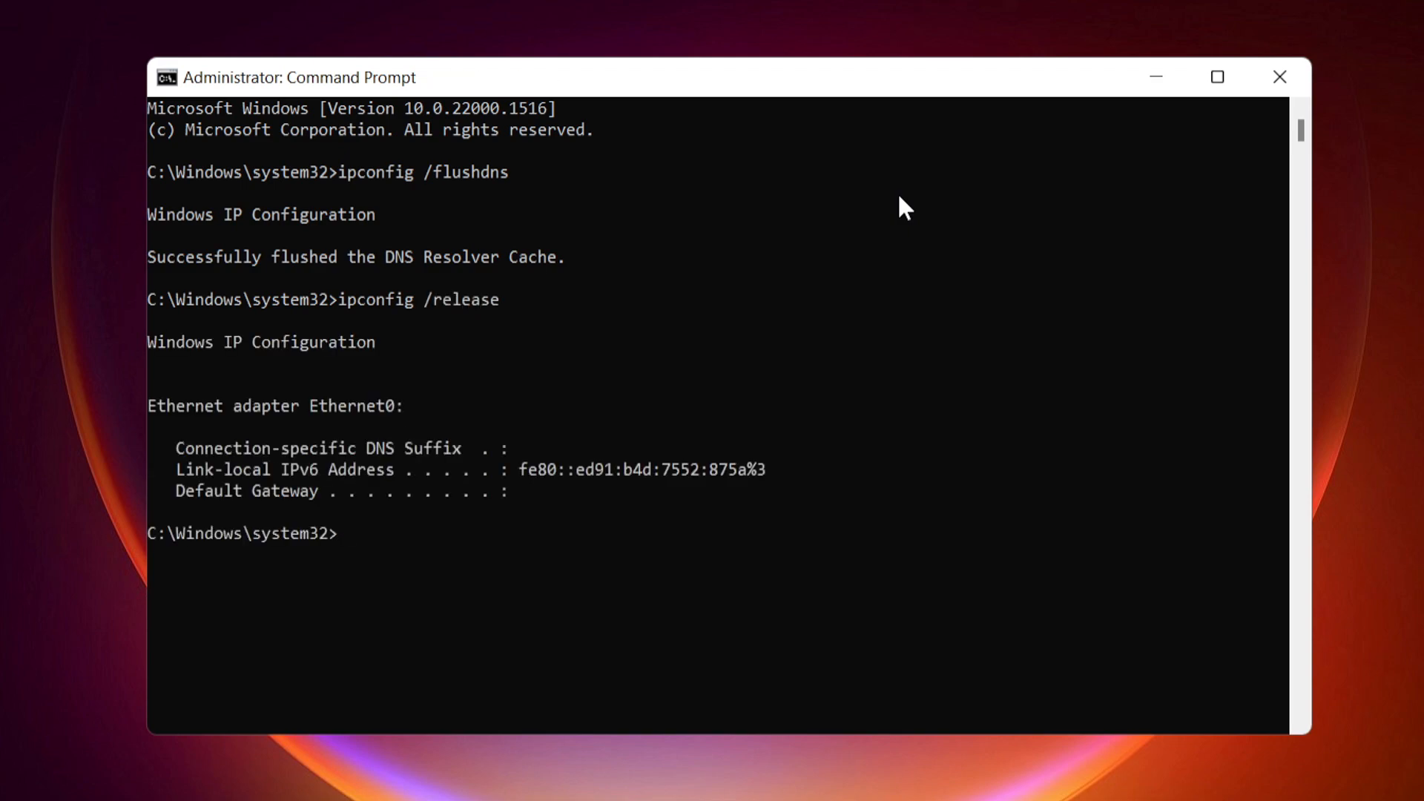
Run ipconfig /renew so the Ethernet adapter gets 192.168.154.128
{"action": "type", "text": "i"}
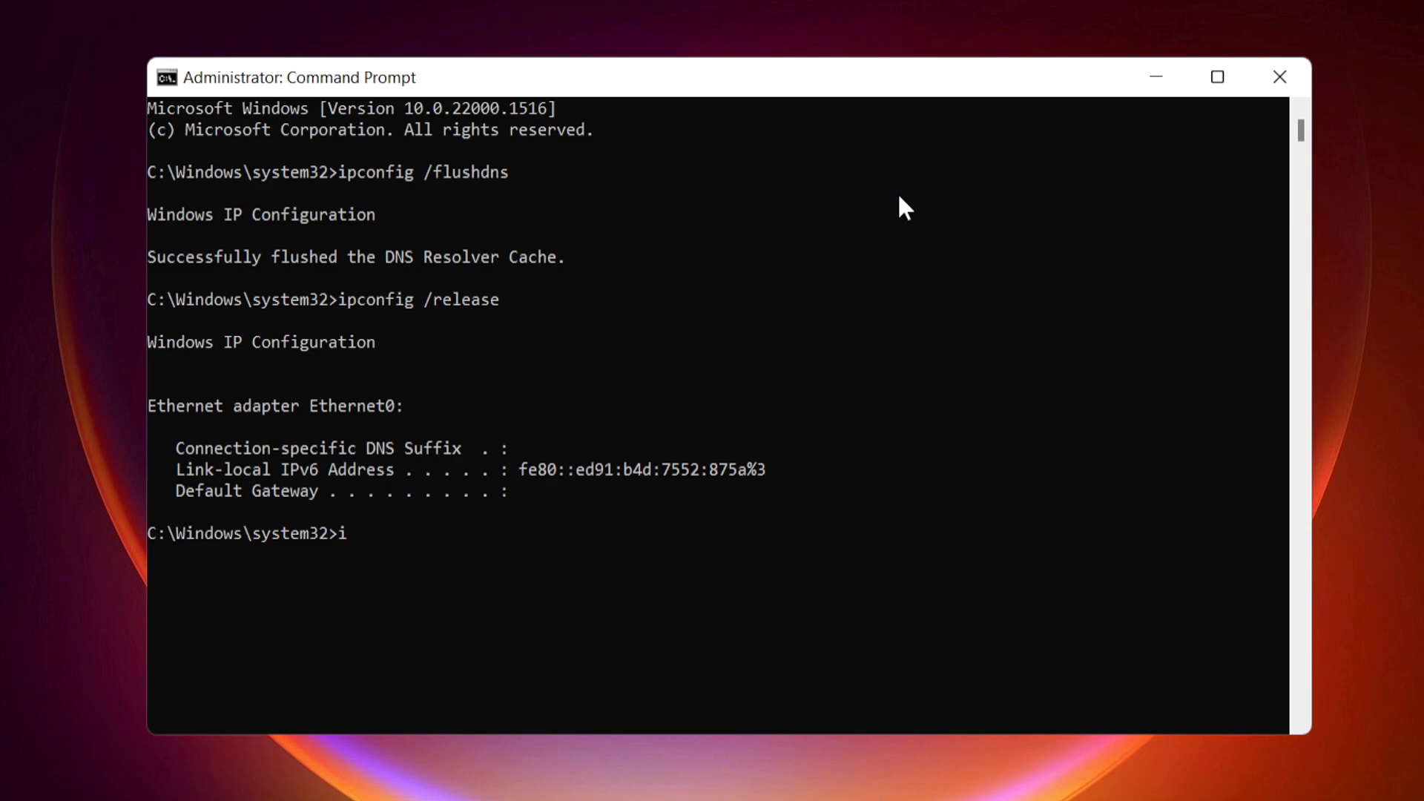
{"action": "type", "text": "pconfig"}
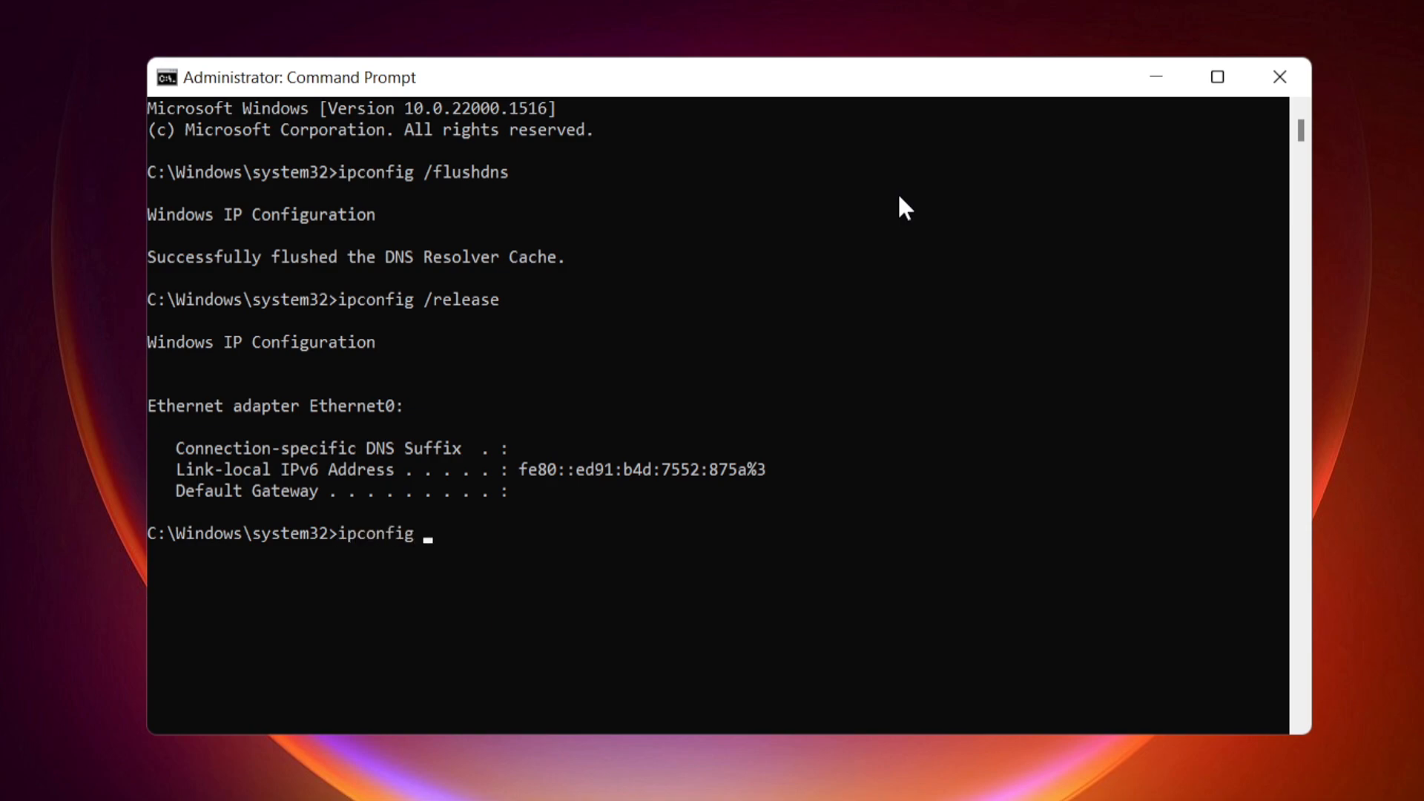
{"action": "type", "text": "/ren"}
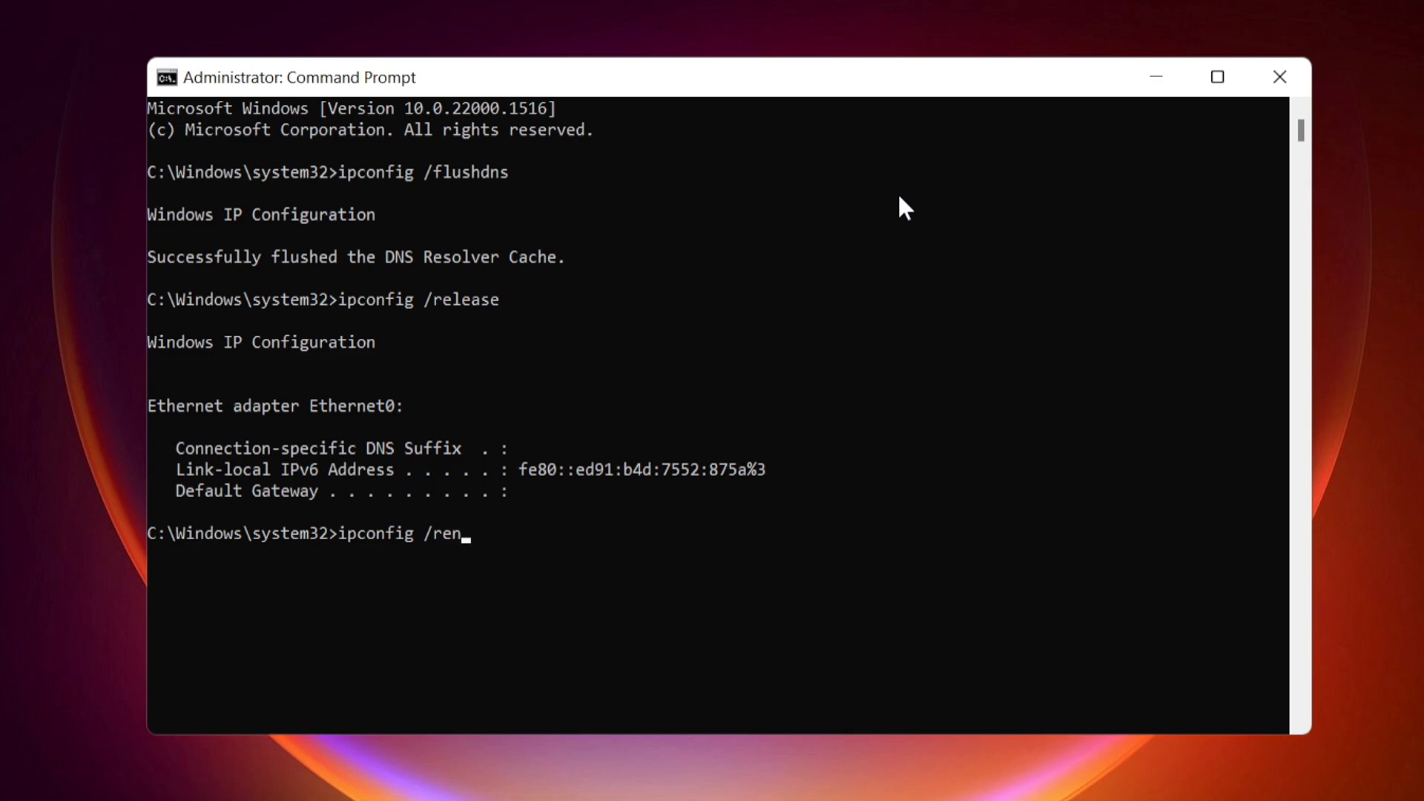
{"action": "type", "text": "ew"}
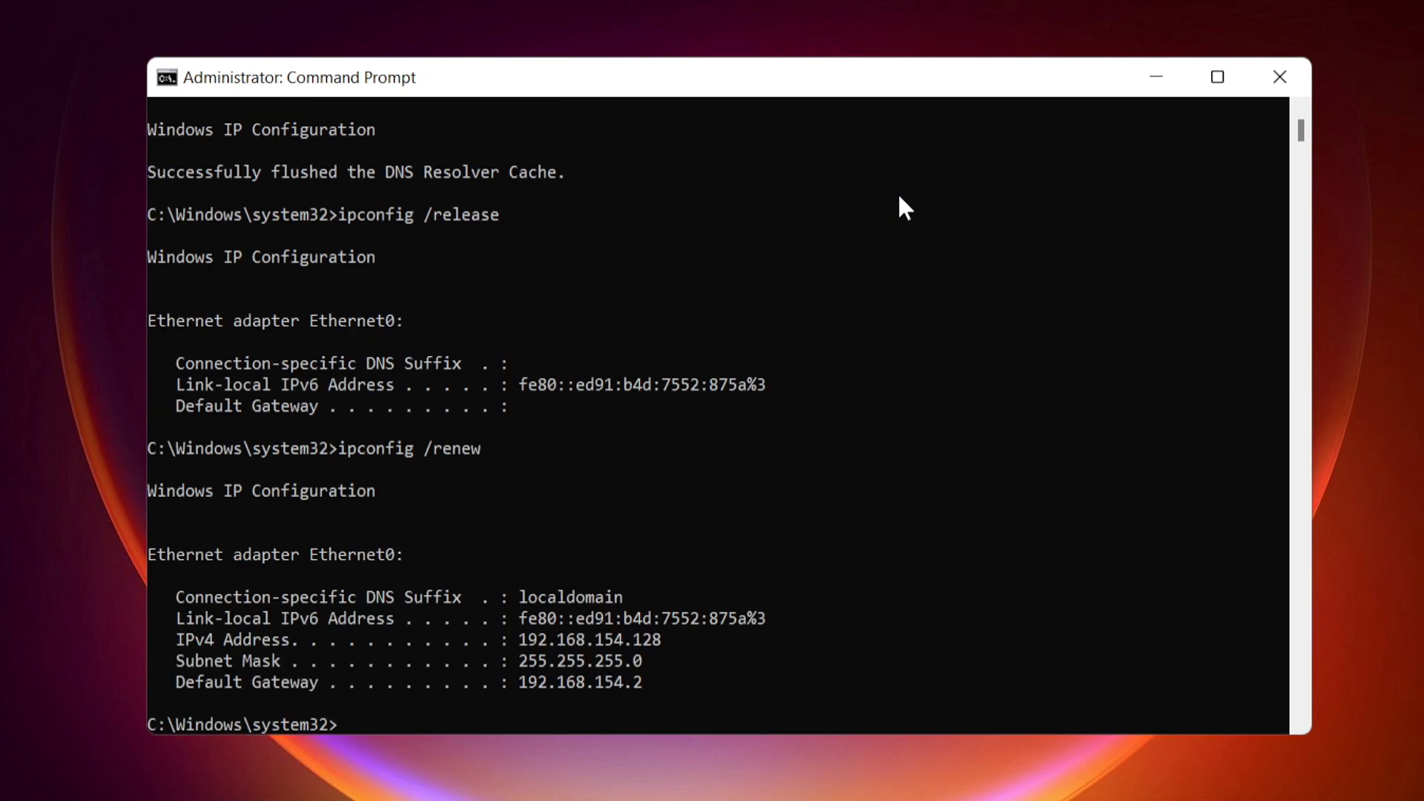
{"action": "type", "text": "n"}
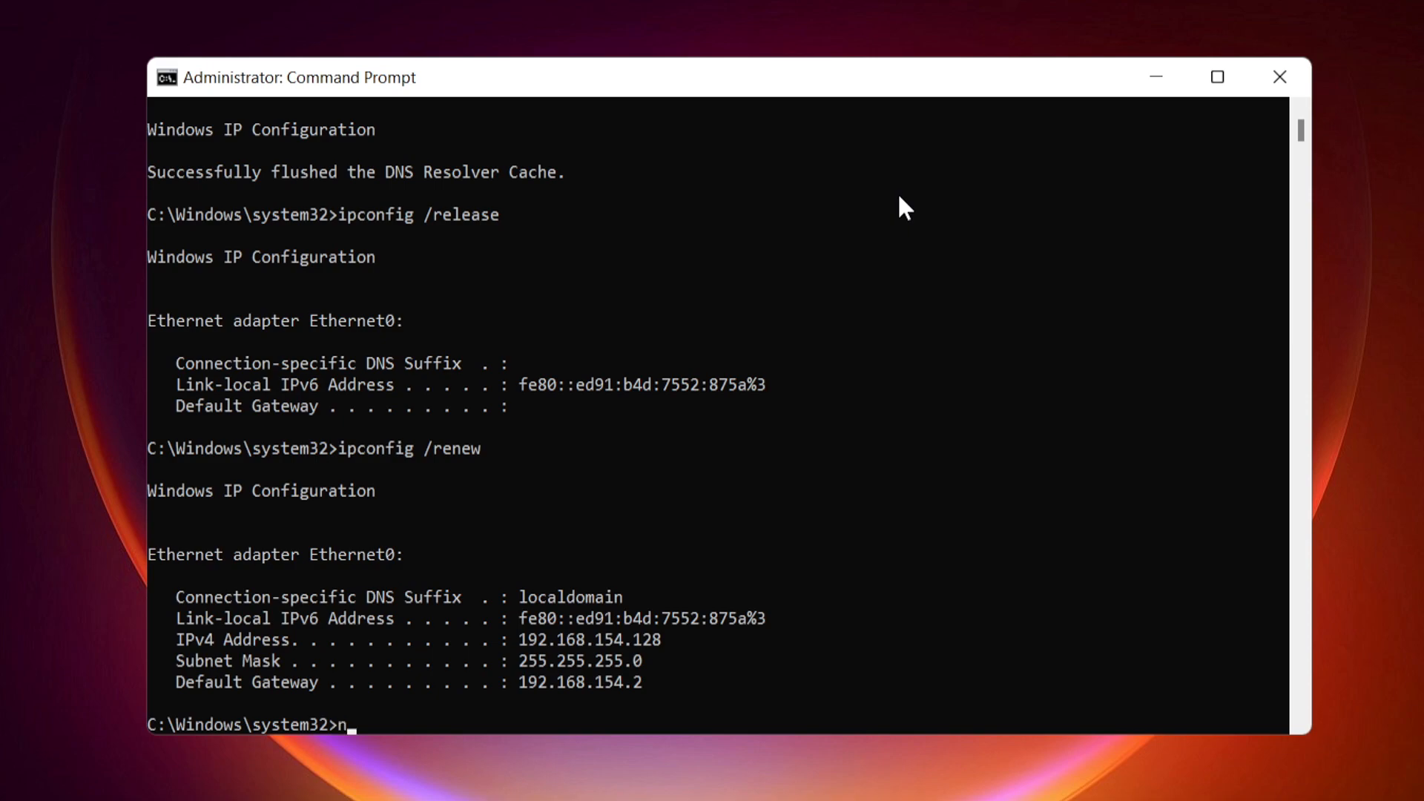
Run netsh winsock reset followed by netsh int ip reset
{"action": "type", "text": "etsh wi"}
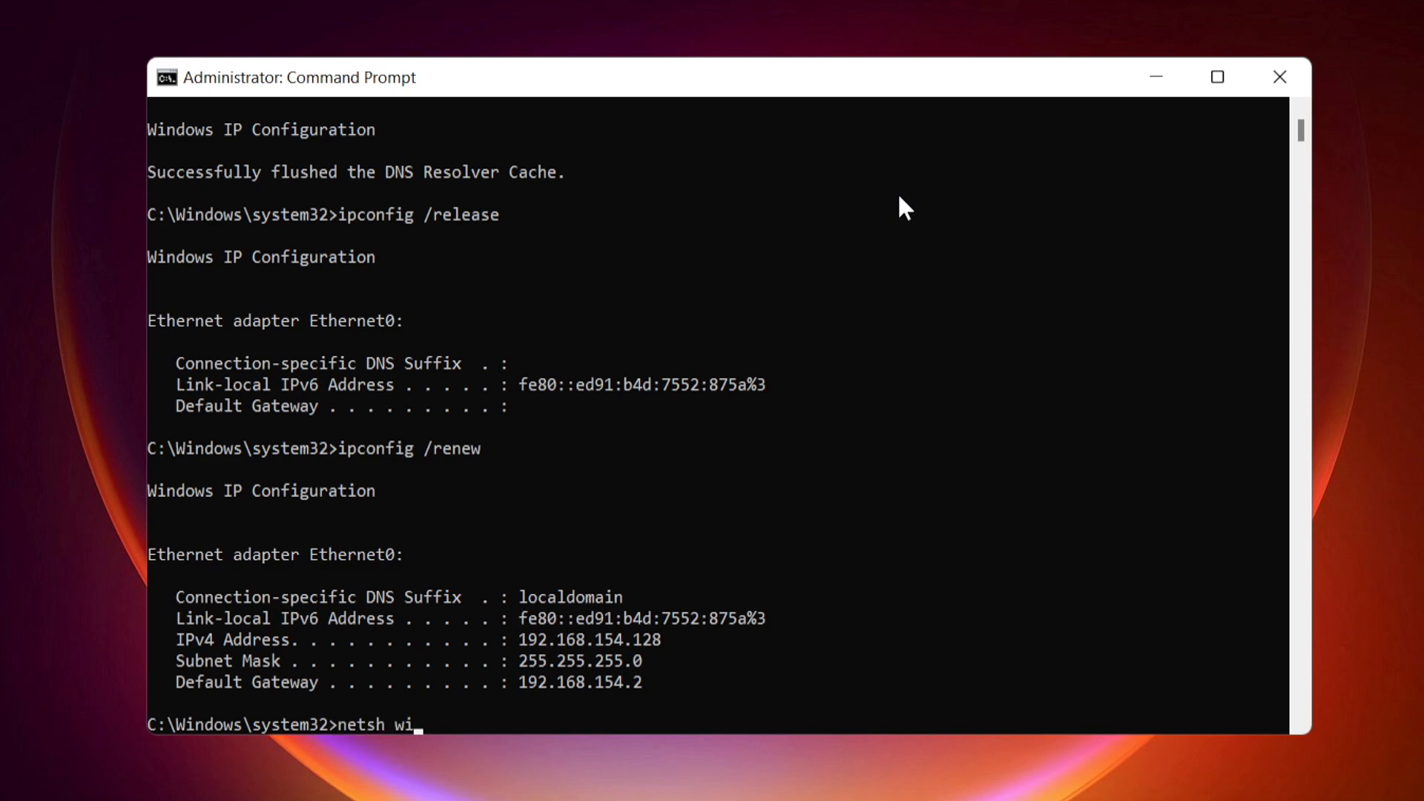
{"action": "type", "text": "nsock re"}
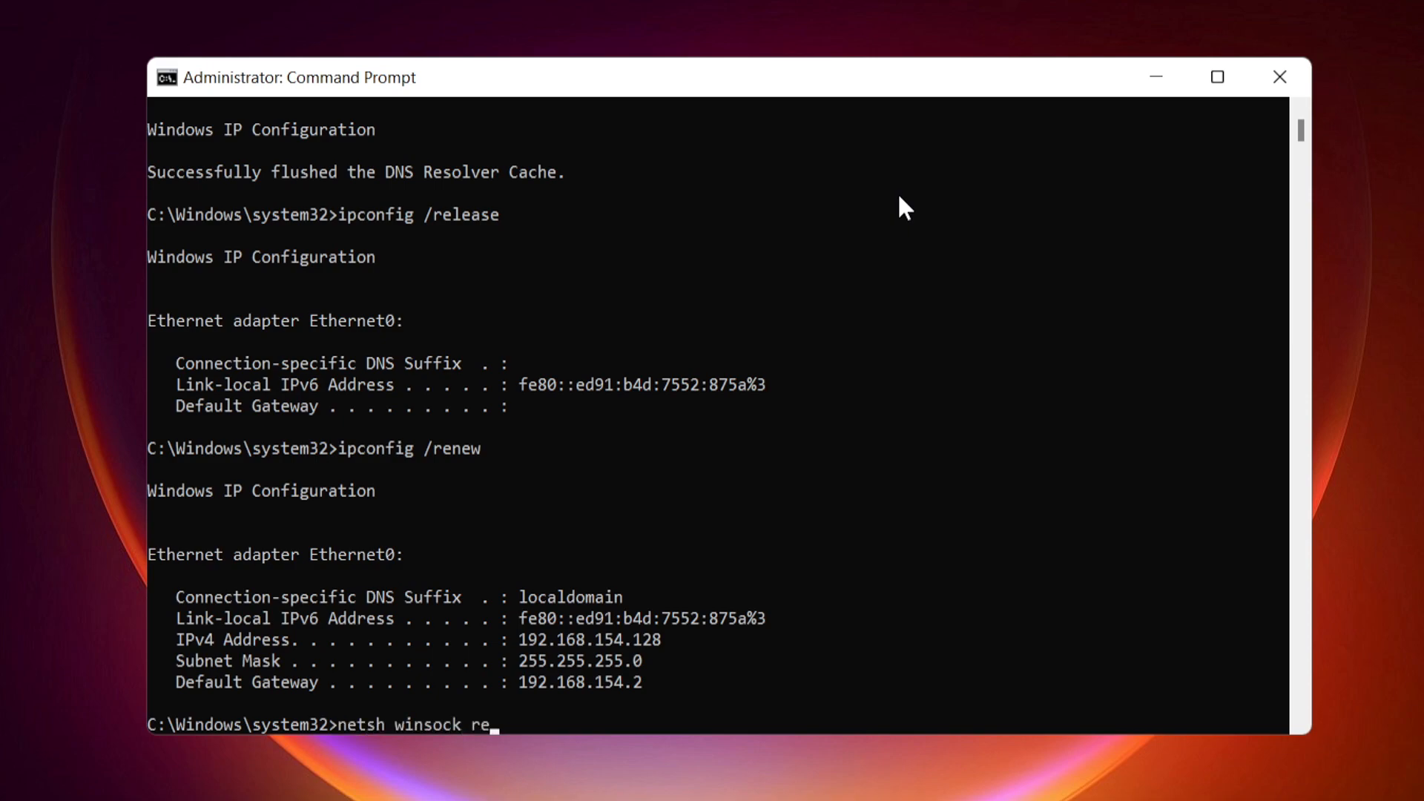
{"action": "type", "text": "set"}
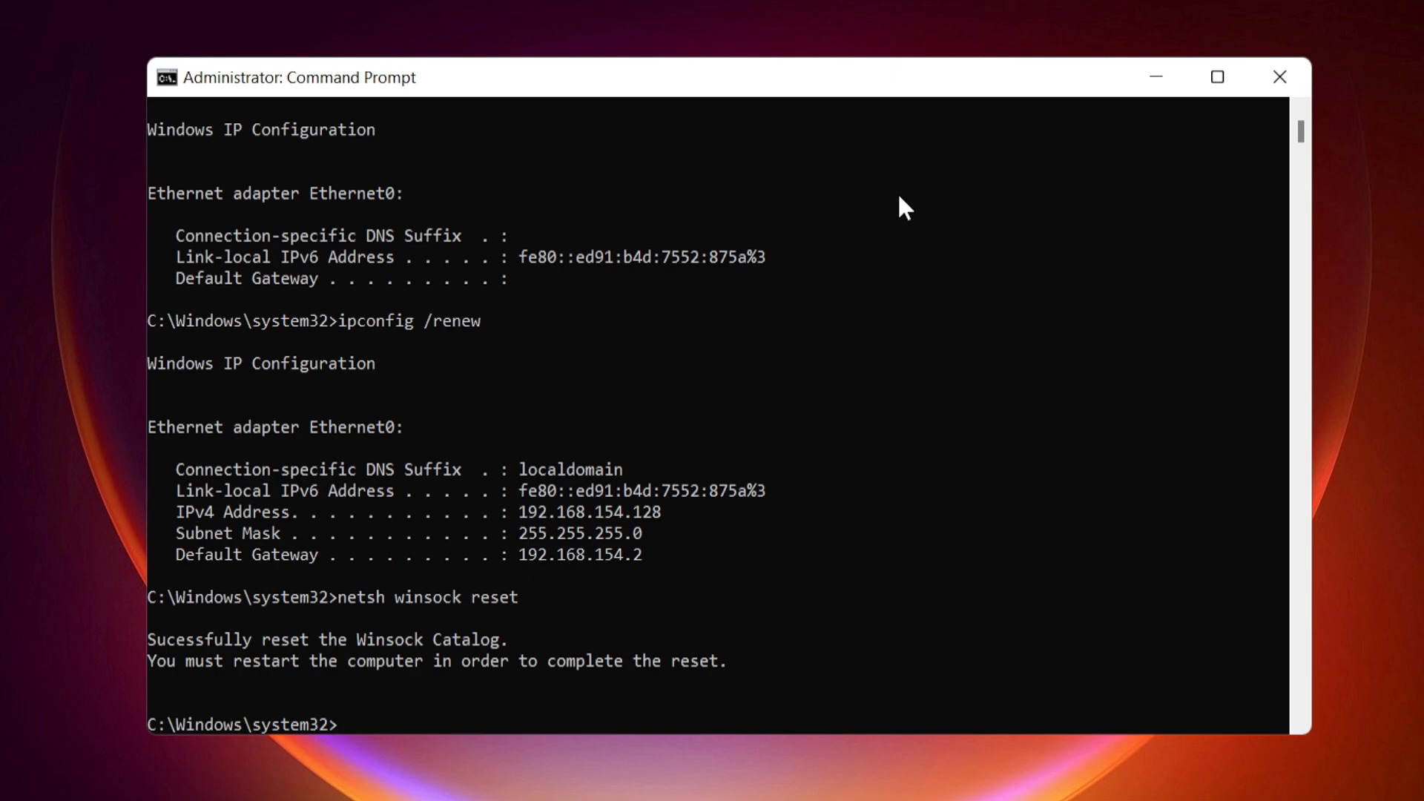
{"action": "type", "text": "netsh"}
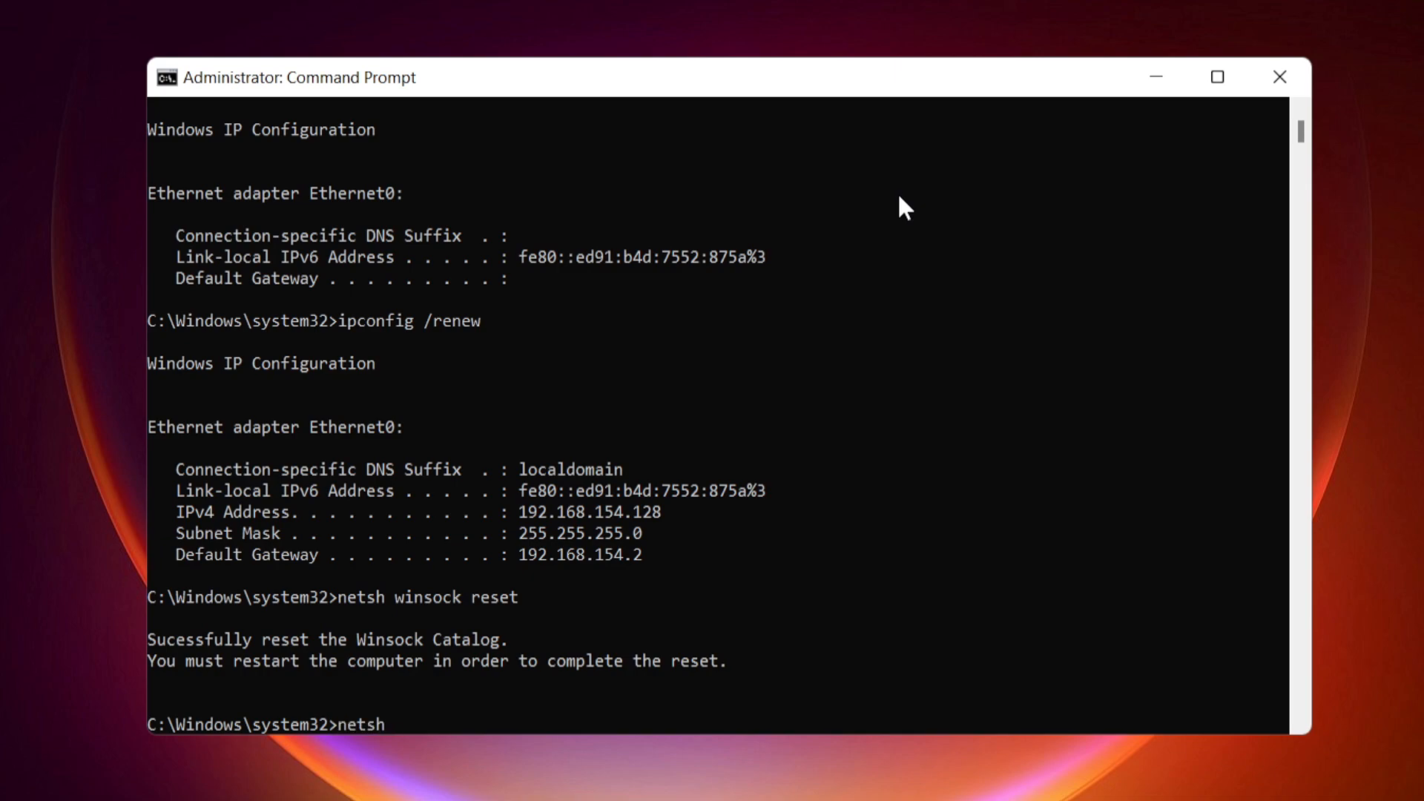
{"action": "type", "text": "int"}
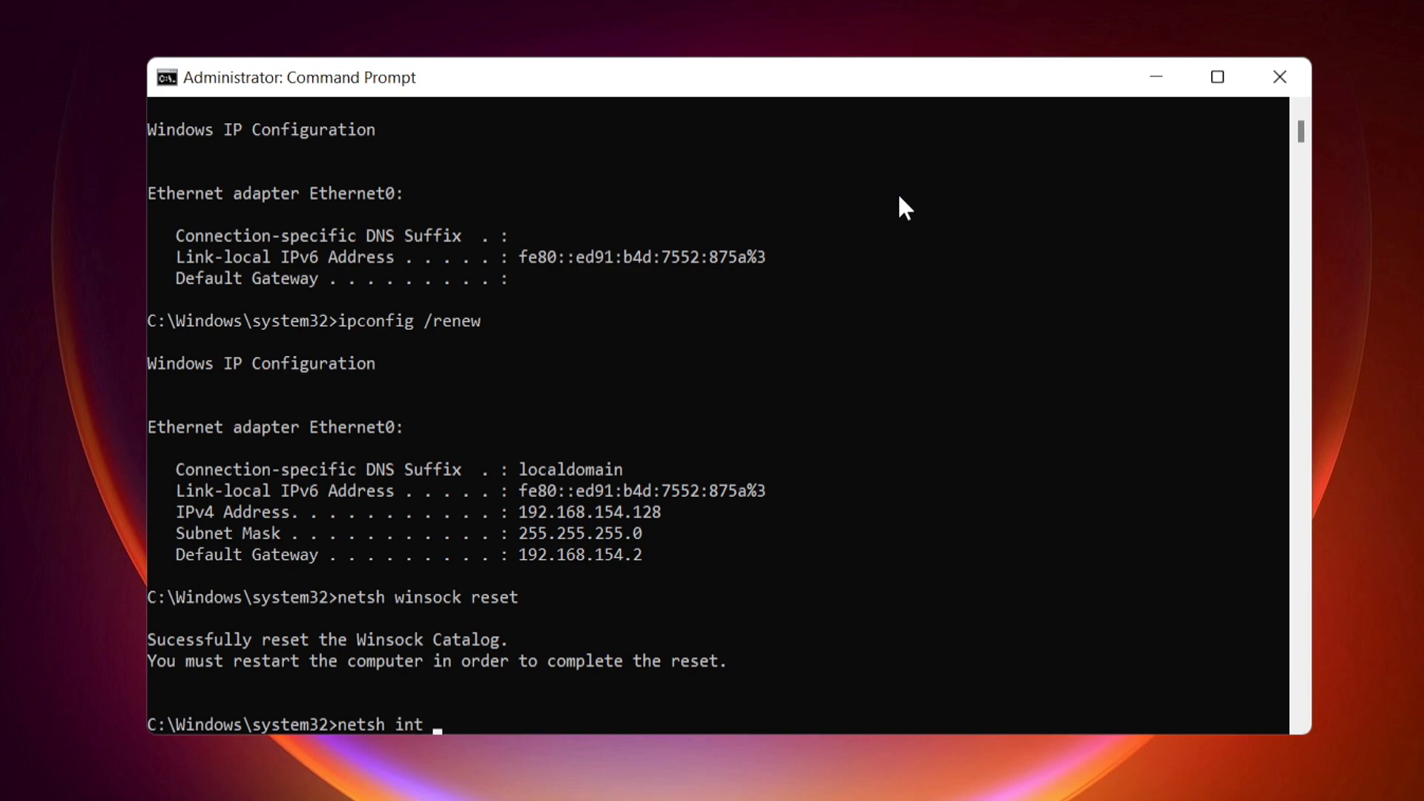
{"action": "type", "text": "ip rese"}
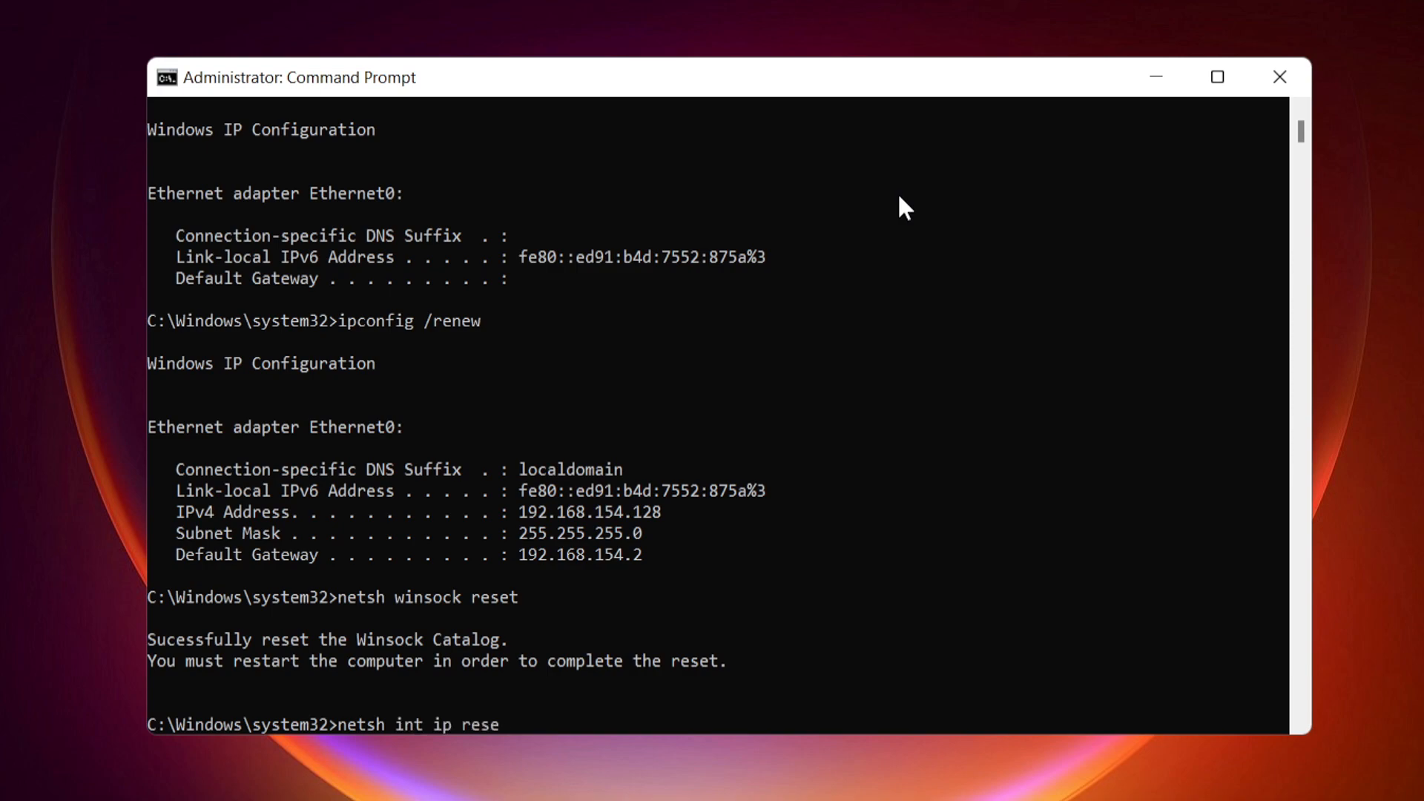
{"action": "type", "text": "t"}
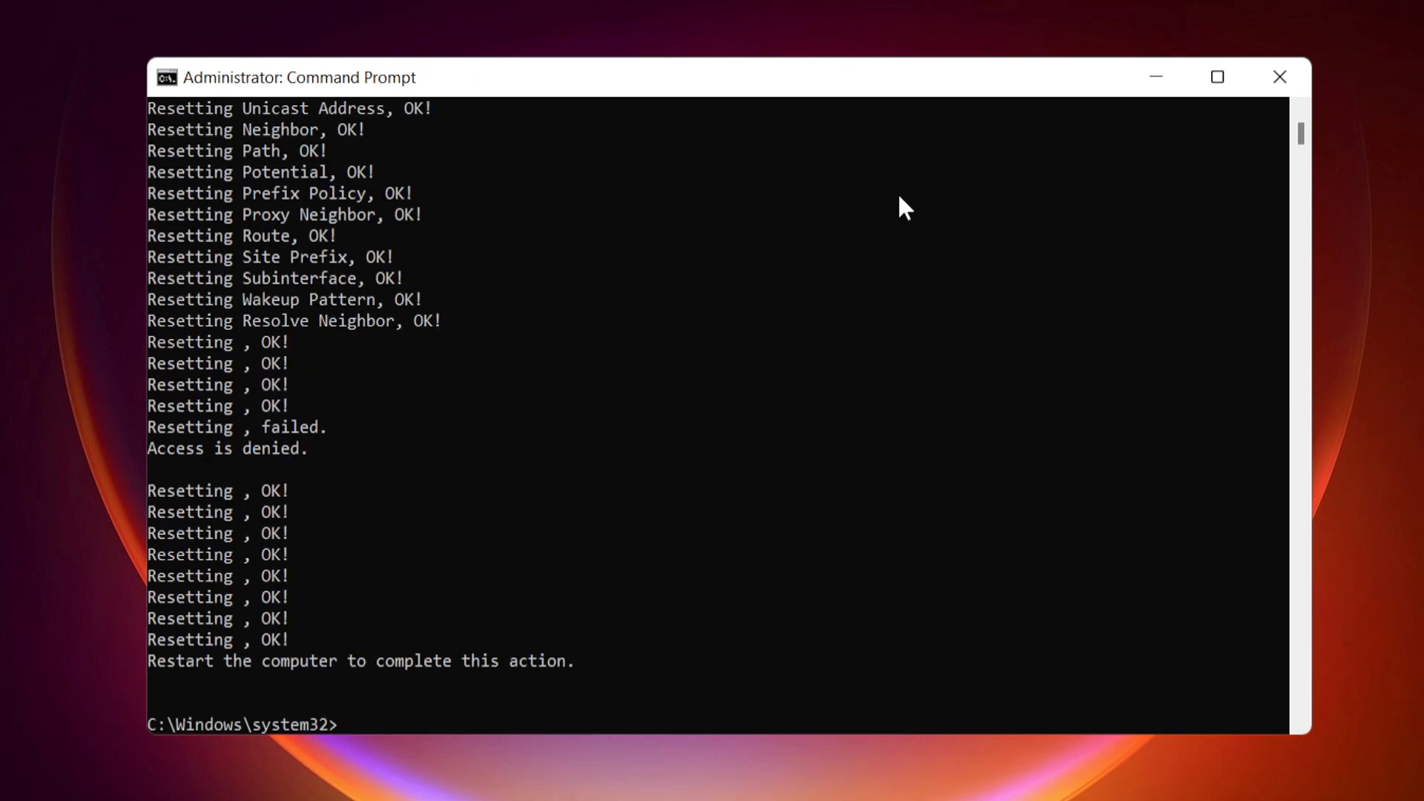
Run the netsh interface IPv4 reset command
{"action": "type", "text": "netsh"}
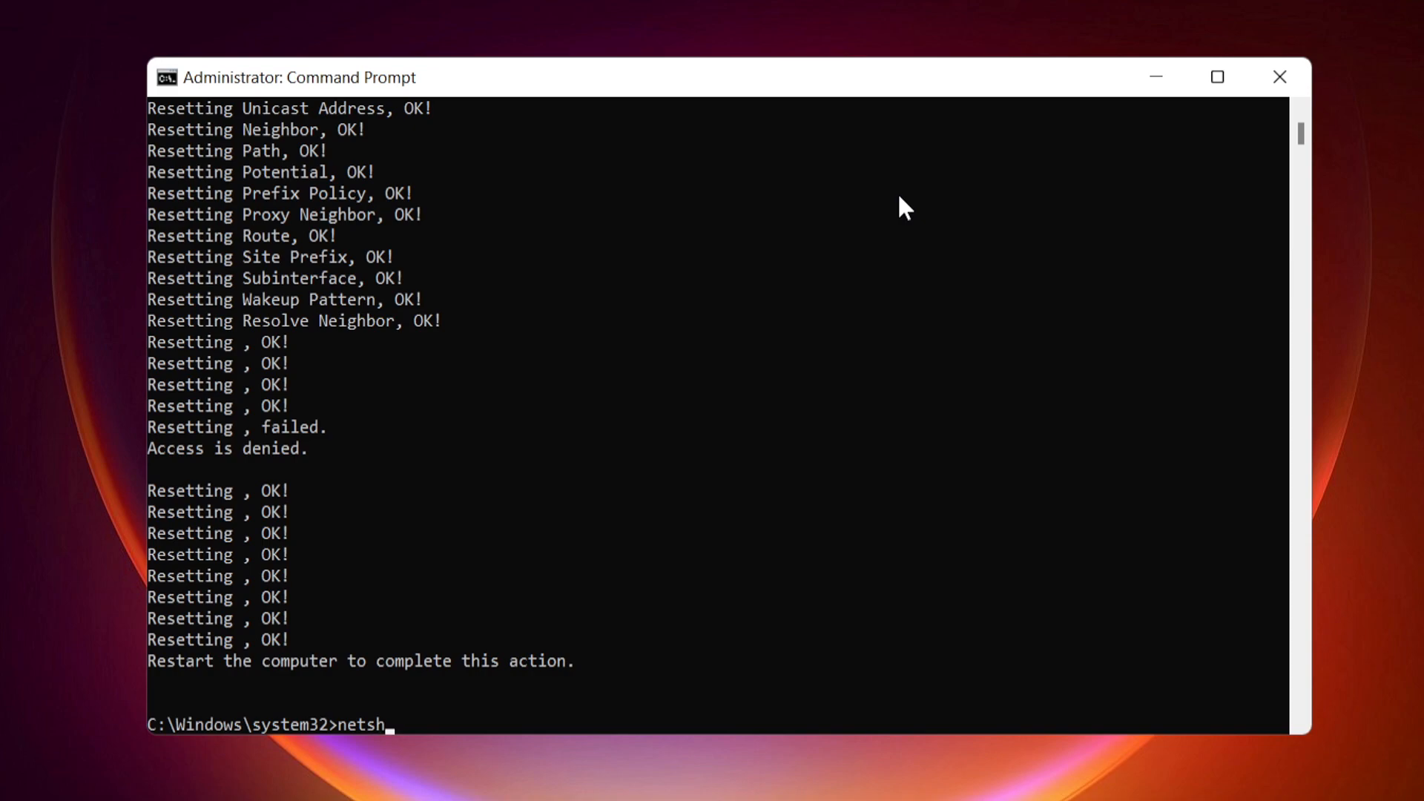
{"action": "type", "text": "inter"}
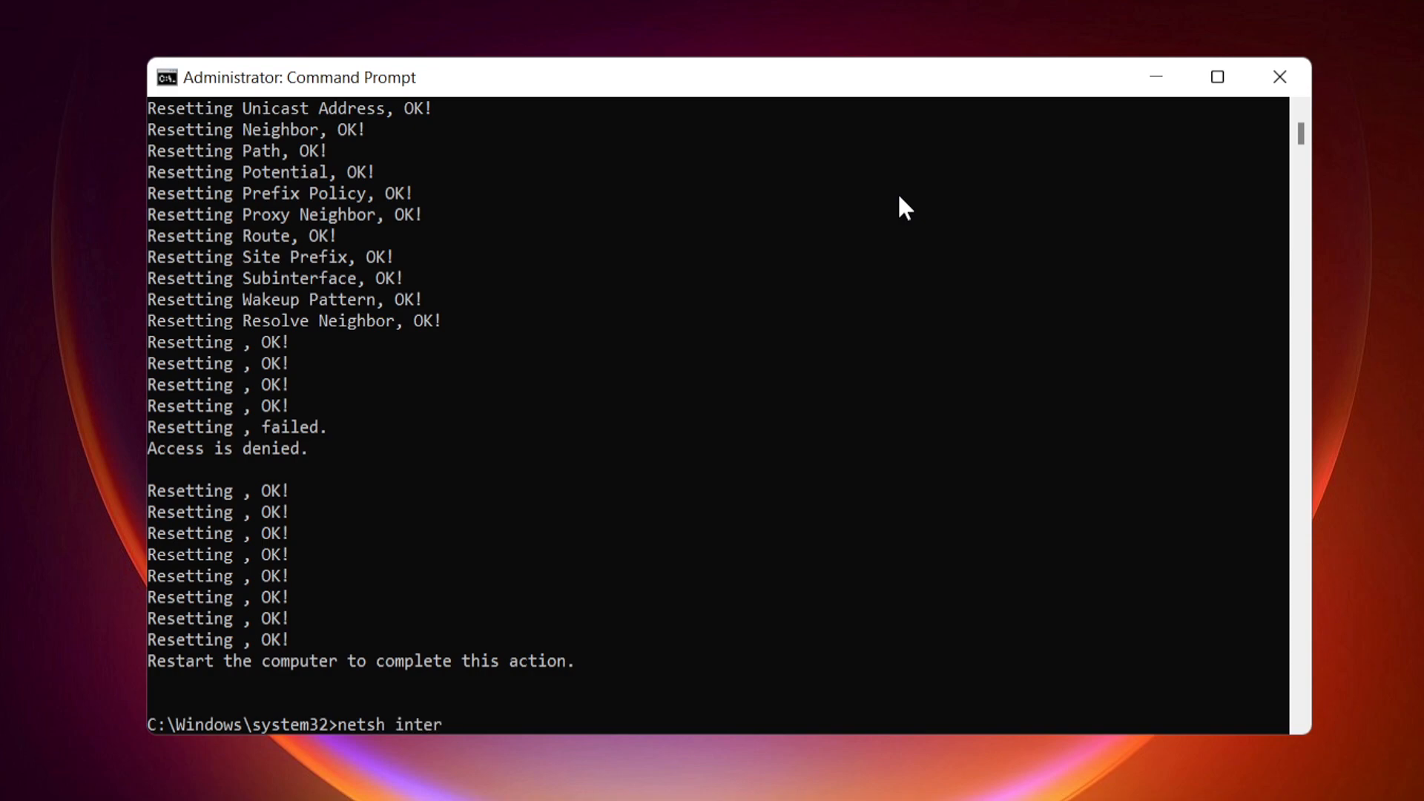
{"action": "type", "text": "face"}
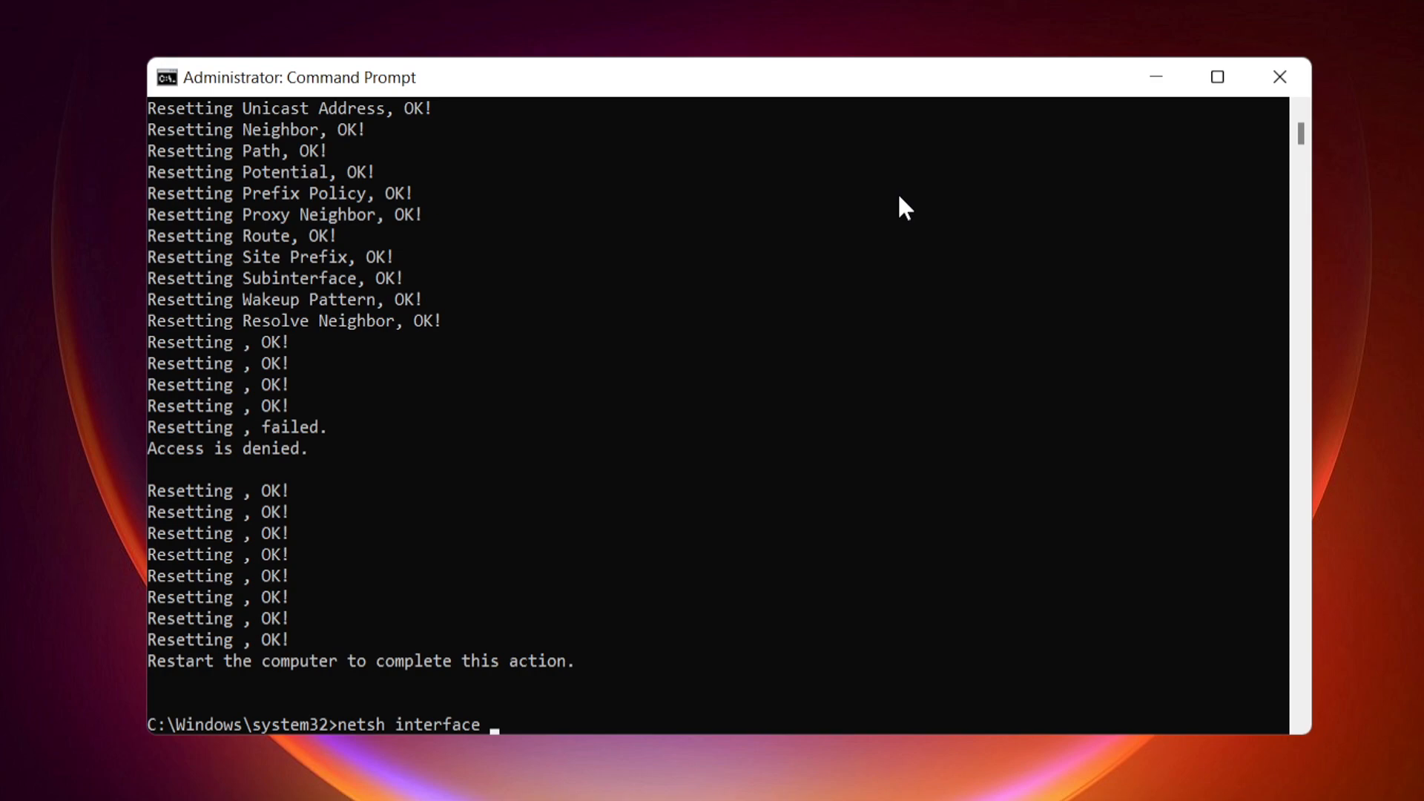
{"action": "type", "text": "ipv4 re"}
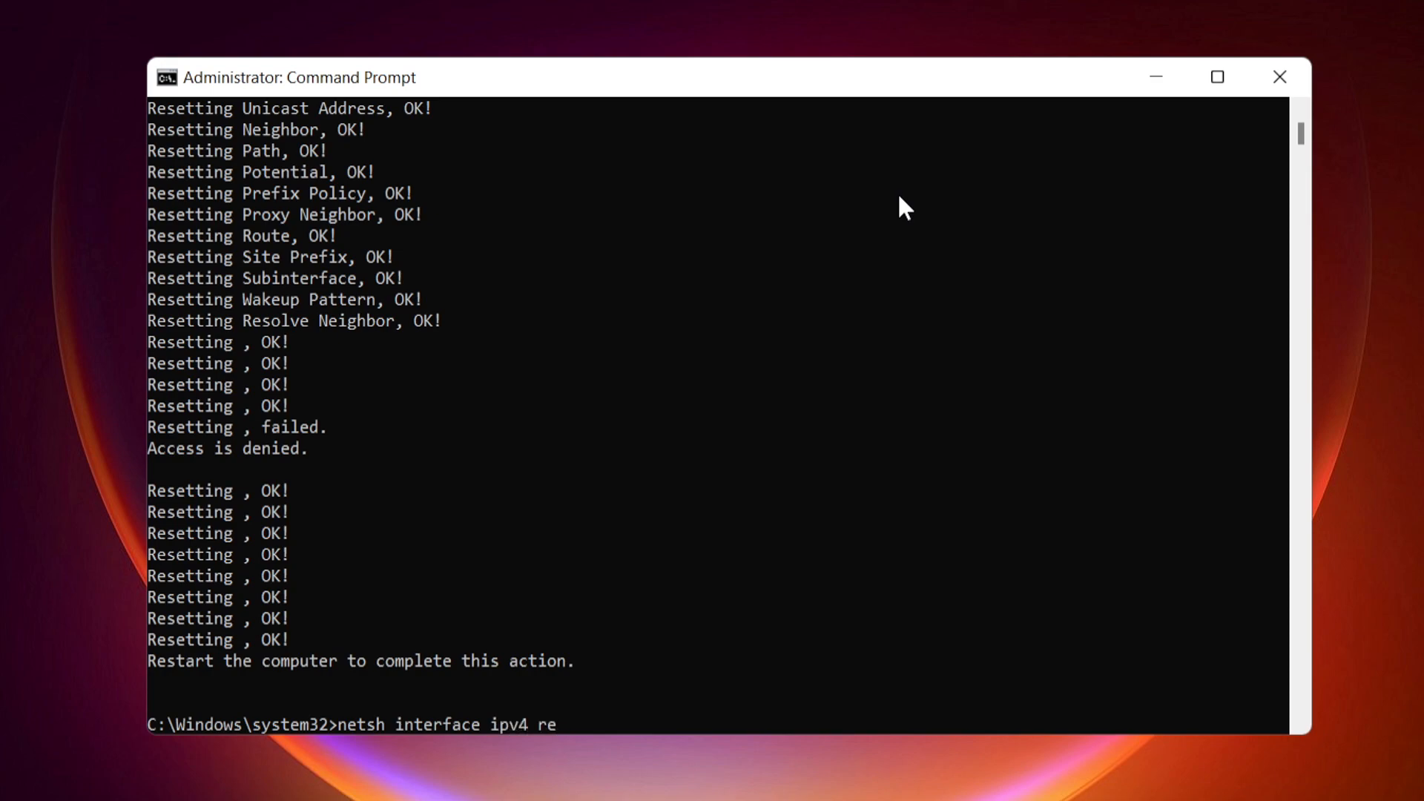
{"action": "type", "text": "set"}
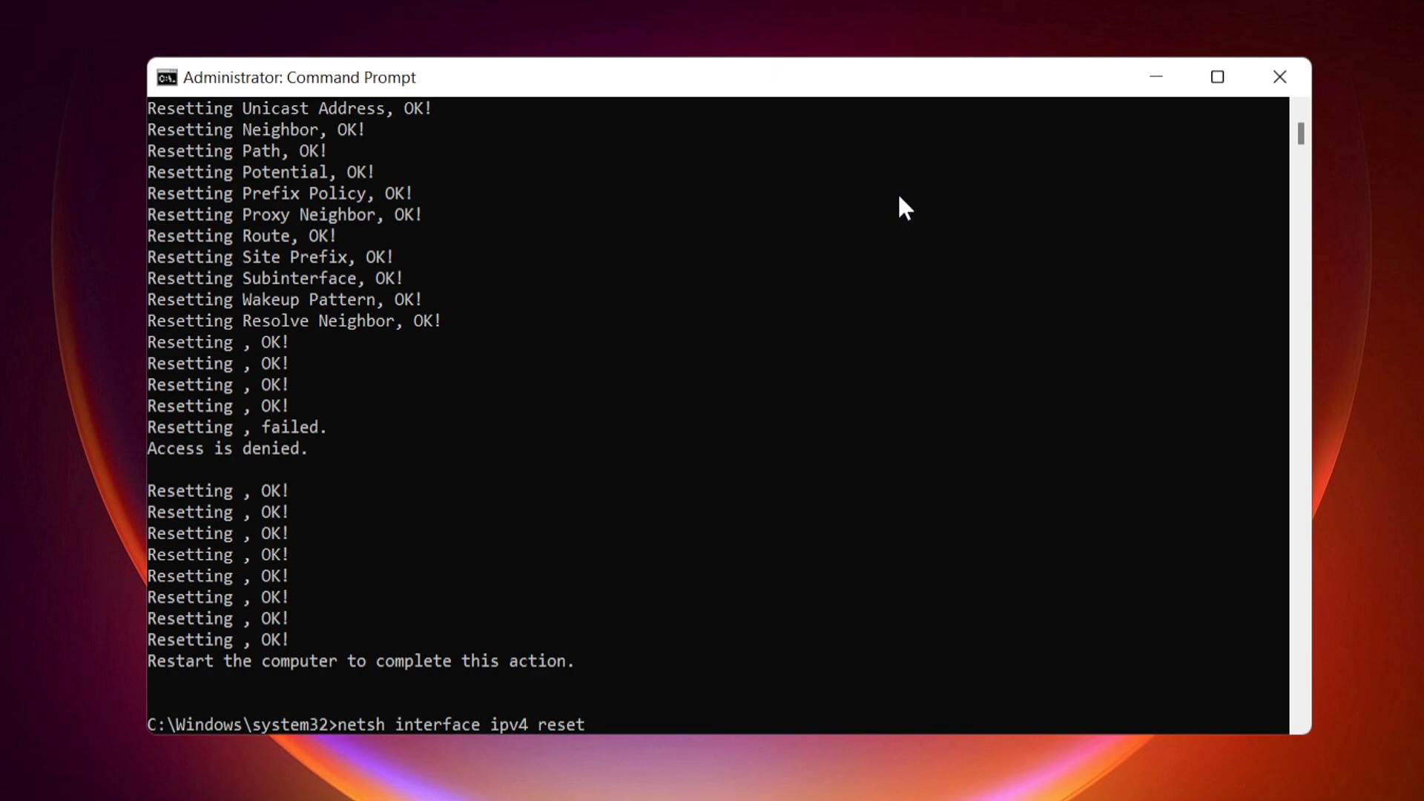
Run netsh interface ipv6 reset
{"action": "type", "text": "ndows\\system32>n"}
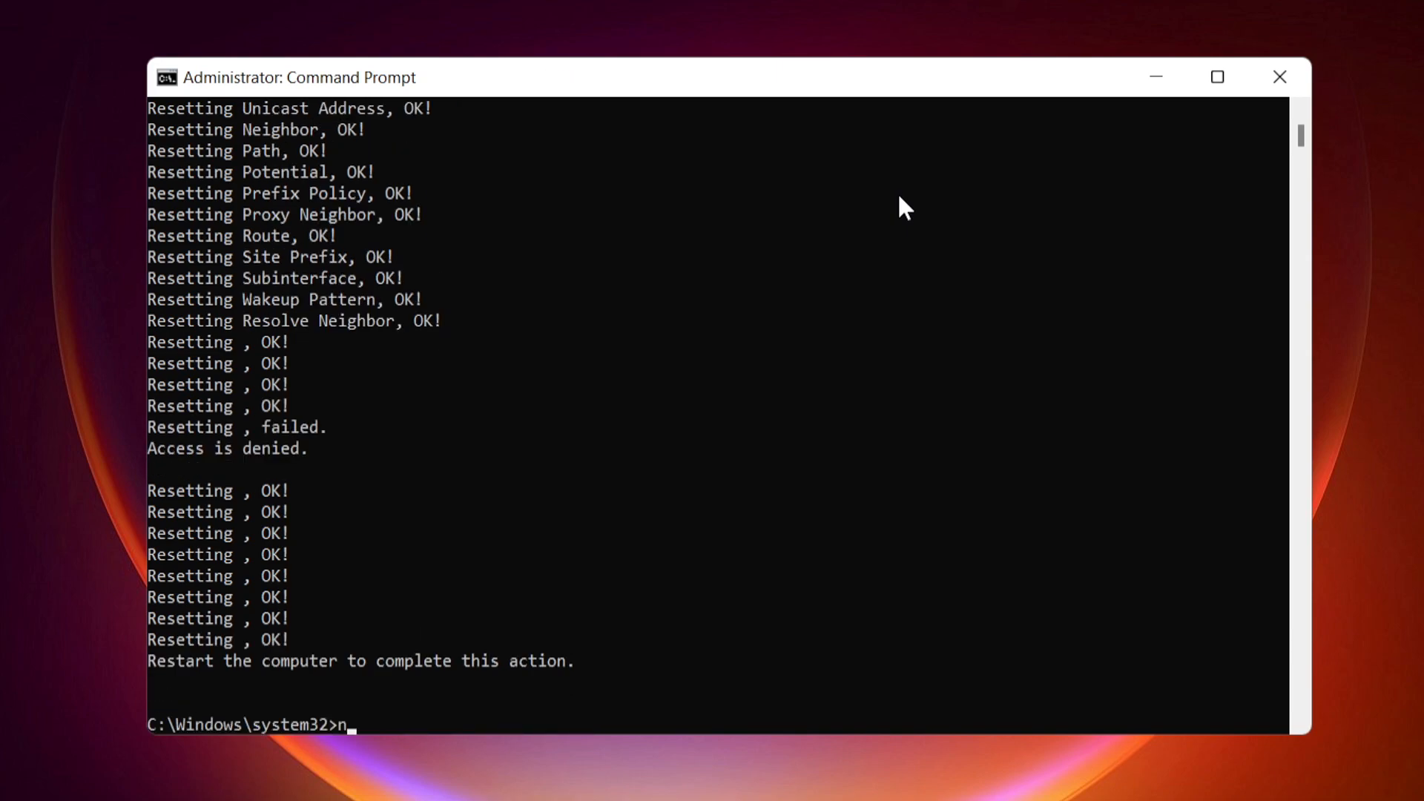
{"action": "type", "text": "etsh"}
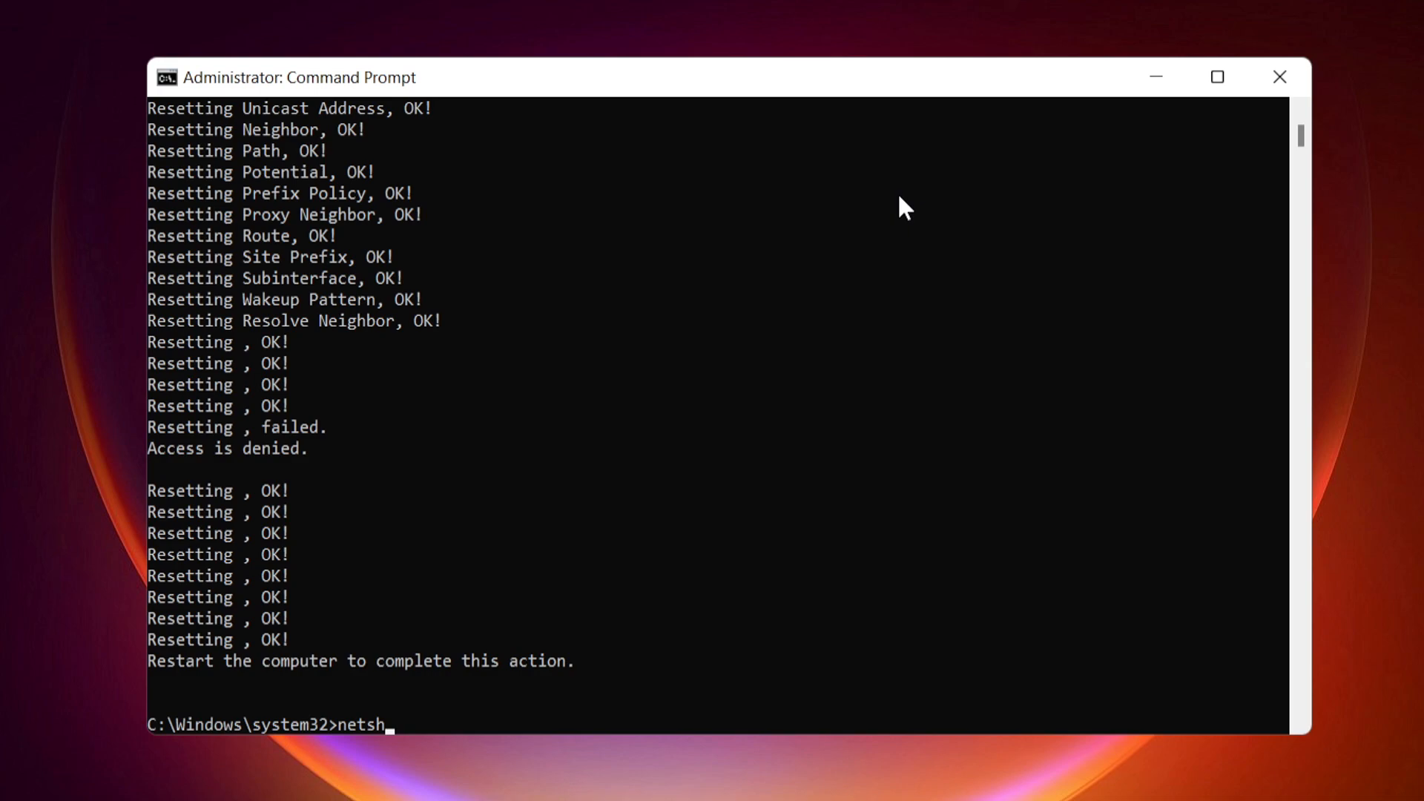
{"action": "type", "text": "interf"}
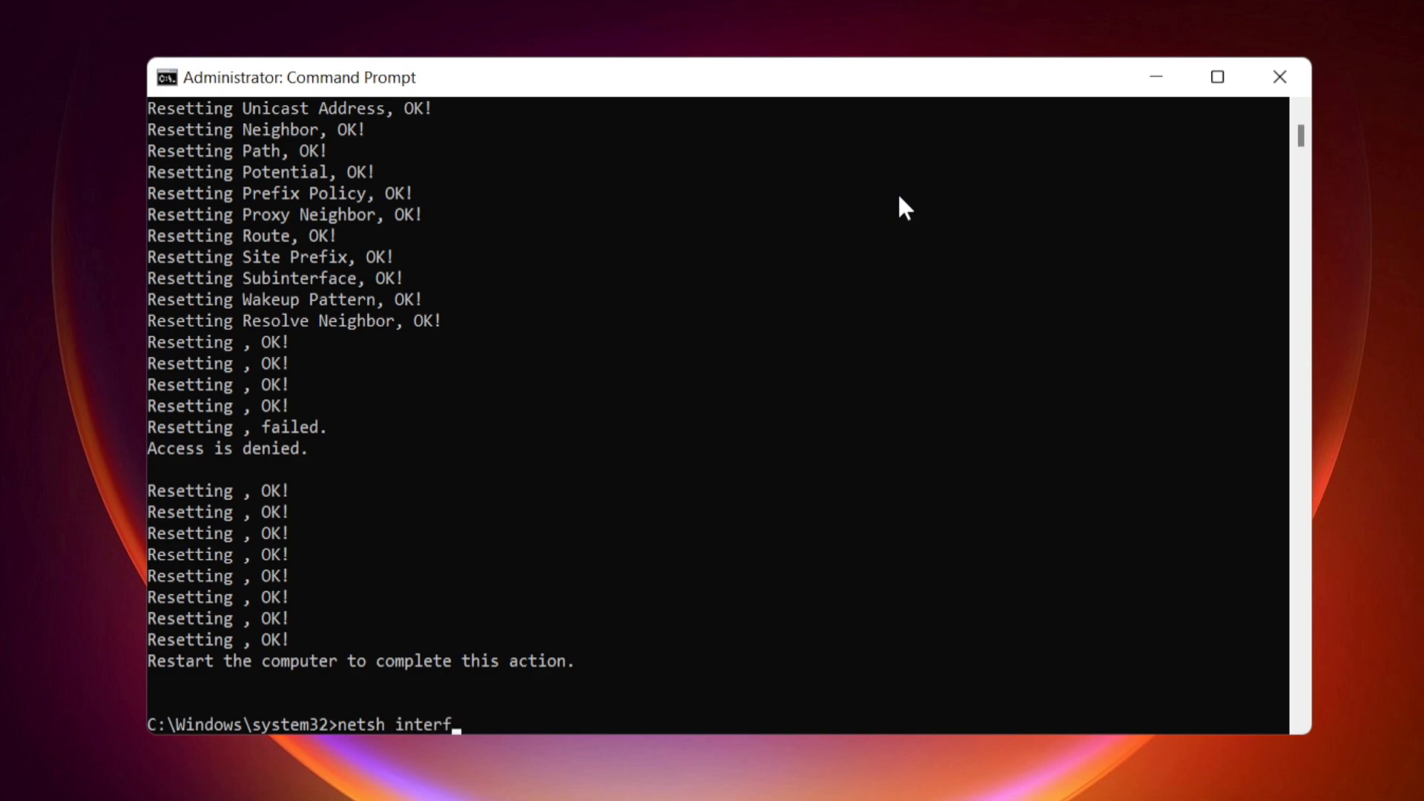
{"action": "type", "text": "ace i"}
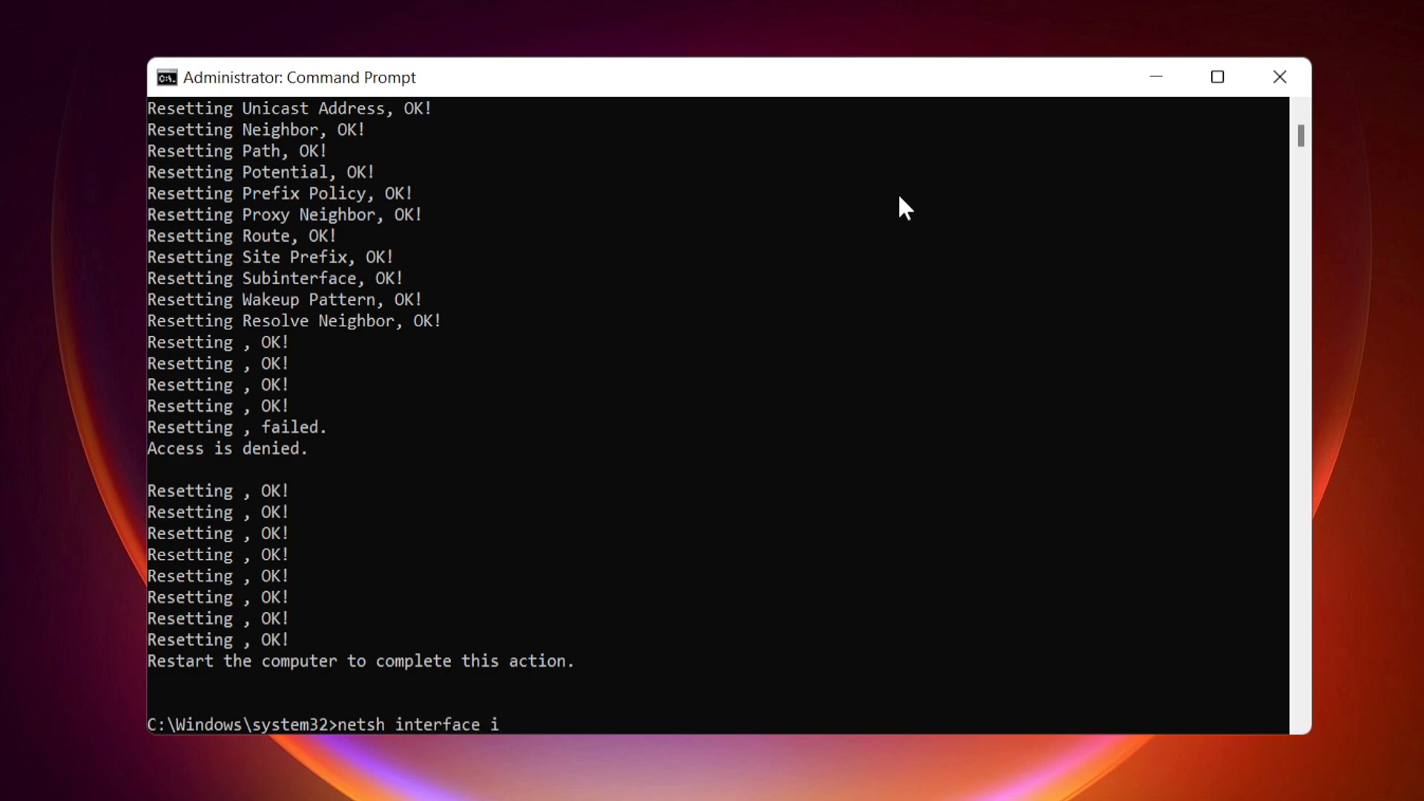
{"action": "type", "text": "pv"}
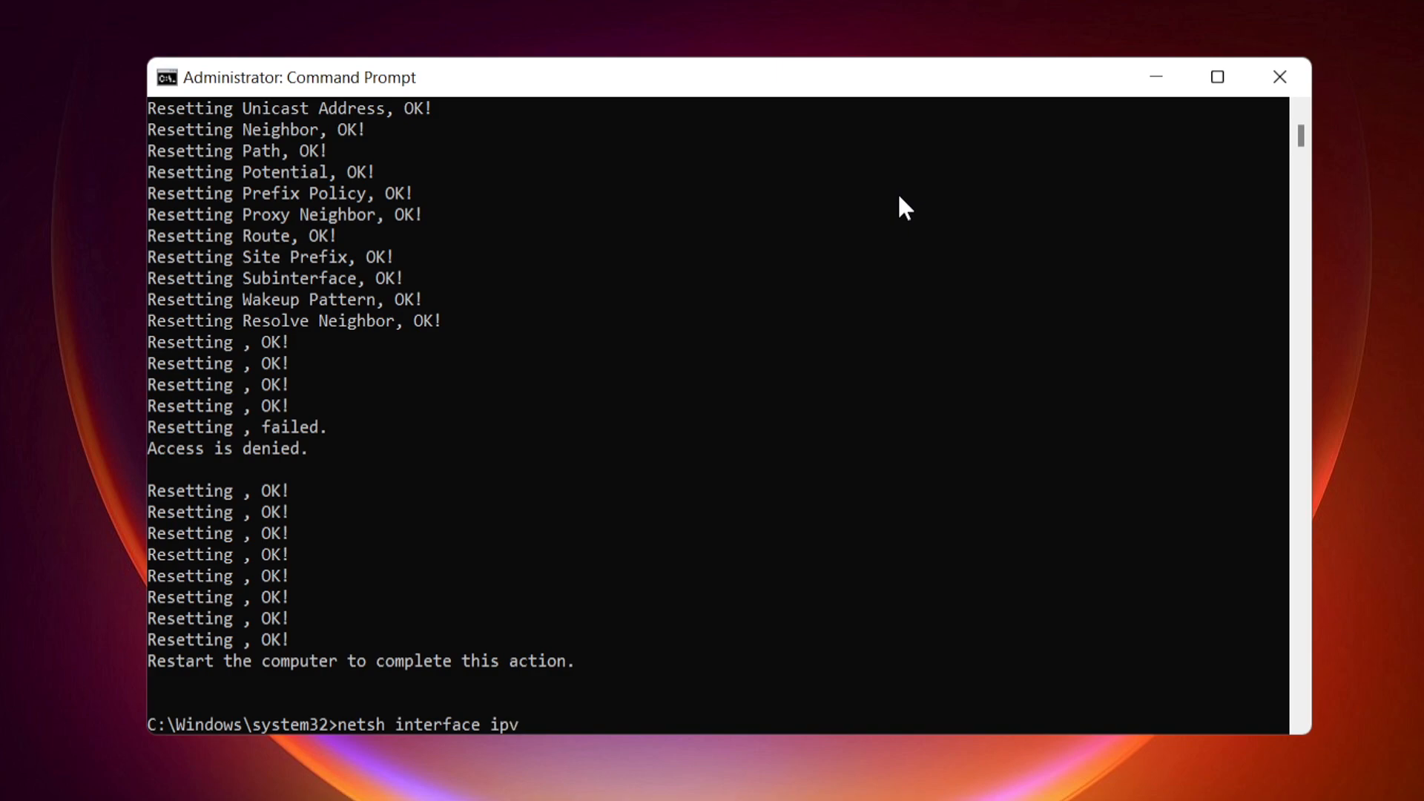
{"action": "type", "text": "6 res"}
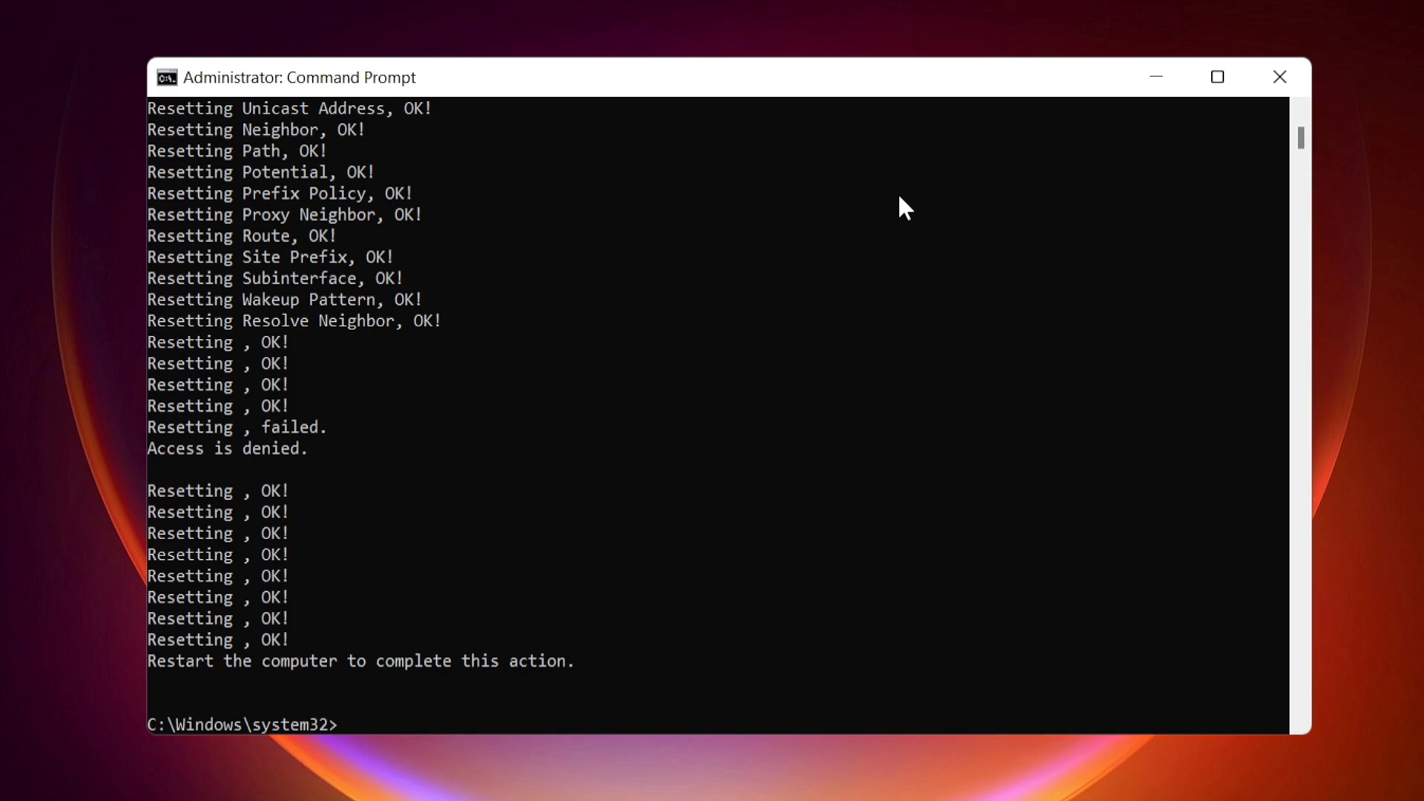
Run netsh interface tcp reset so all TCP parameters reset successfully
{"action": "type", "text": "netsh"}
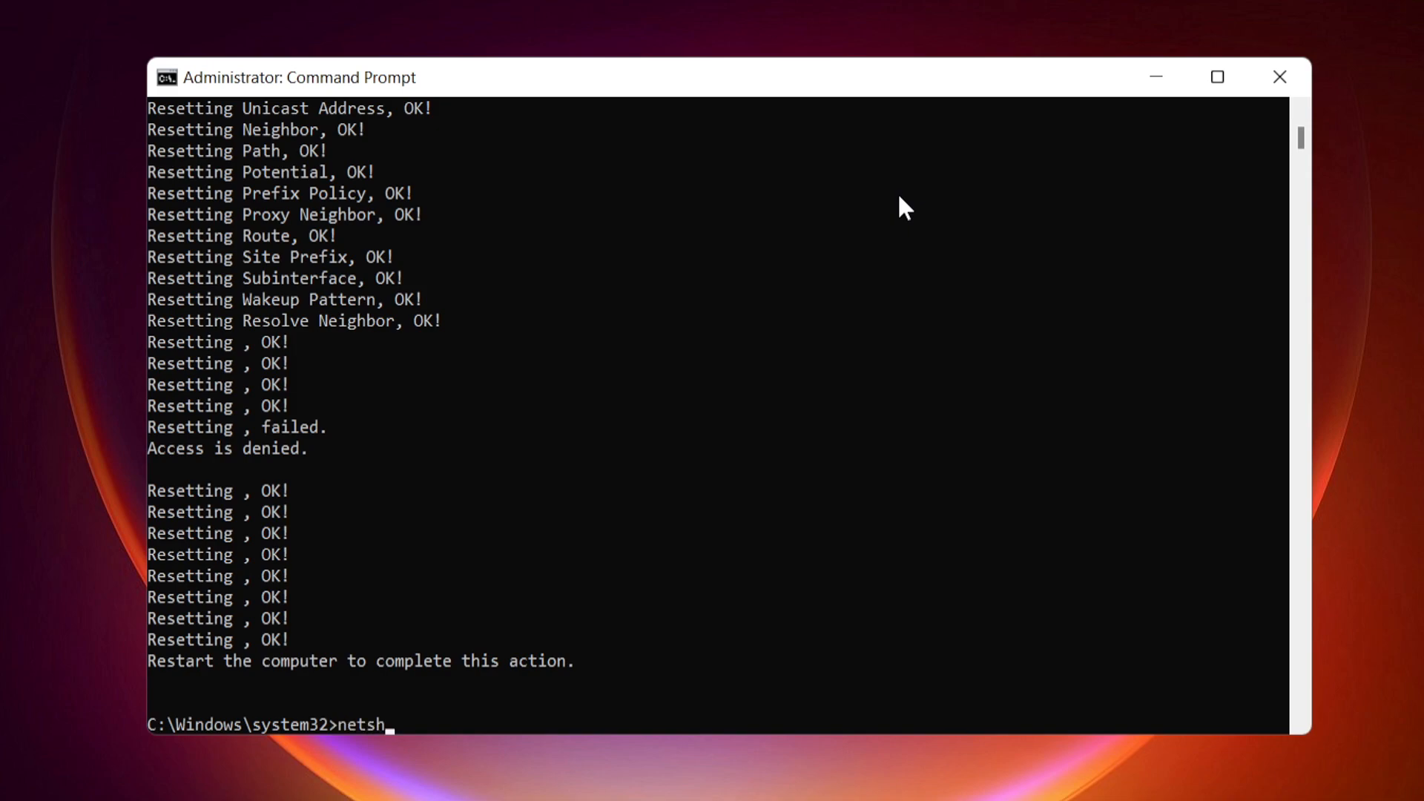
{"action": "type", "text": "interfac"}
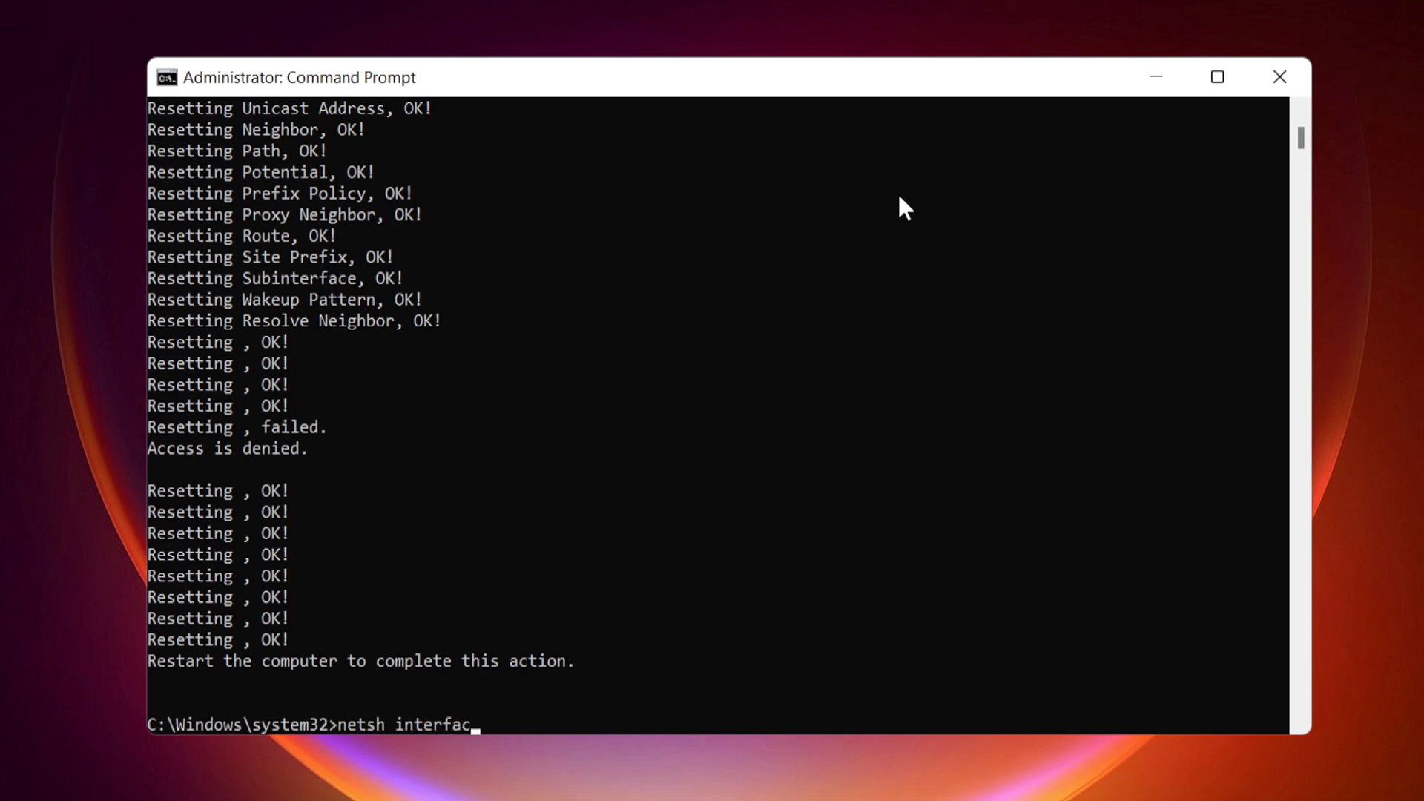
{"action": "type", "text": "e"}
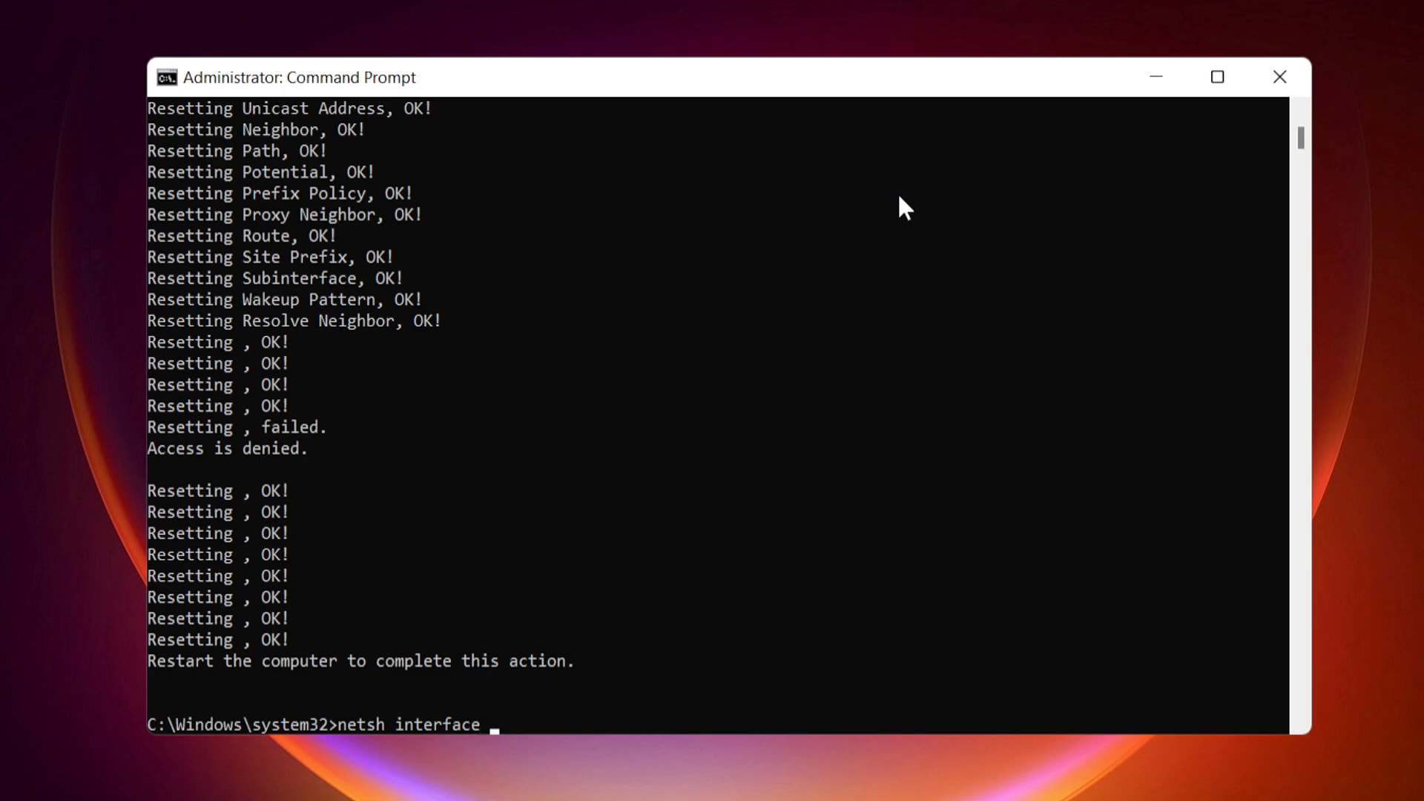
{"action": "type", "text": "tcp reset"}
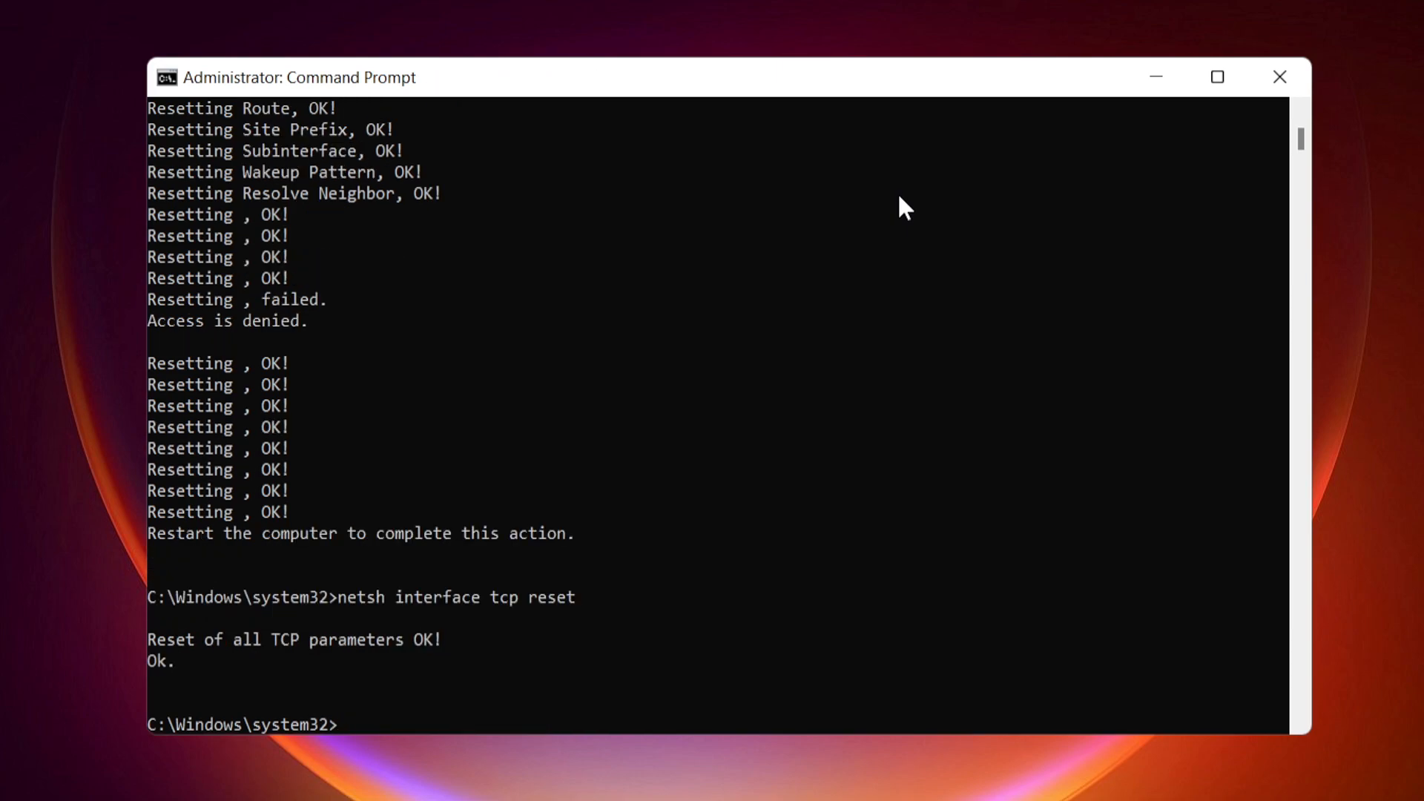
{"action": "mouse_move", "coordinate": [1279, 76]}
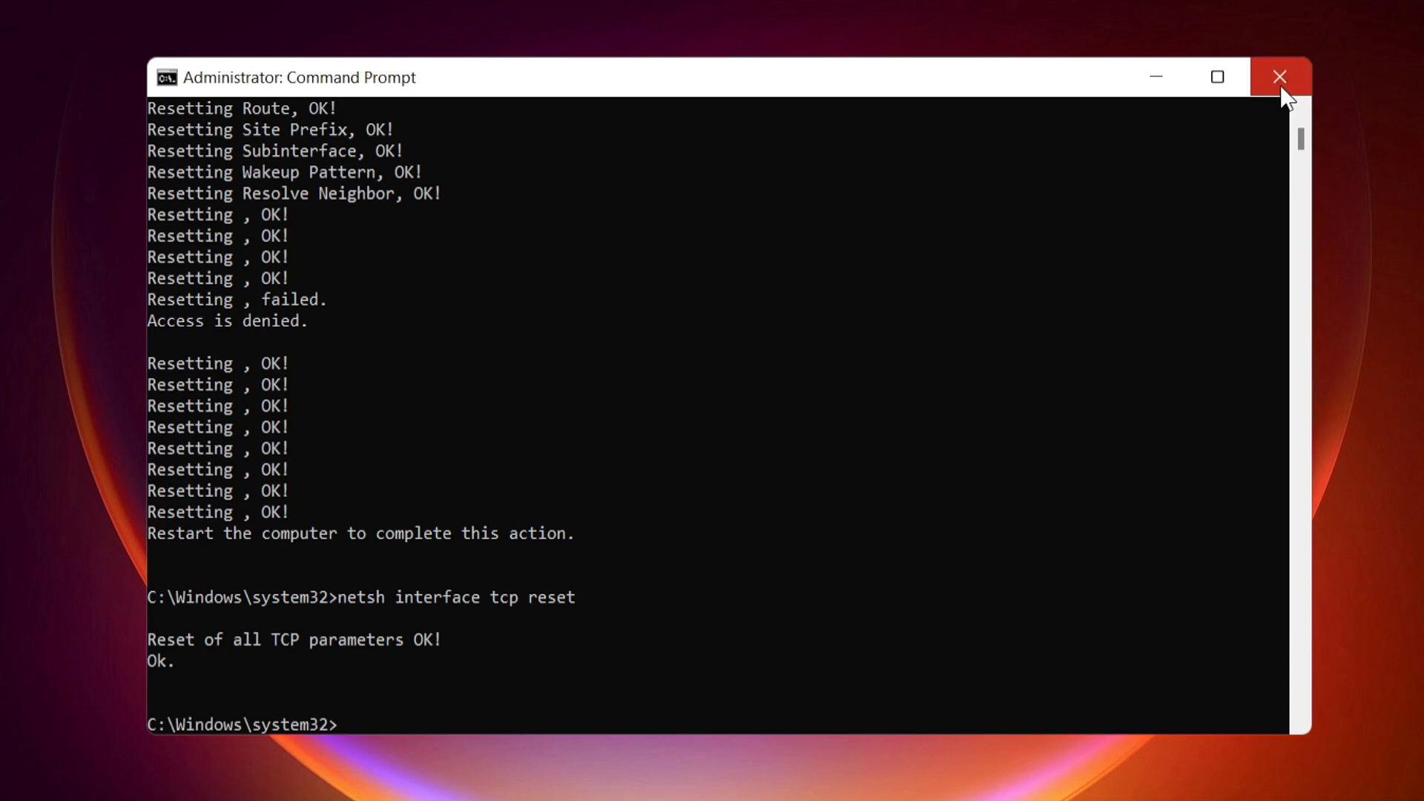
Close Command Prompt and bring up the Start menu power options to restart
{"action": "left_click", "coordinate": [1279, 76]}
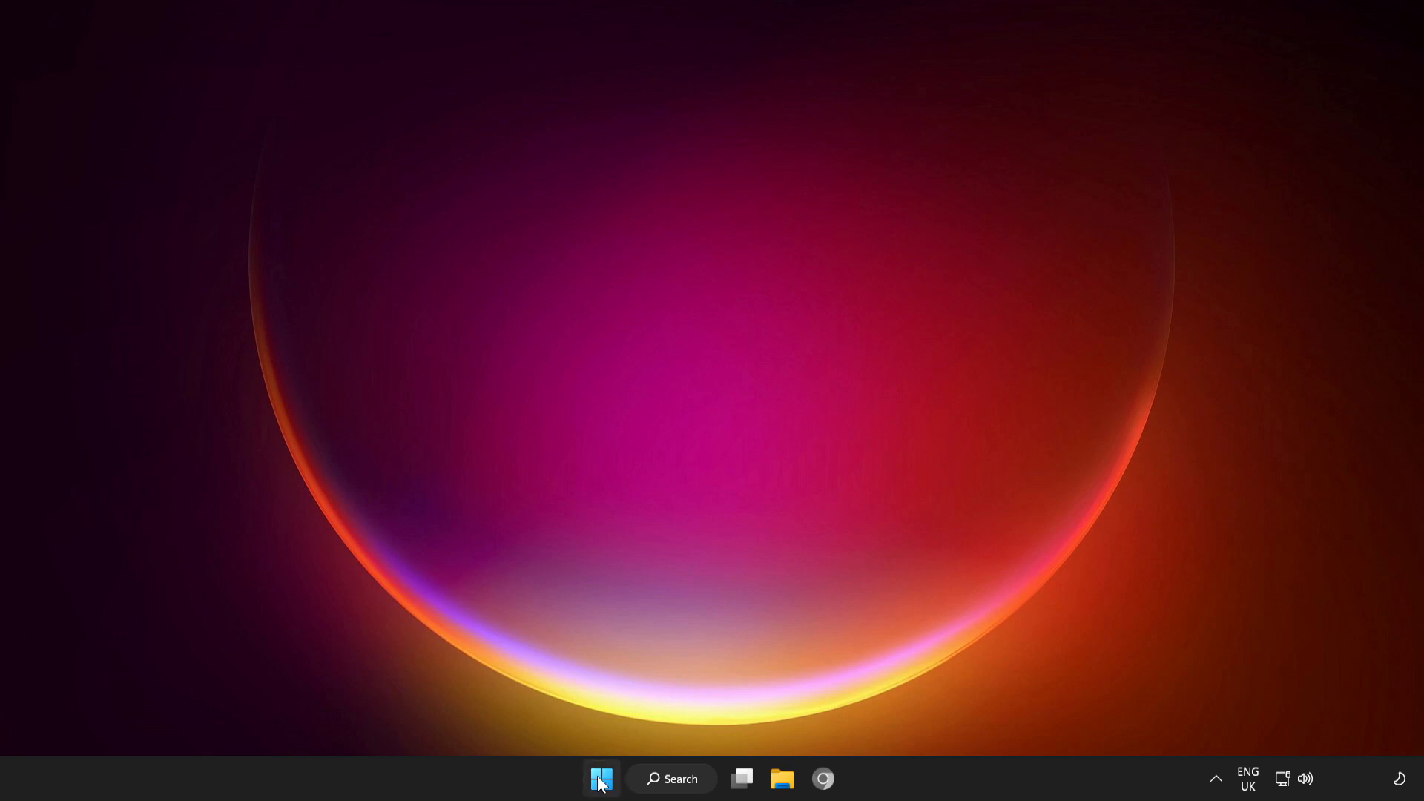
{"action": "left_click", "coordinate": [600, 778]}
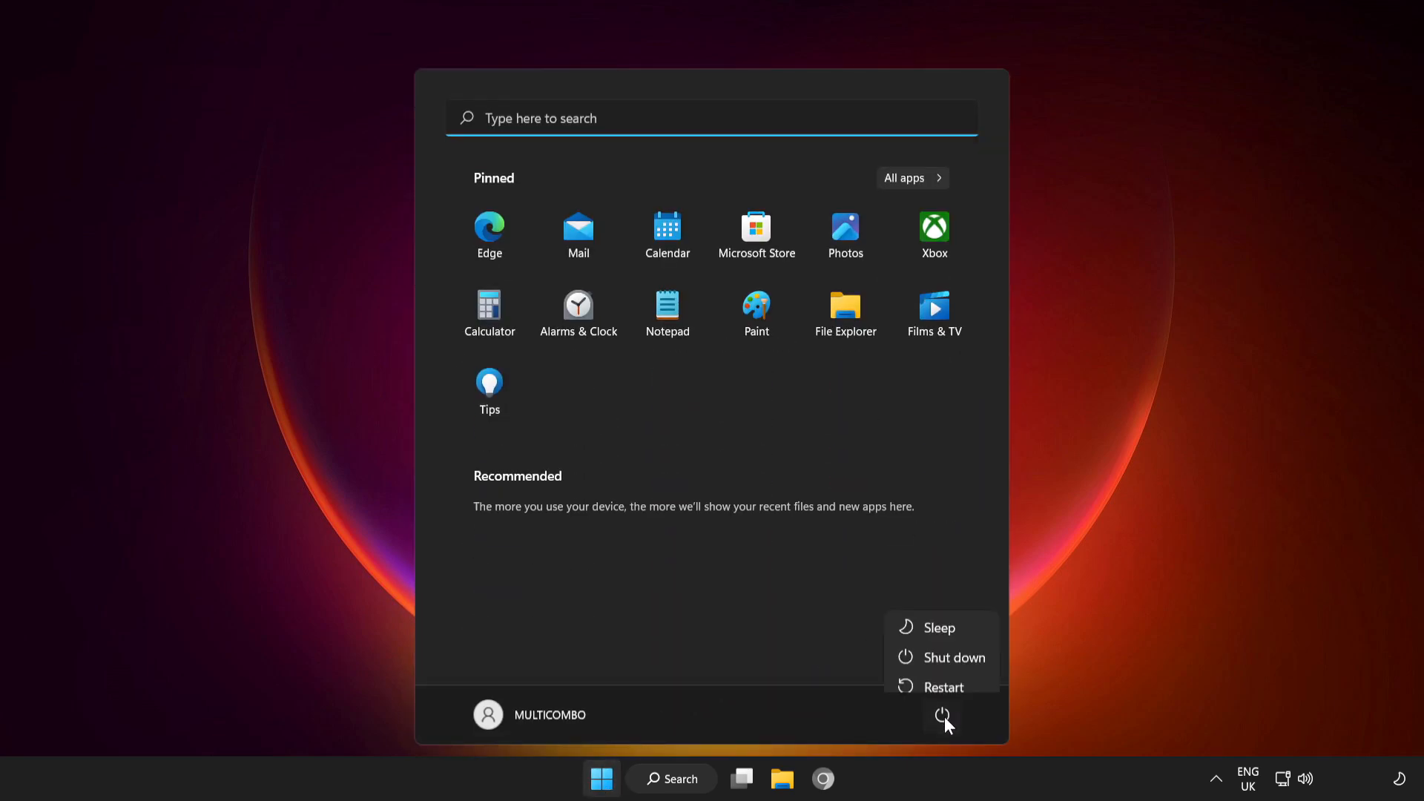
{"action": "mouse_move", "coordinate": [944, 675]}
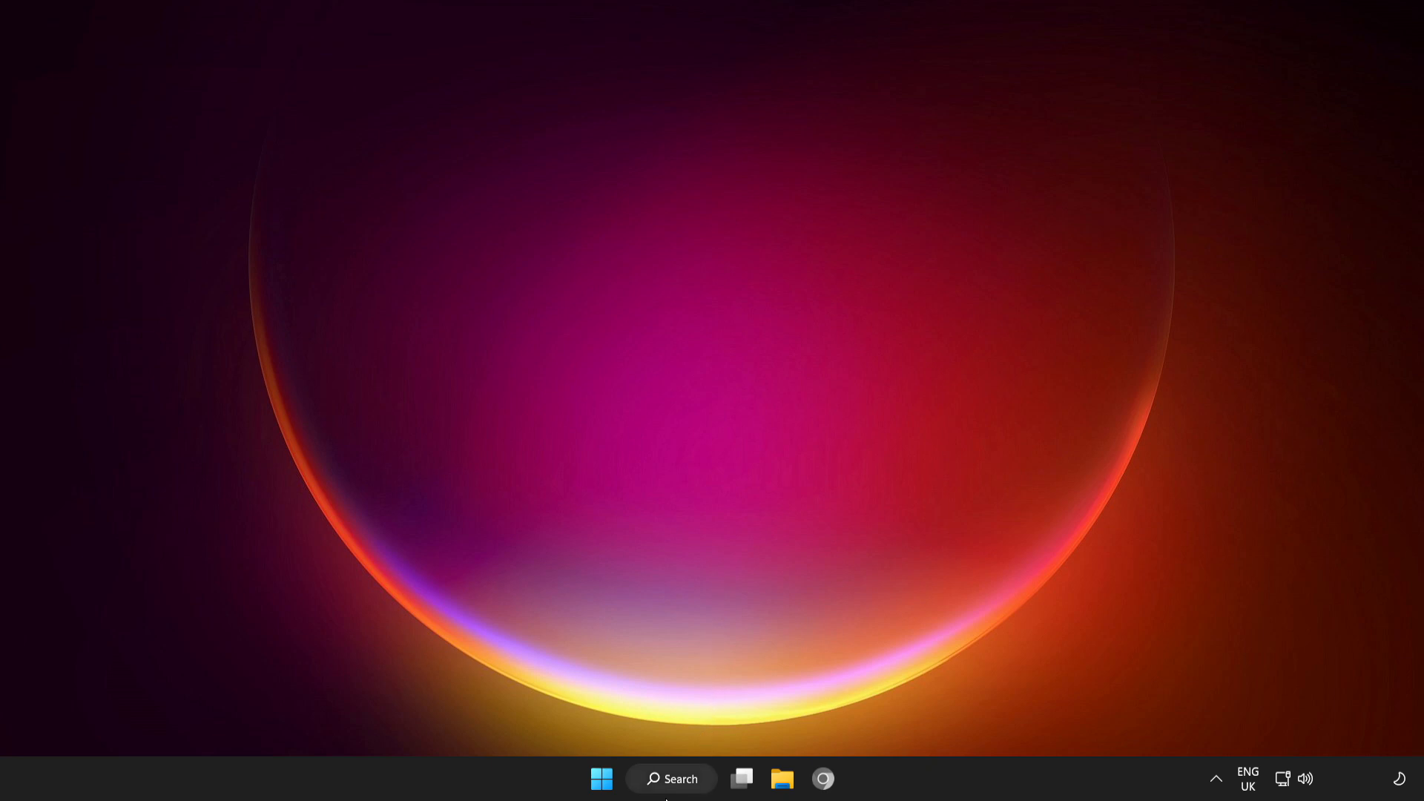
Search Windows for 'update' and open the Check for updates settings page
{"action": "left_click", "coordinate": [670, 778]}
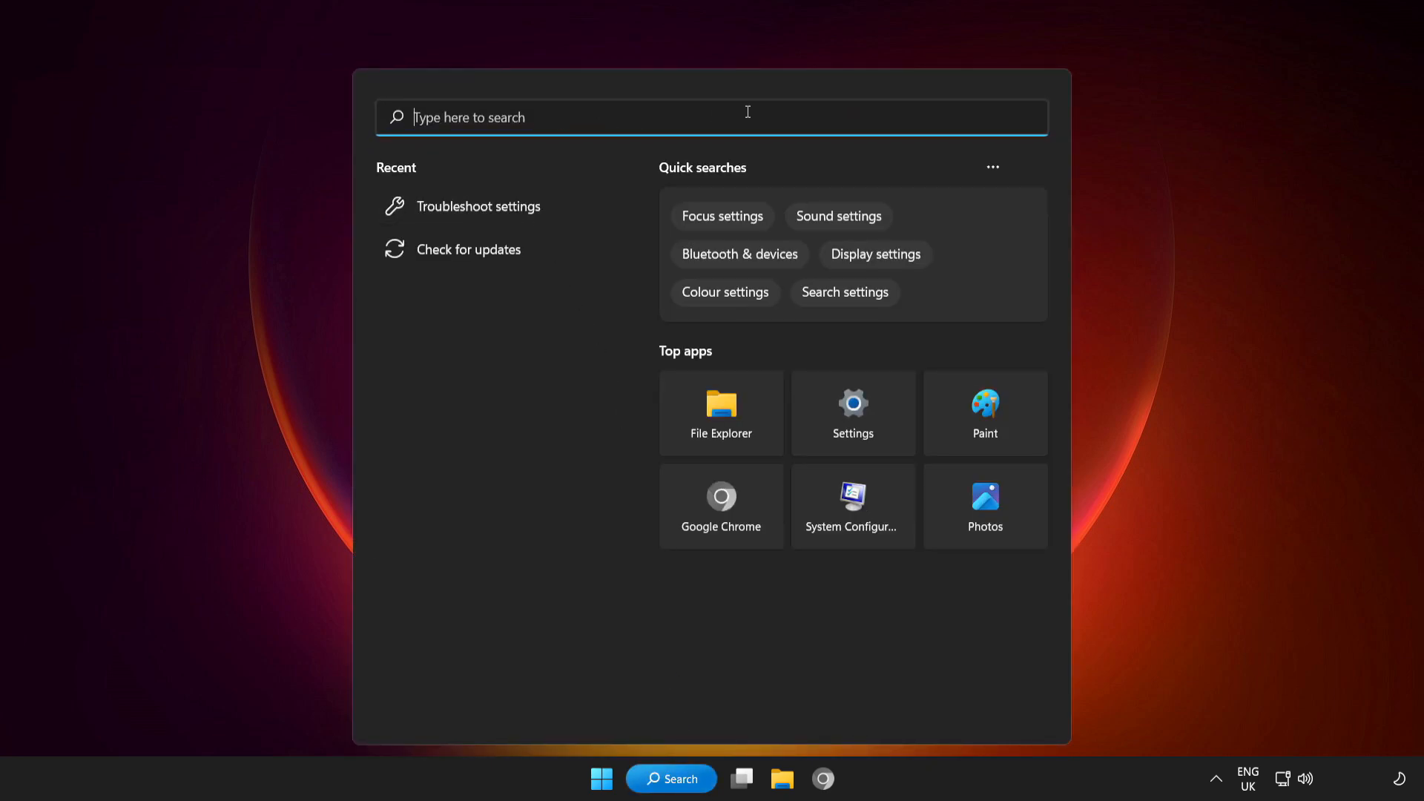
{"action": "type", "text": "update"}
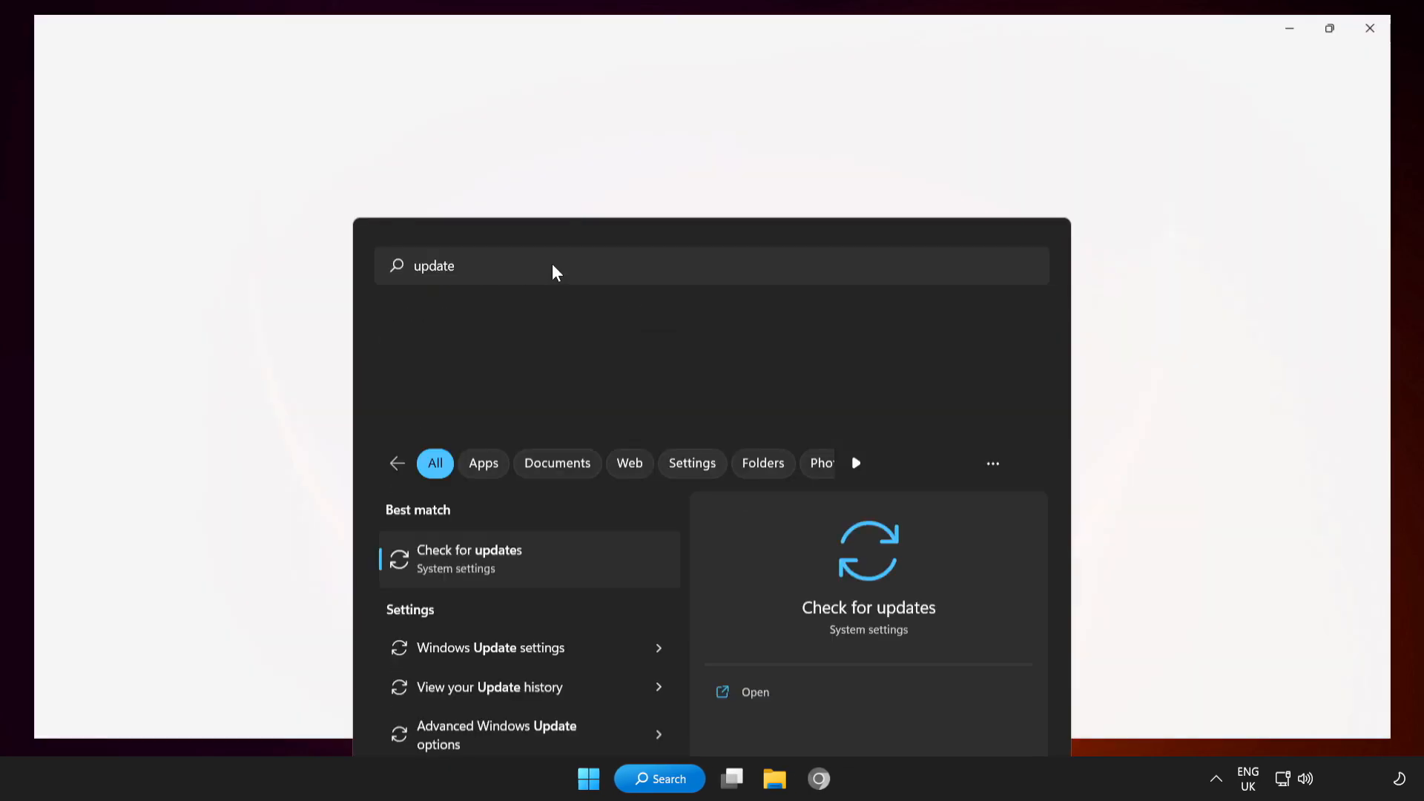
{"action": "left_click", "coordinate": [469, 558]}
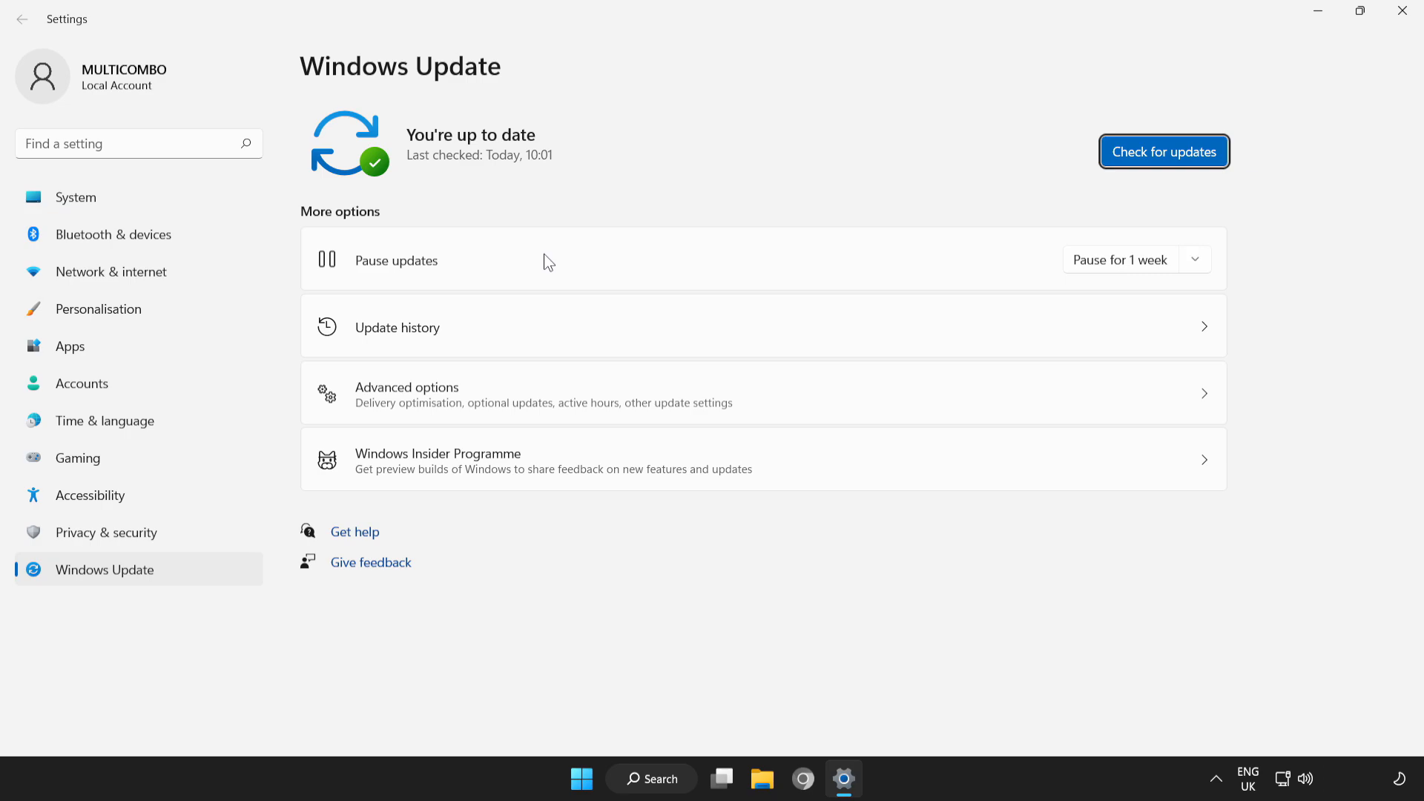
{"action": "mouse_move", "coordinate": [1162, 162]}
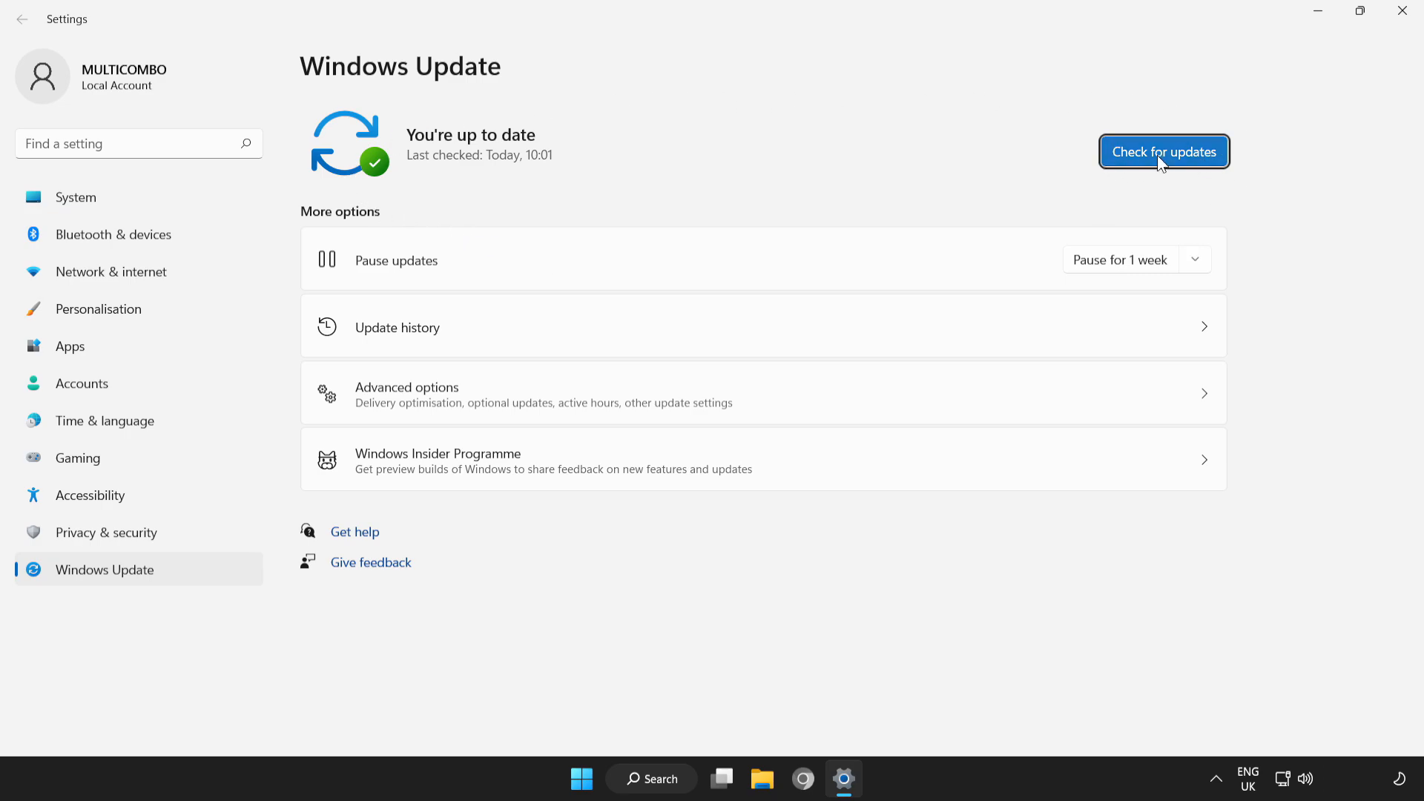
Run a fresh update check showing 'You're up to date', then close Settings
{"action": "left_click", "coordinate": [1163, 151]}
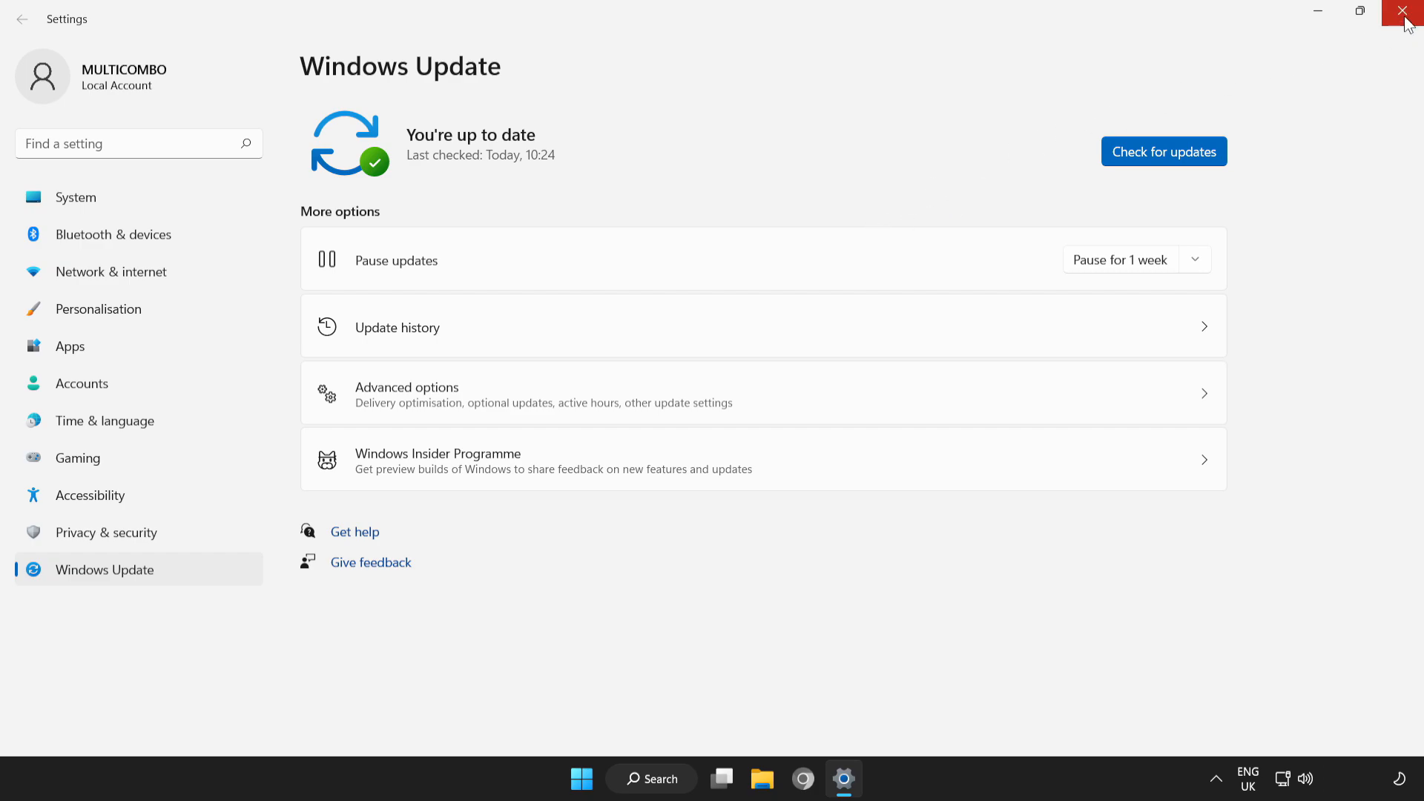
{"action": "left_click", "coordinate": [1405, 12]}
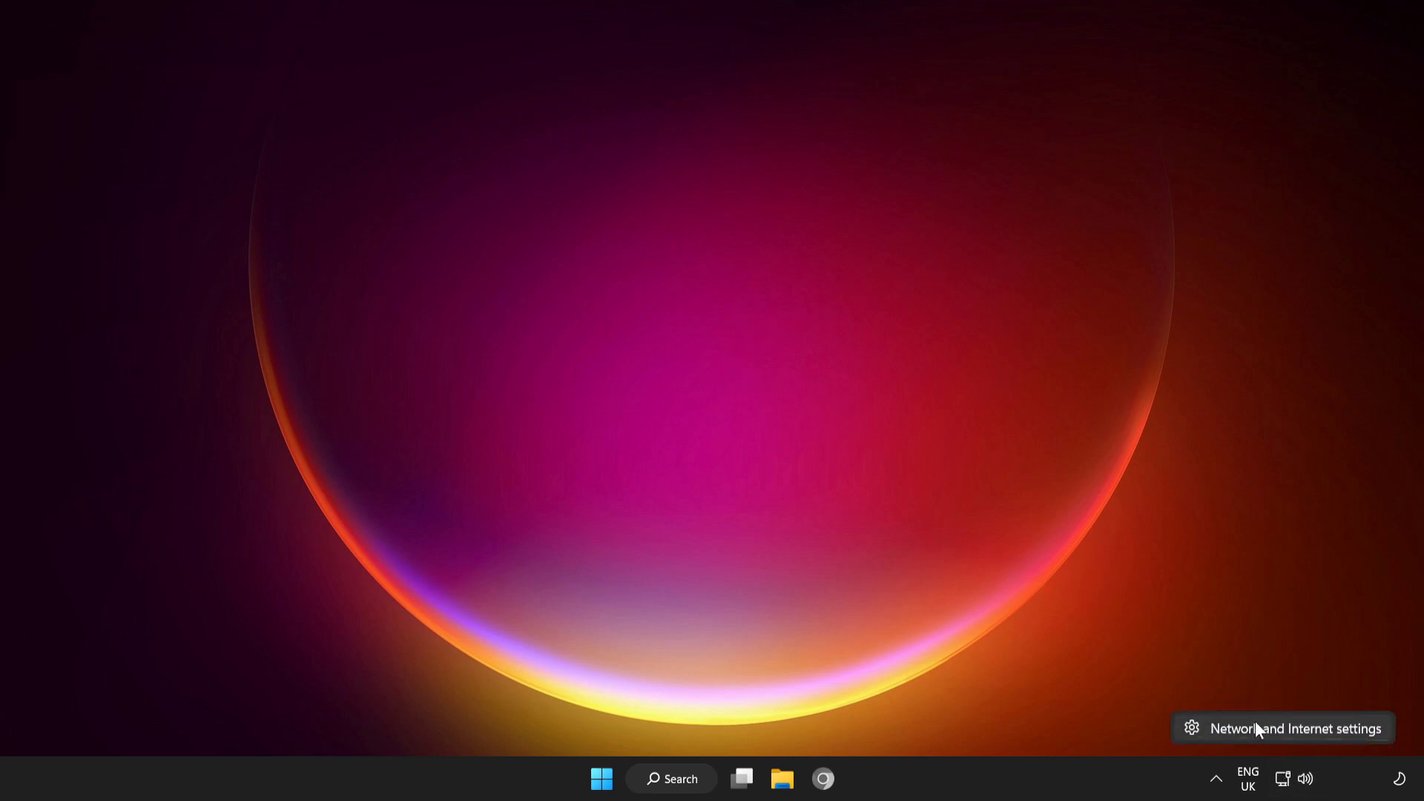
{"action": "mouse_move", "coordinate": [1289, 735]}
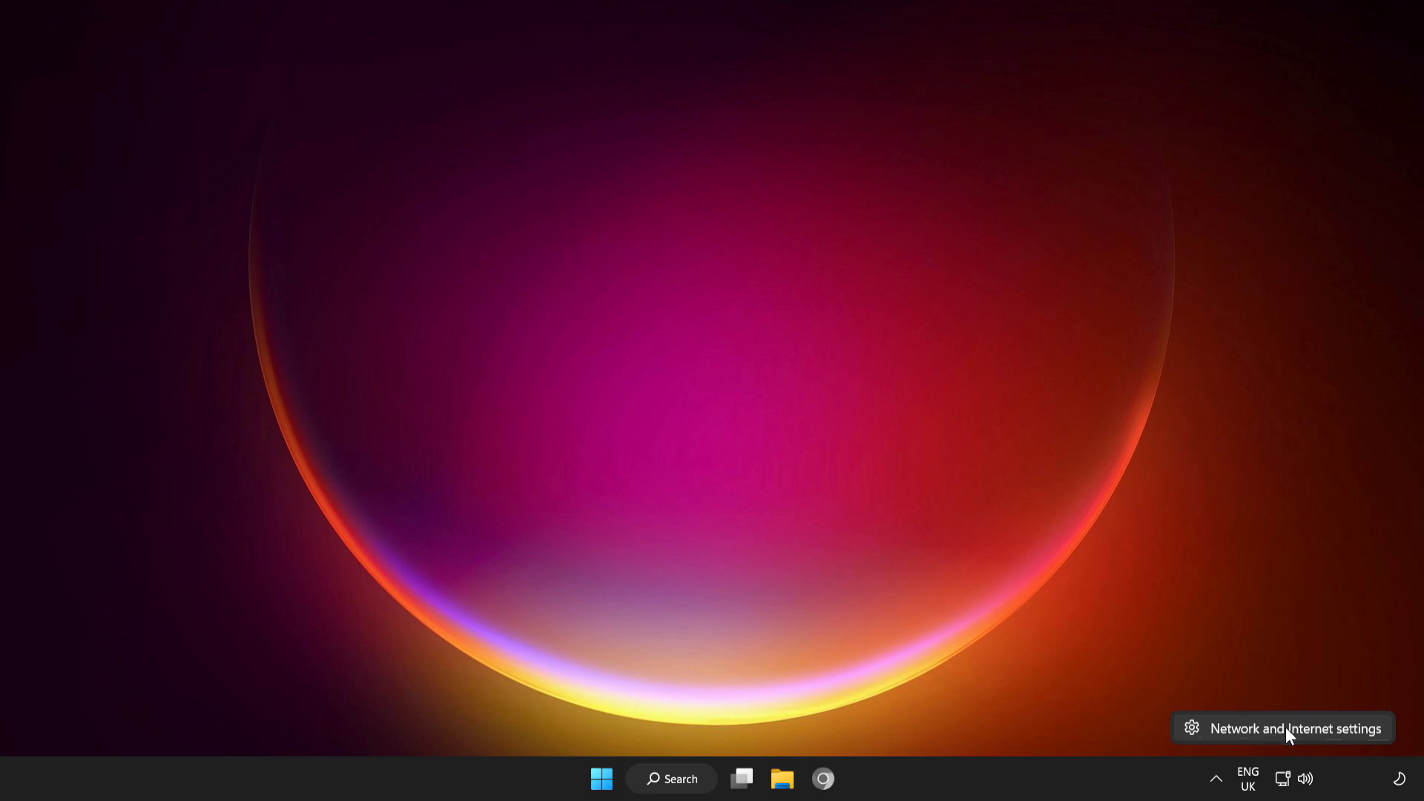
Reset all network adapters via Advanced network settings, dismiss the shutdown notice, and close Settings
{"action": "left_click", "coordinate": [1282, 728]}
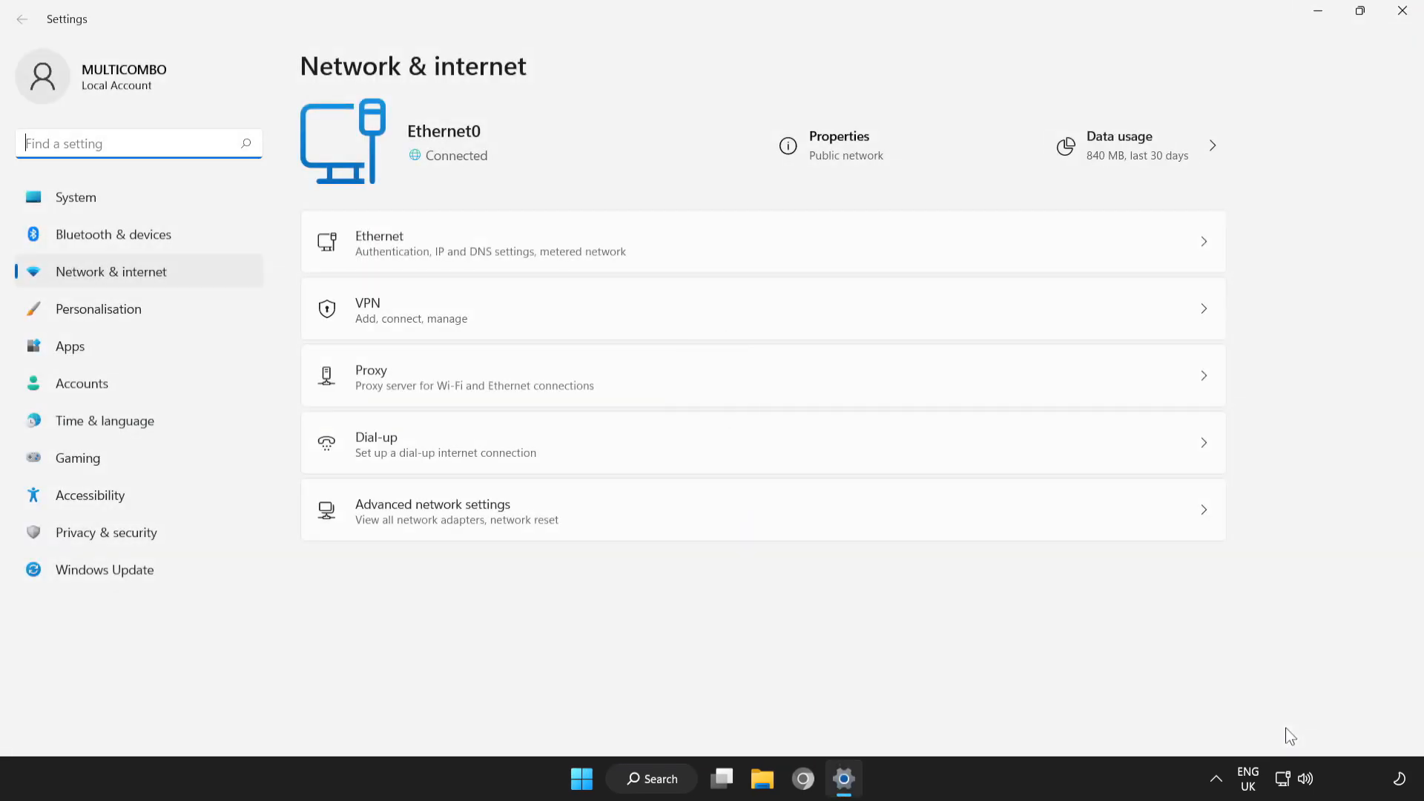
{"action": "mouse_move", "coordinate": [1259, 729]}
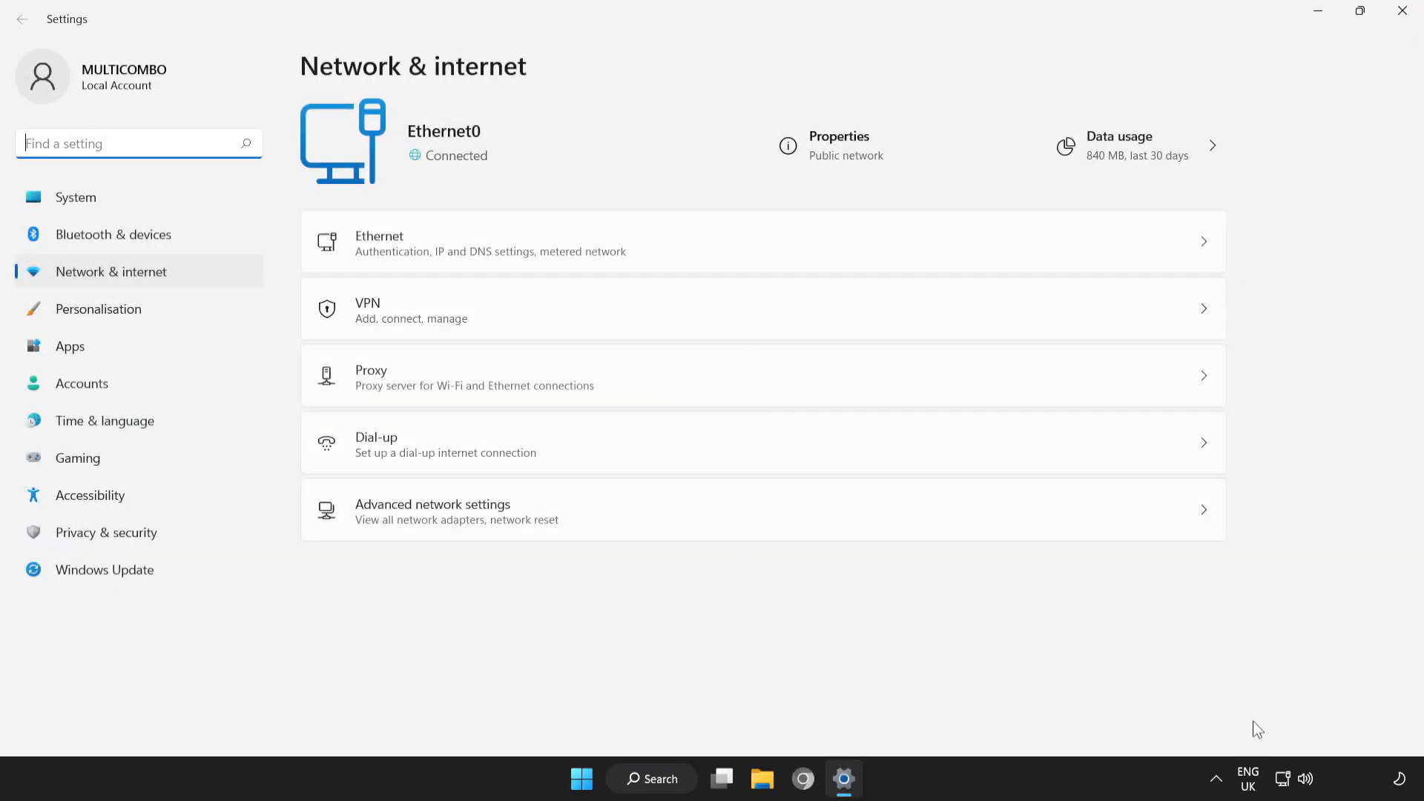
{"action": "mouse_move", "coordinate": [501, 517]}
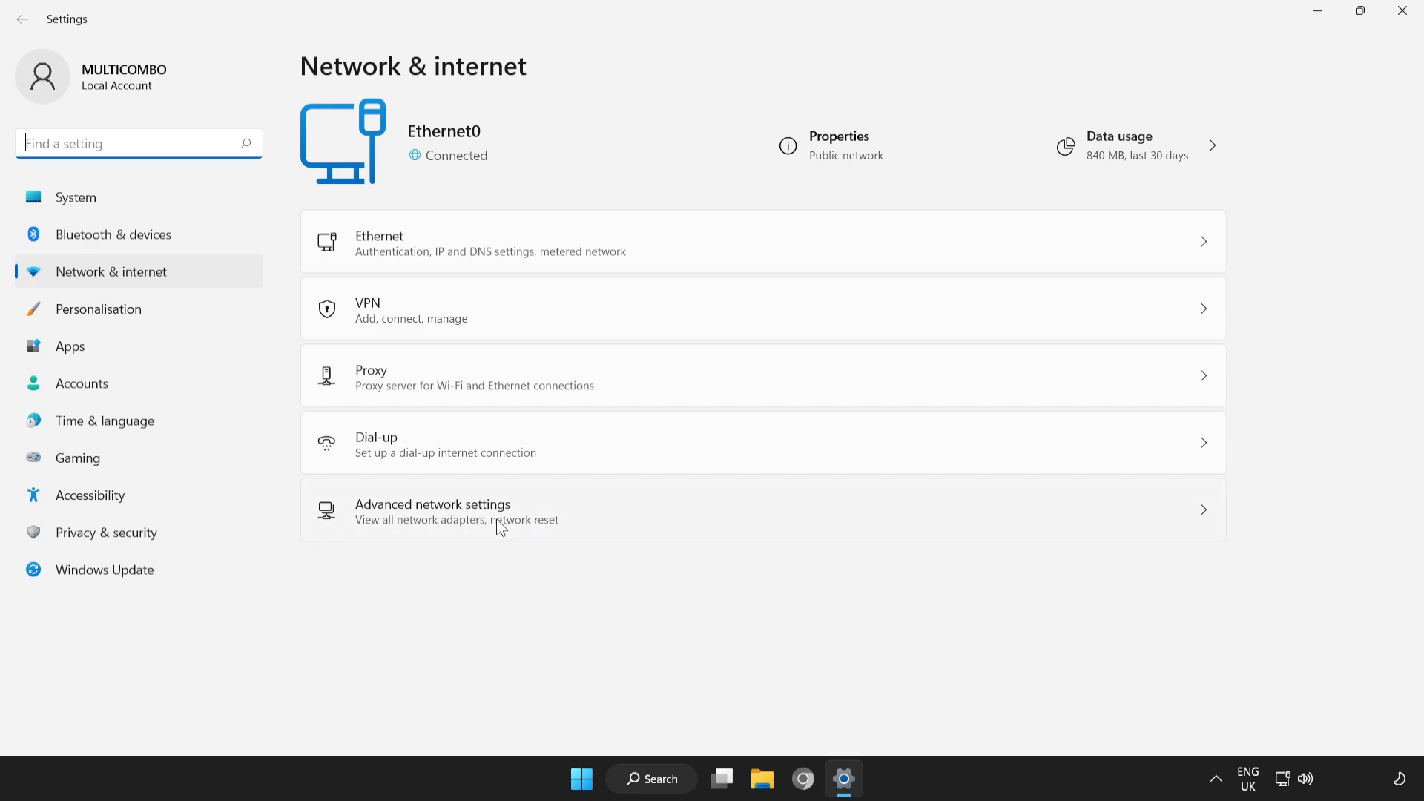
{"action": "left_click", "coordinate": [432, 510]}
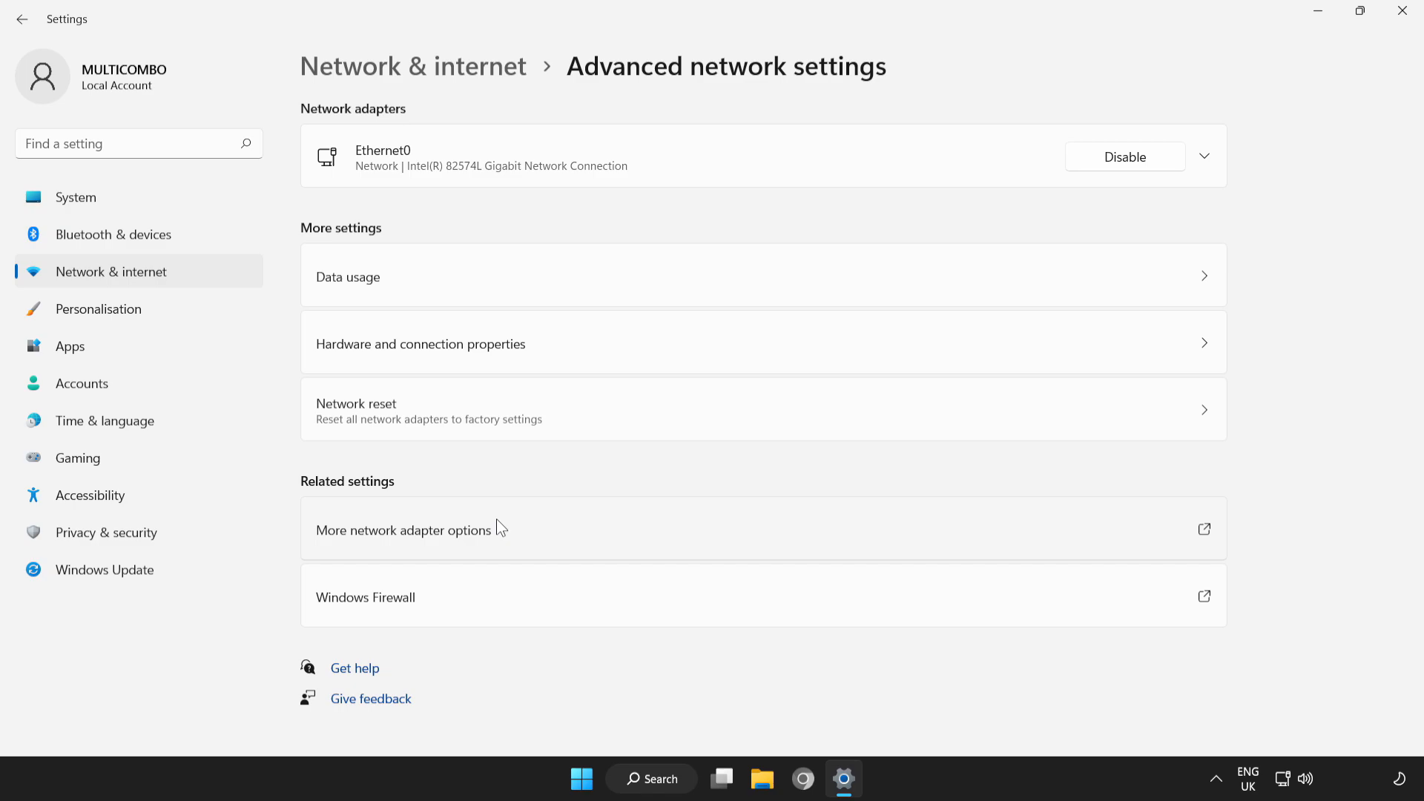
{"action": "mouse_move", "coordinate": [590, 416]}
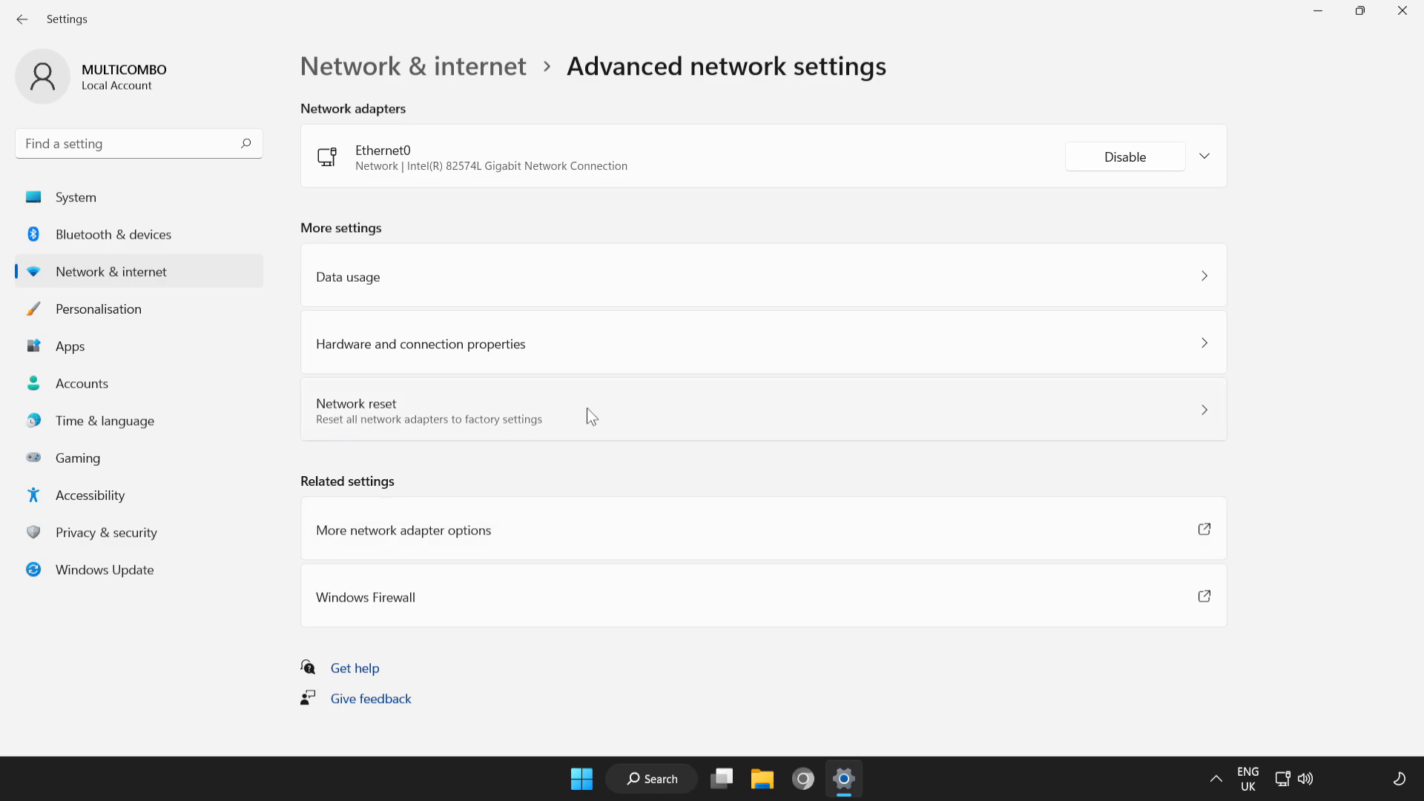
{"action": "mouse_move", "coordinate": [683, 424]}
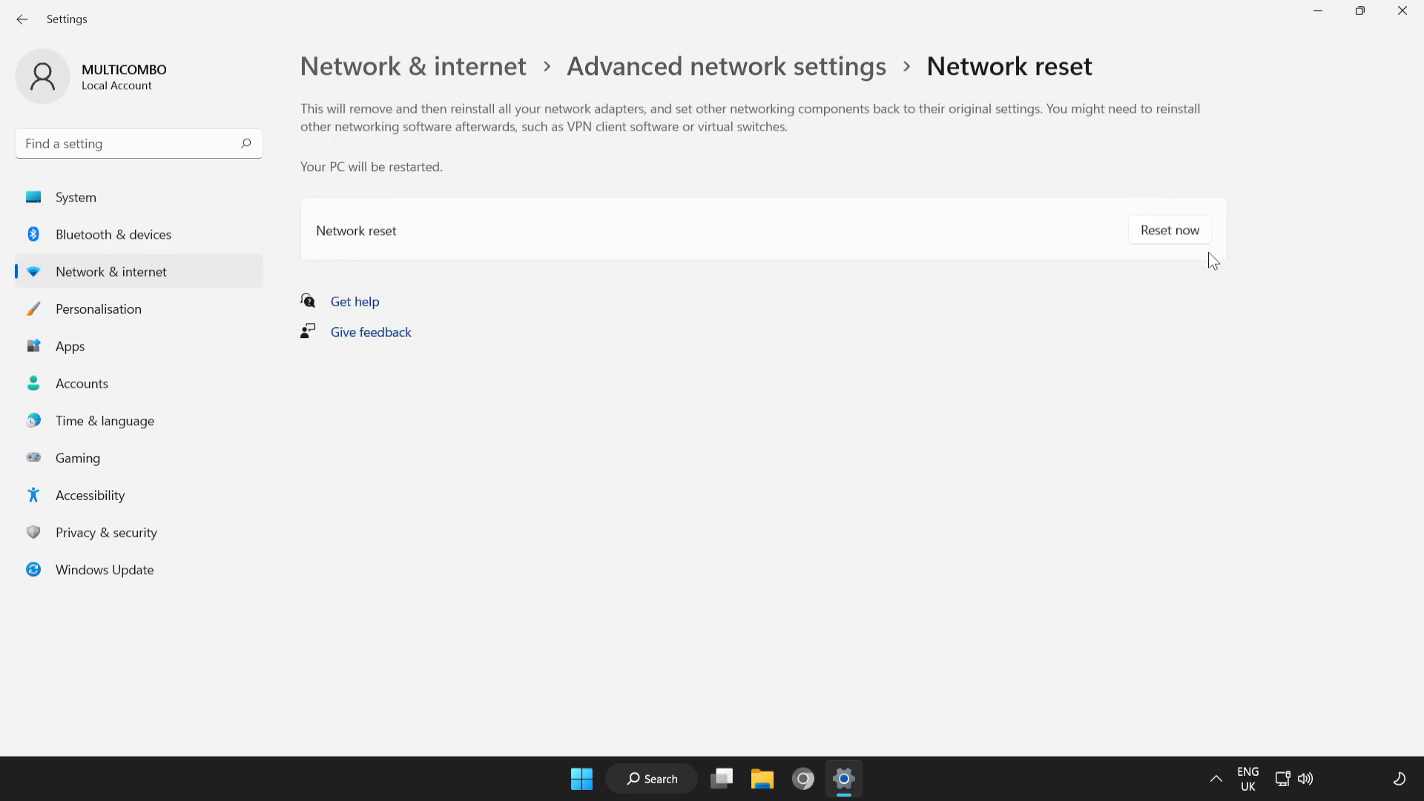
{"action": "left_click", "coordinate": [1169, 230]}
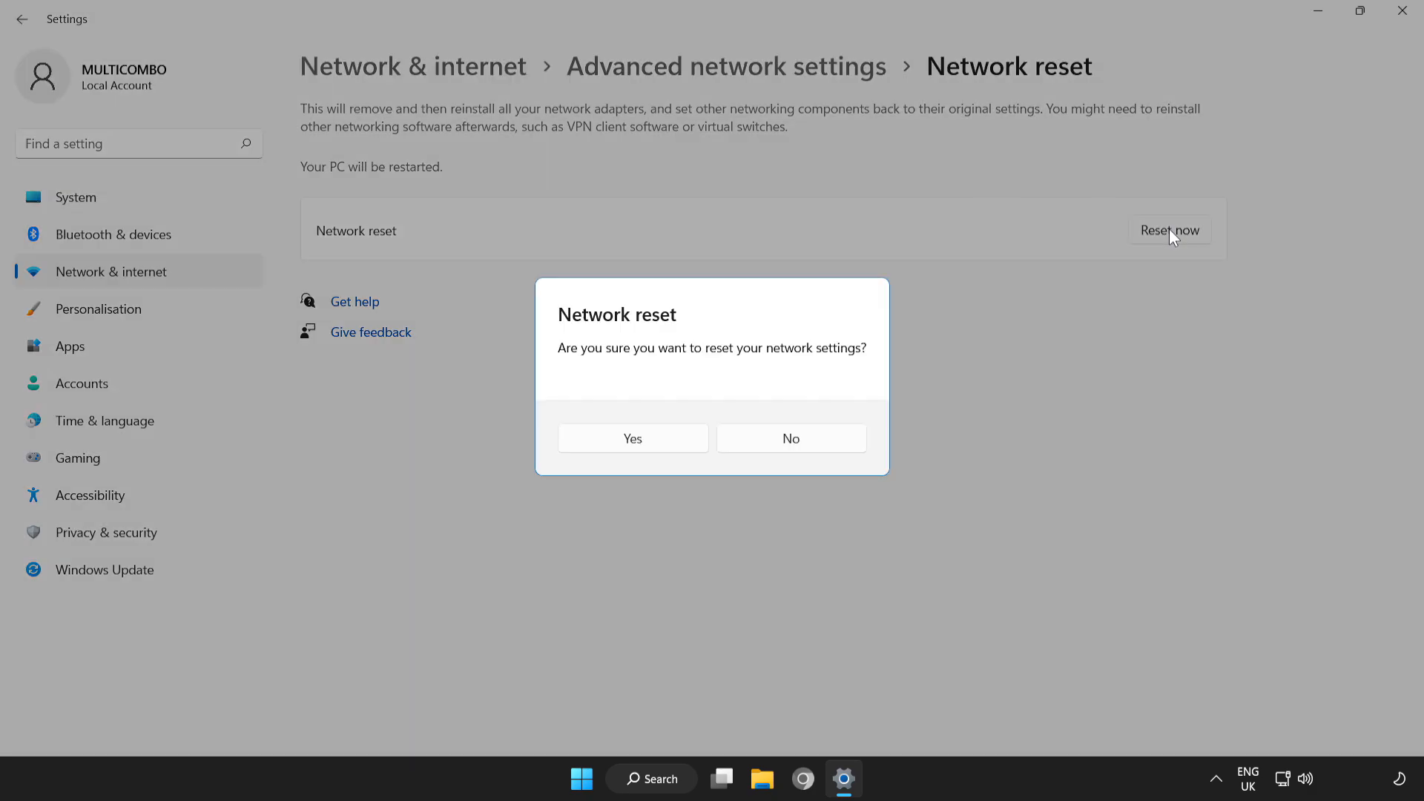
{"action": "mouse_move", "coordinate": [622, 379]}
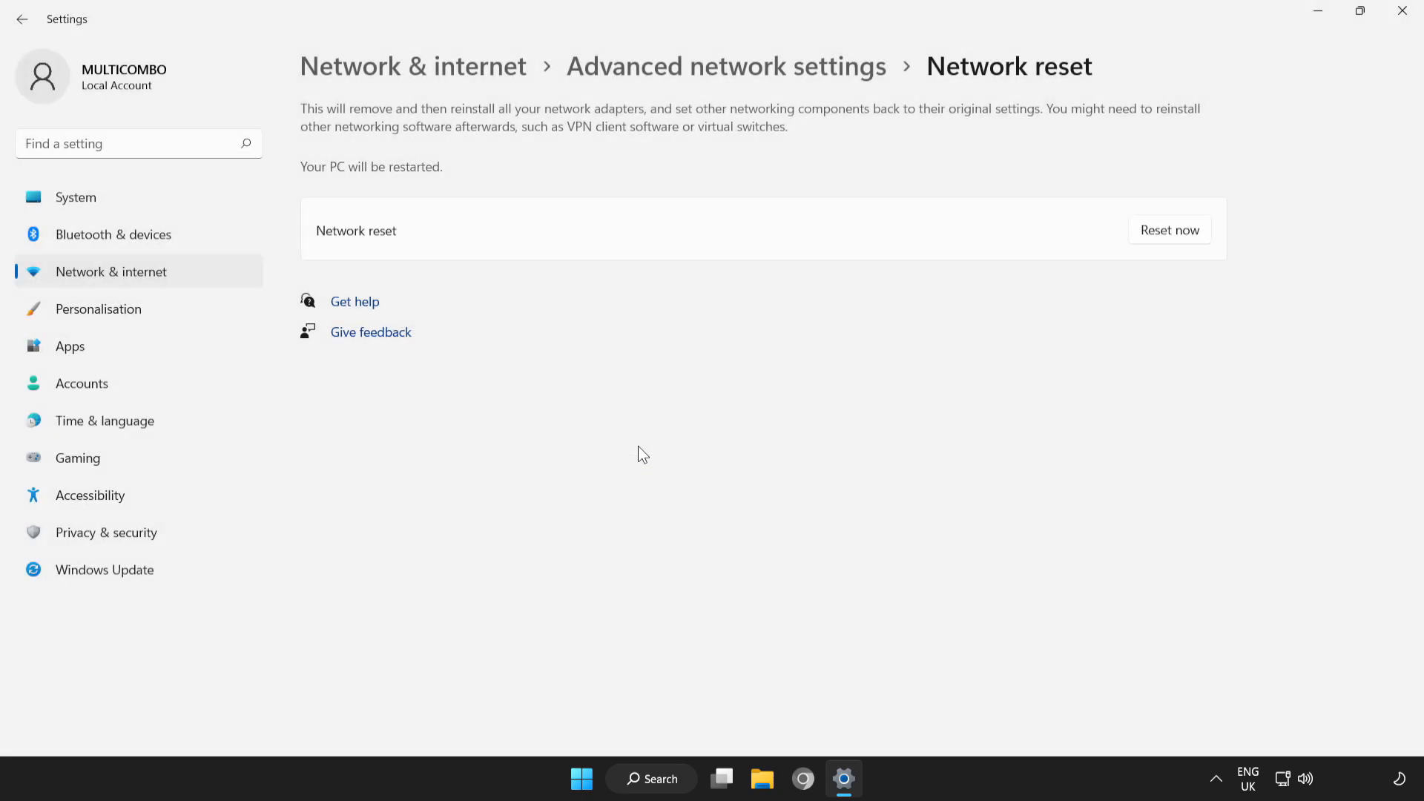
{"action": "left_click", "coordinate": [1169, 230]}
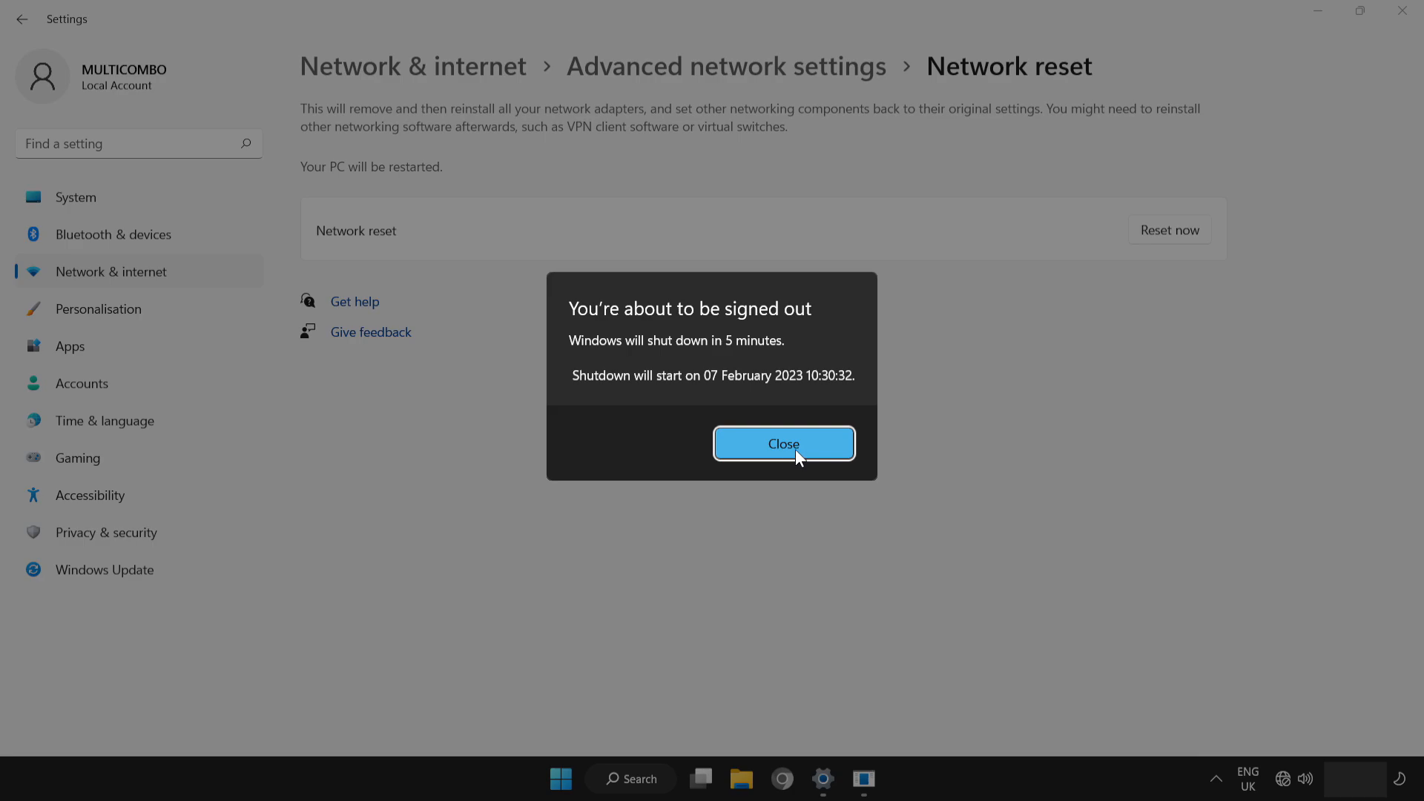
{"action": "left_click", "coordinate": [783, 445]}
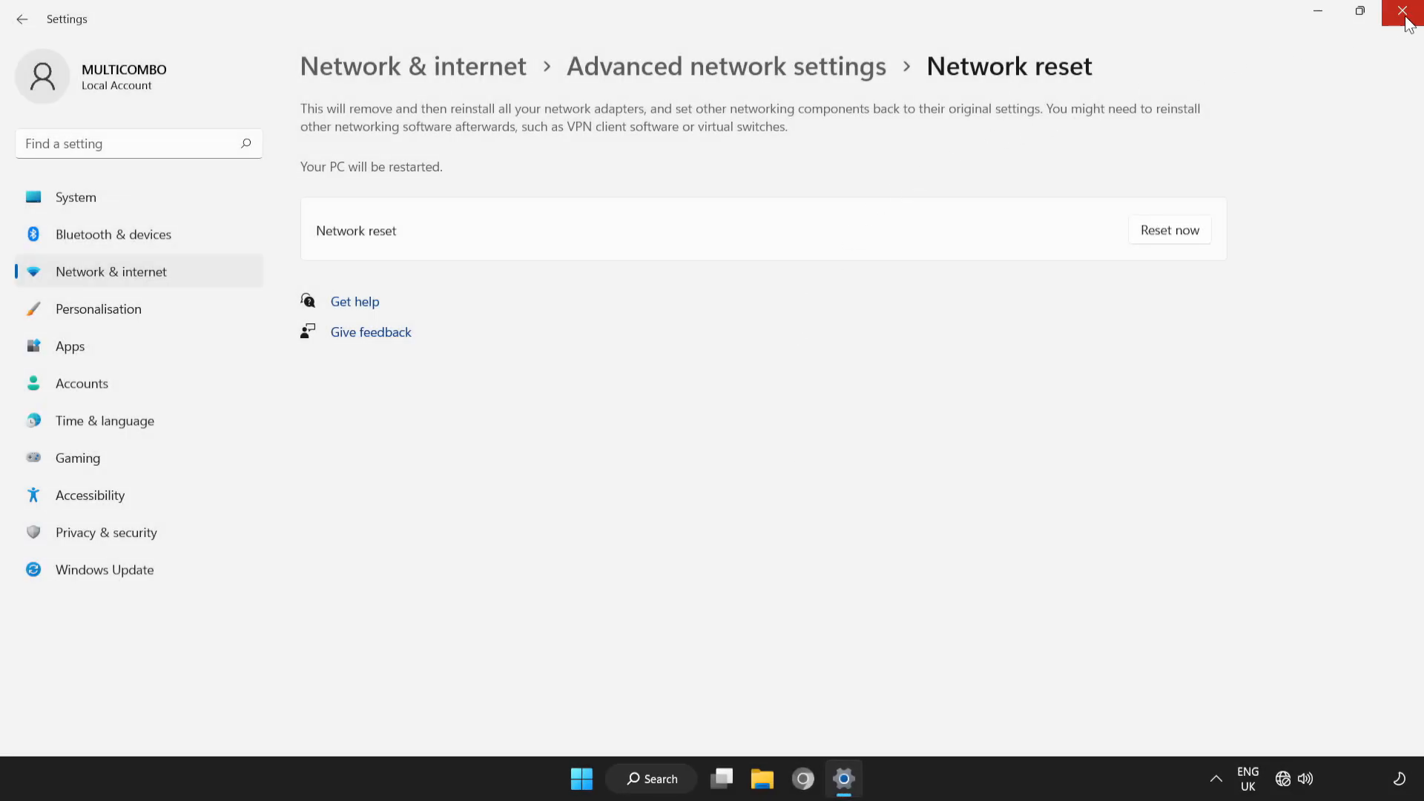
{"action": "left_click", "coordinate": [1403, 13]}
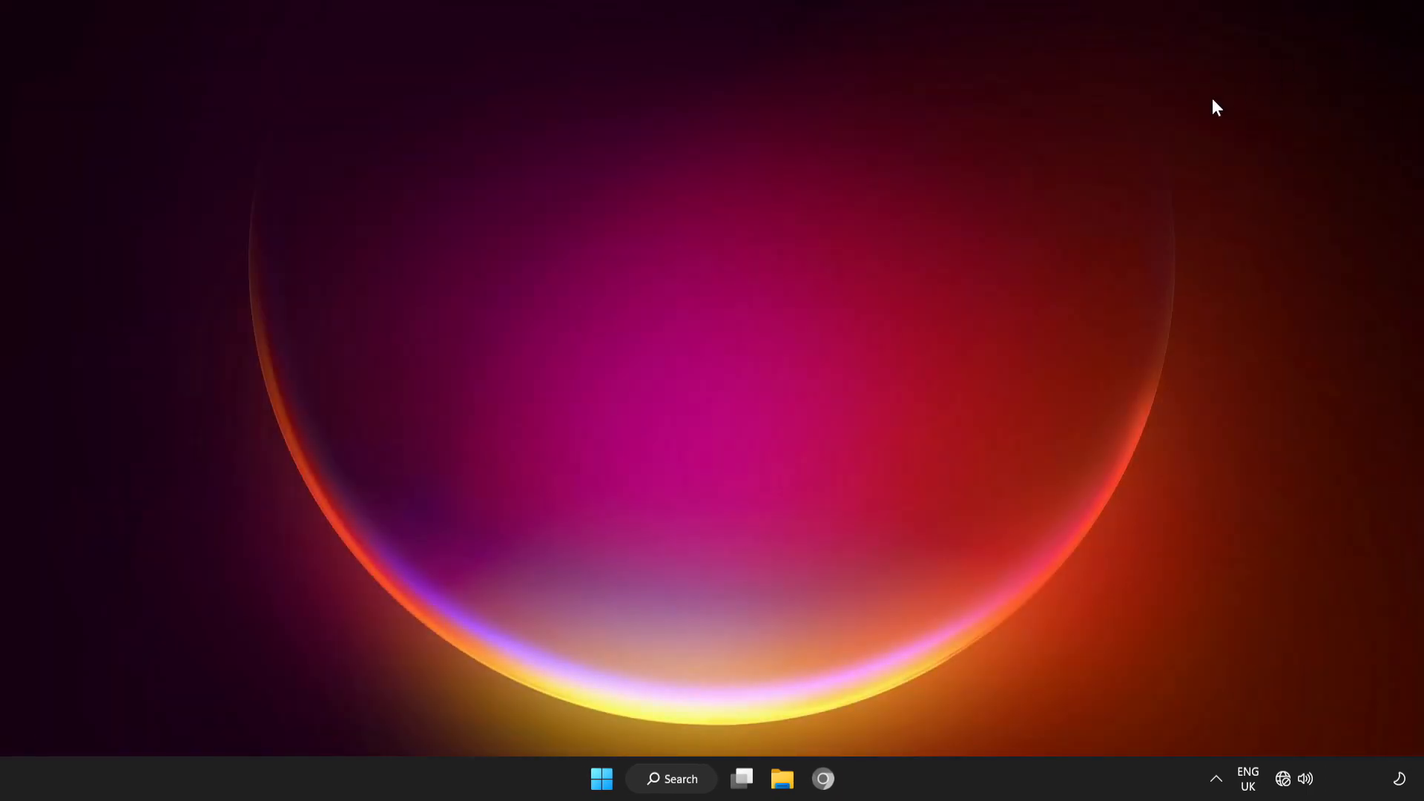
Restart the PC from the Start menu's power options
{"action": "left_click", "coordinate": [601, 778]}
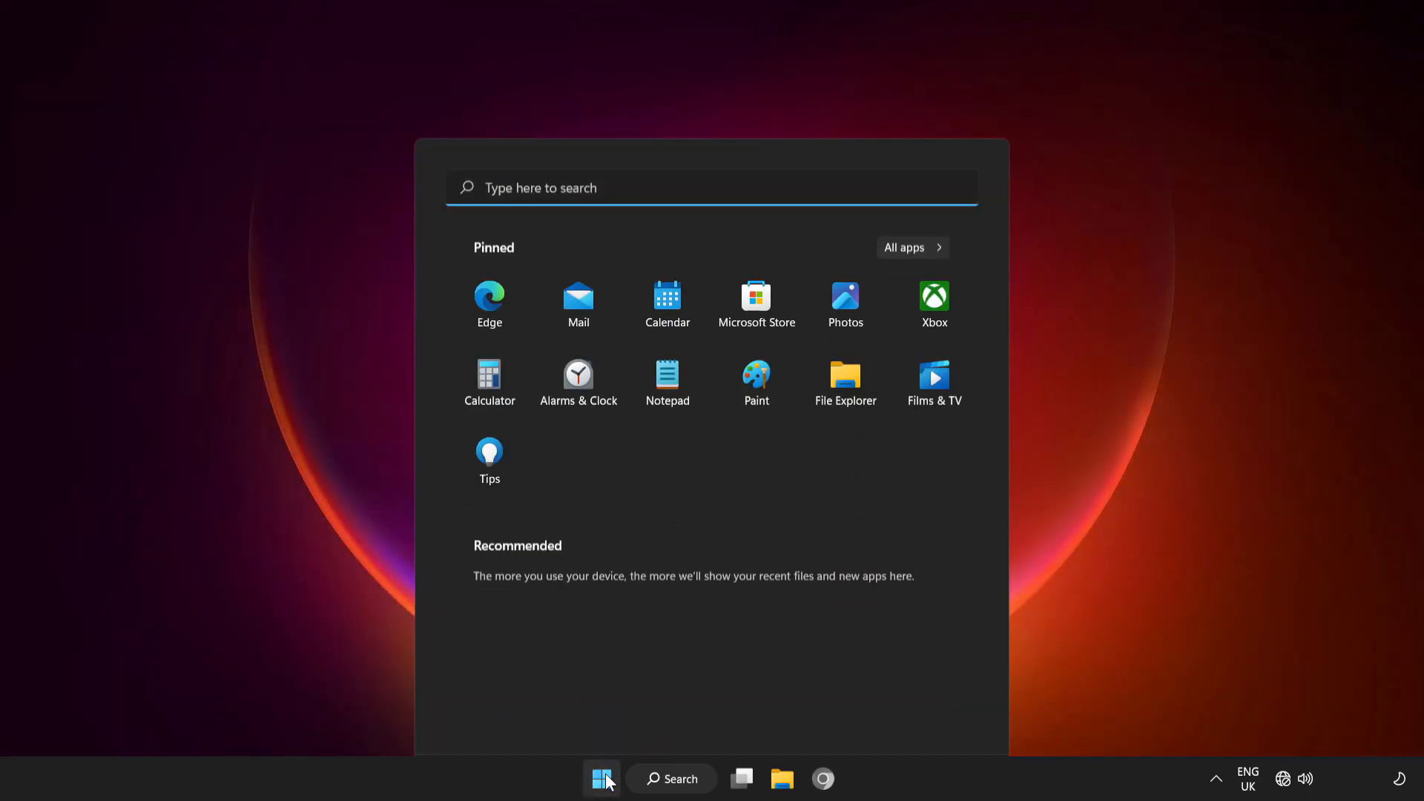
{"action": "left_click", "coordinate": [942, 717]}
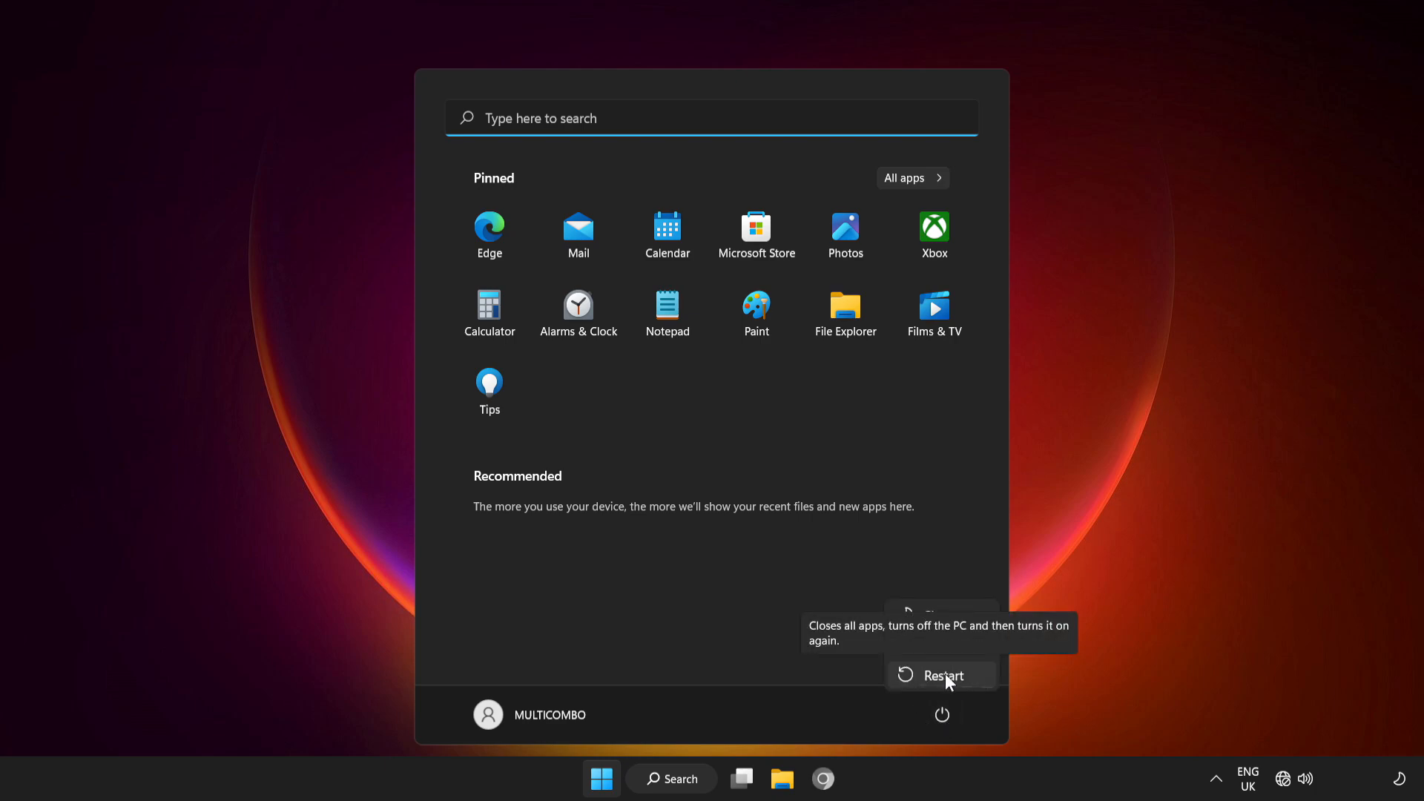
{"action": "left_click", "coordinate": [944, 675]}
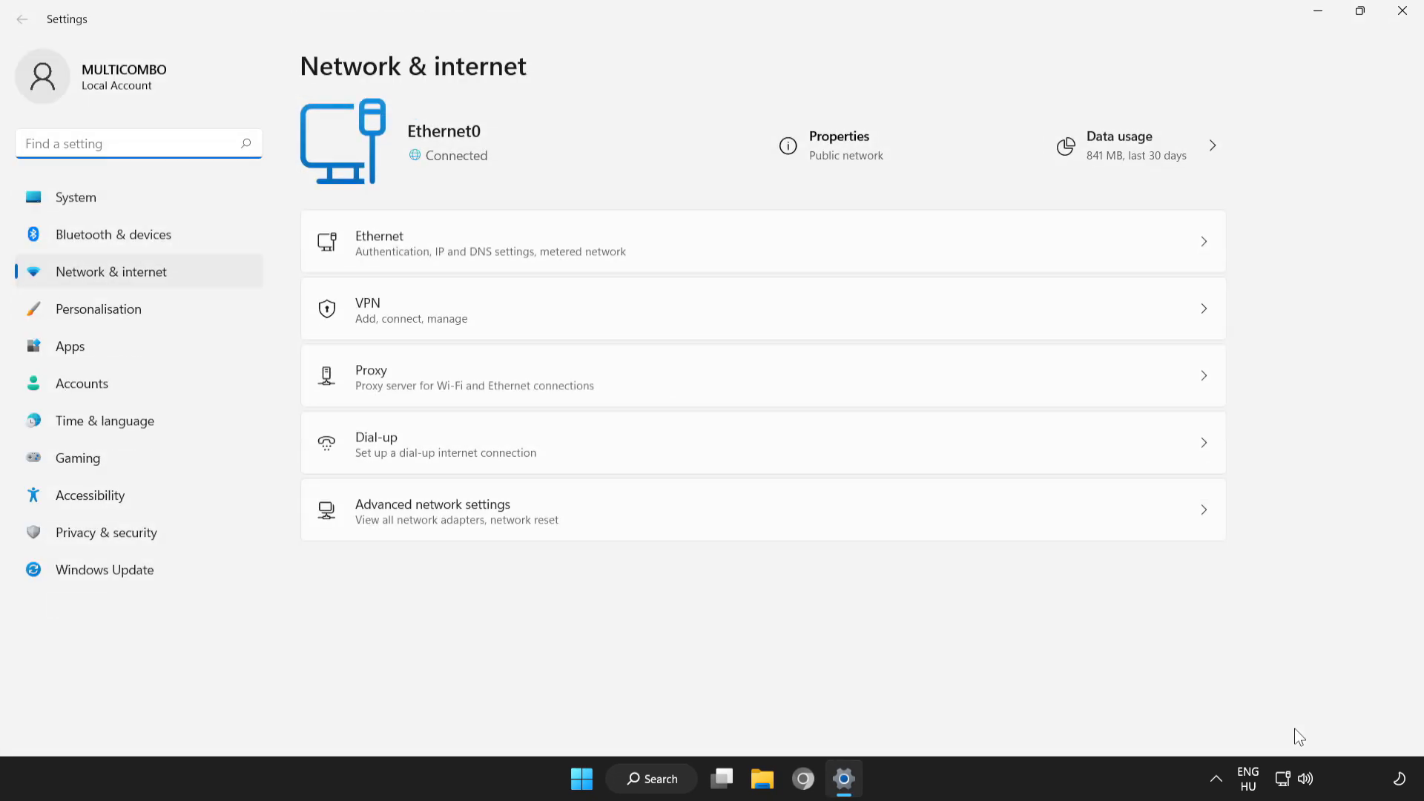
{"action": "mouse_move", "coordinate": [513, 511]}
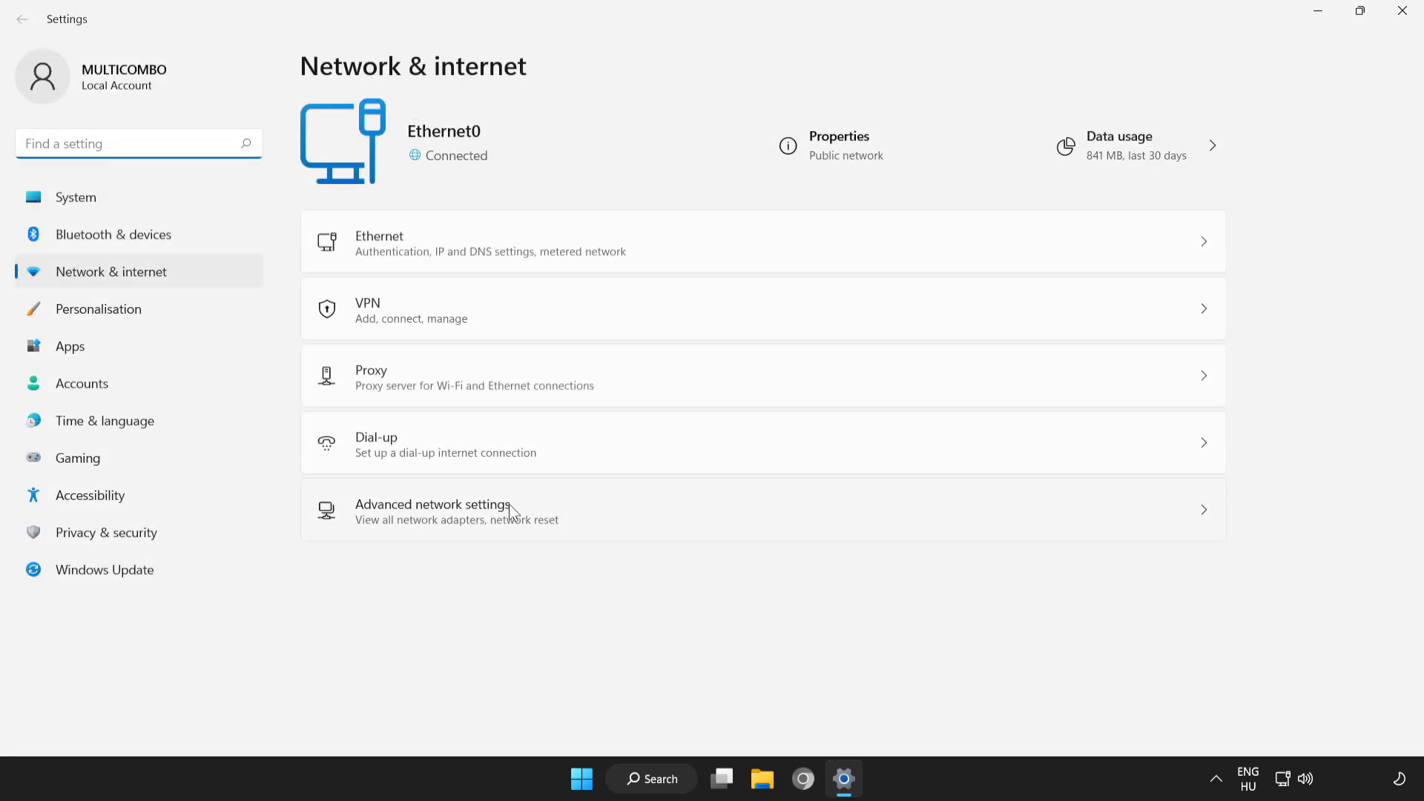
Go through Advanced network settings to More network adapter options
{"action": "left_click", "coordinate": [433, 510]}
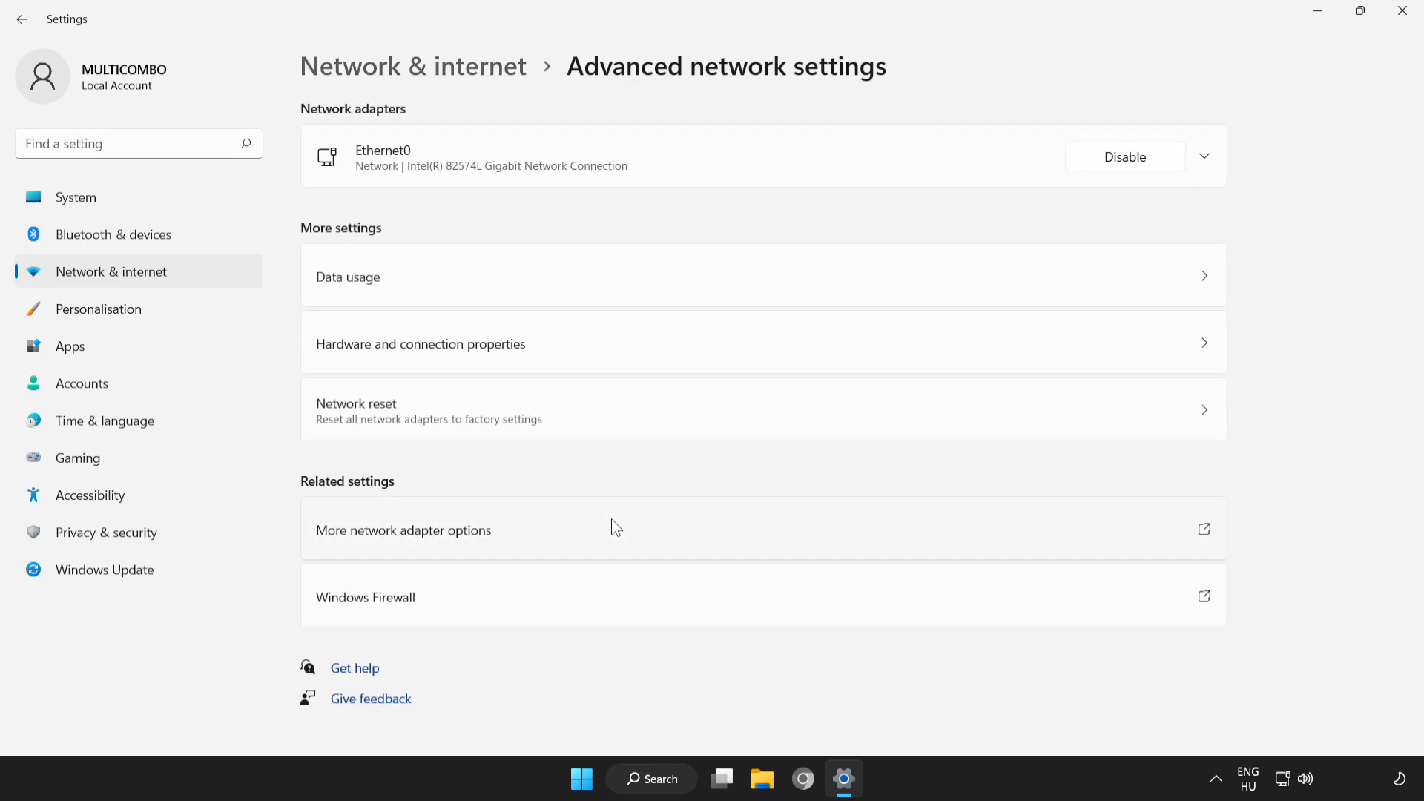
{"action": "mouse_move", "coordinate": [395, 541]}
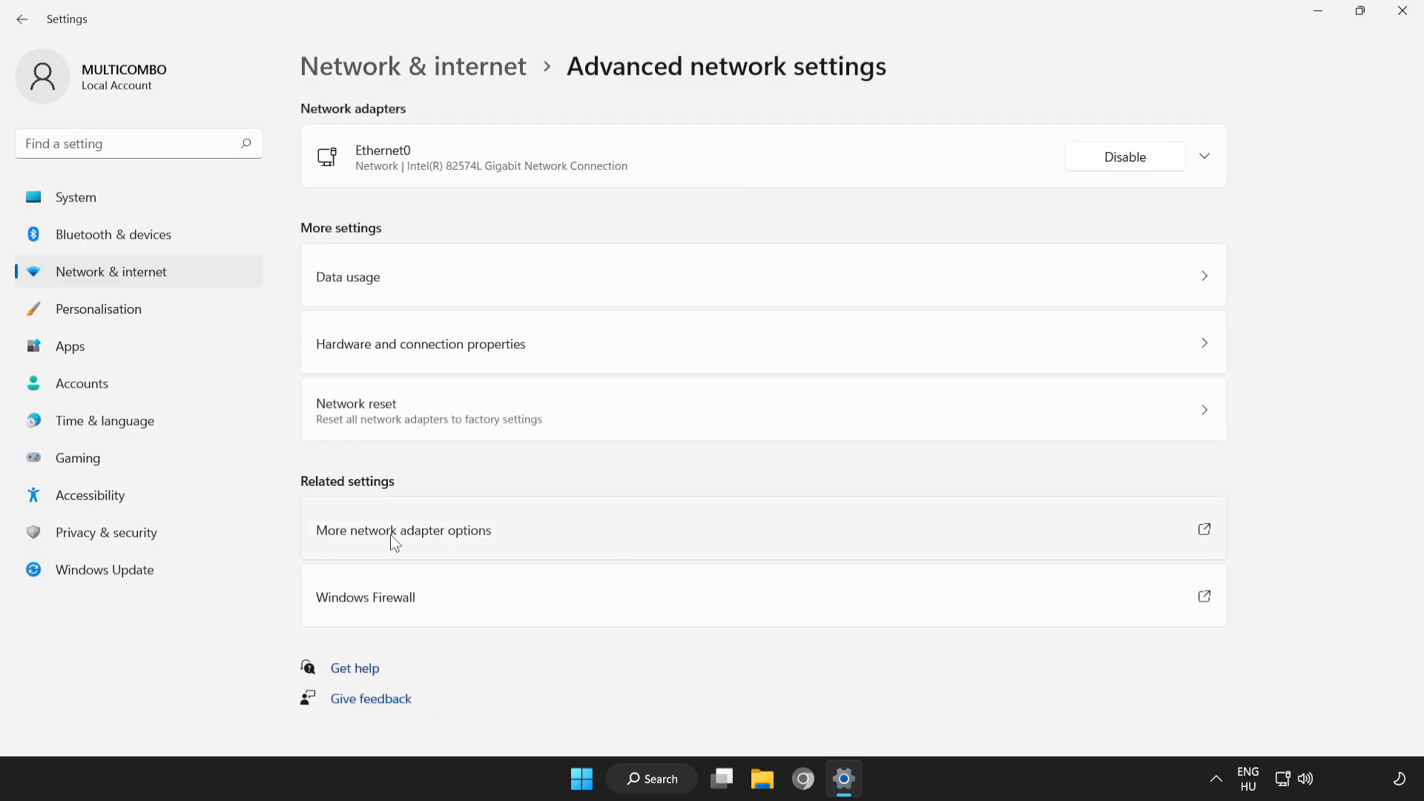
{"action": "mouse_move", "coordinate": [660, 543]}
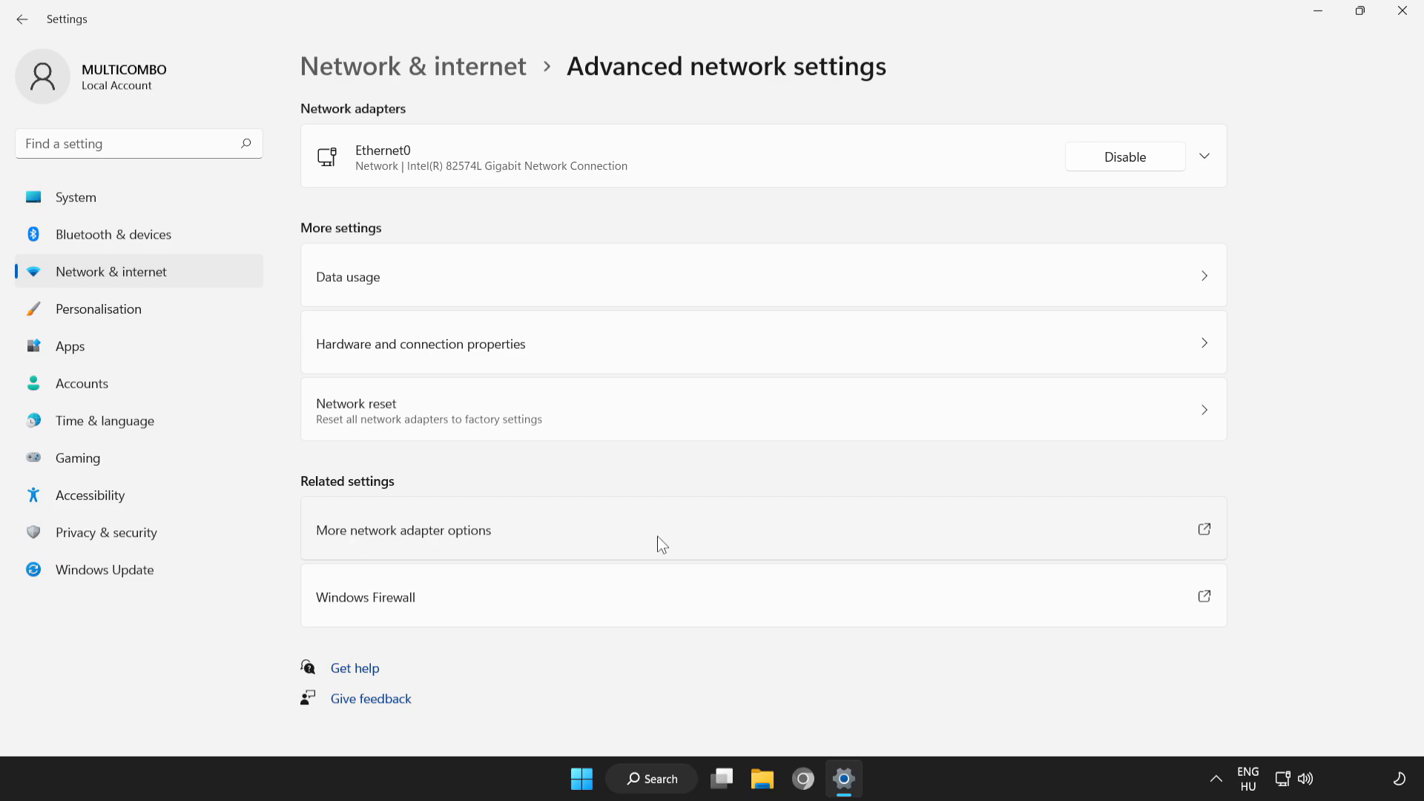
{"action": "left_click", "coordinate": [404, 530]}
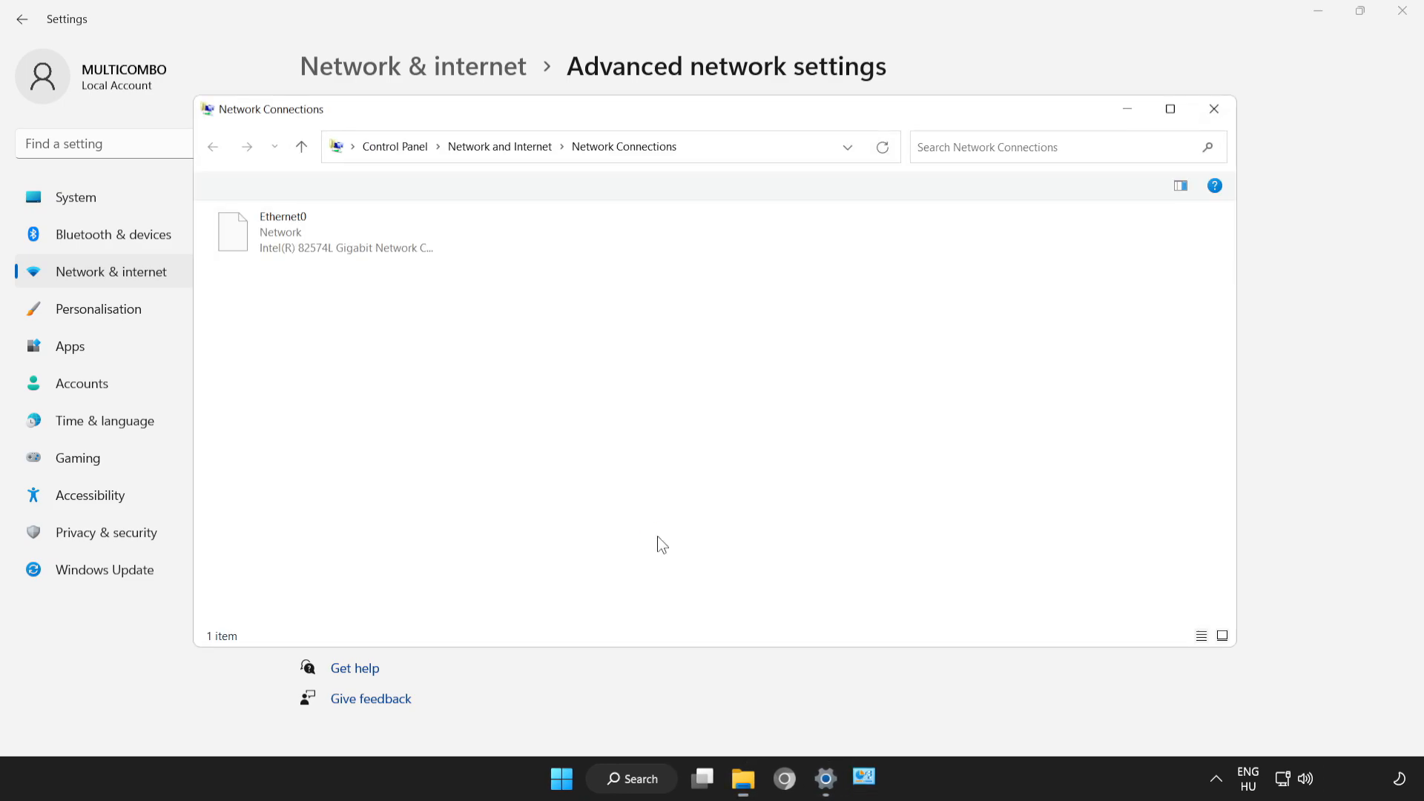
Open Ethernet0's properties and its Internet Protocol Version 4 (TCP/IPv4) properties
{"action": "left_click", "coordinate": [321, 231]}
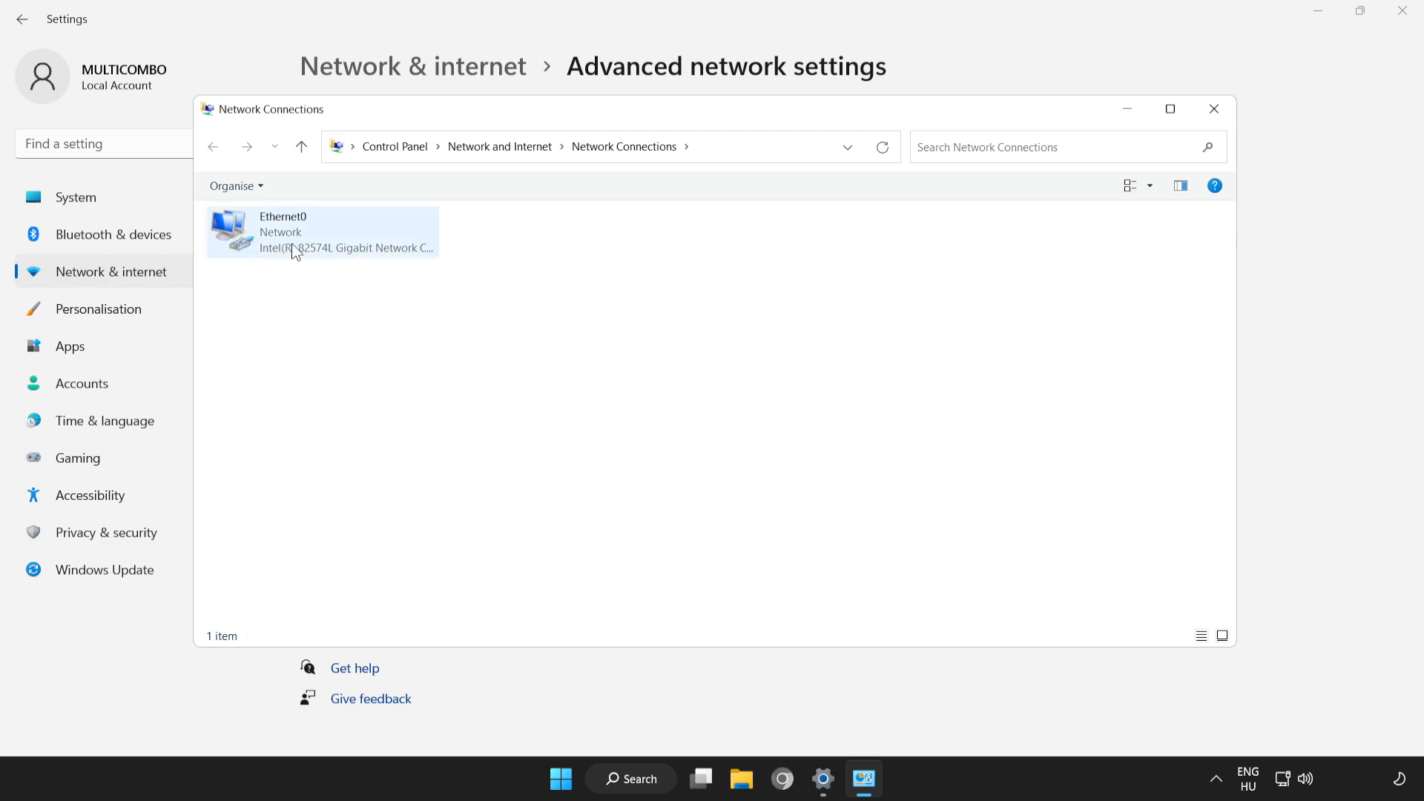
{"action": "right_click", "coordinate": [321, 232]}
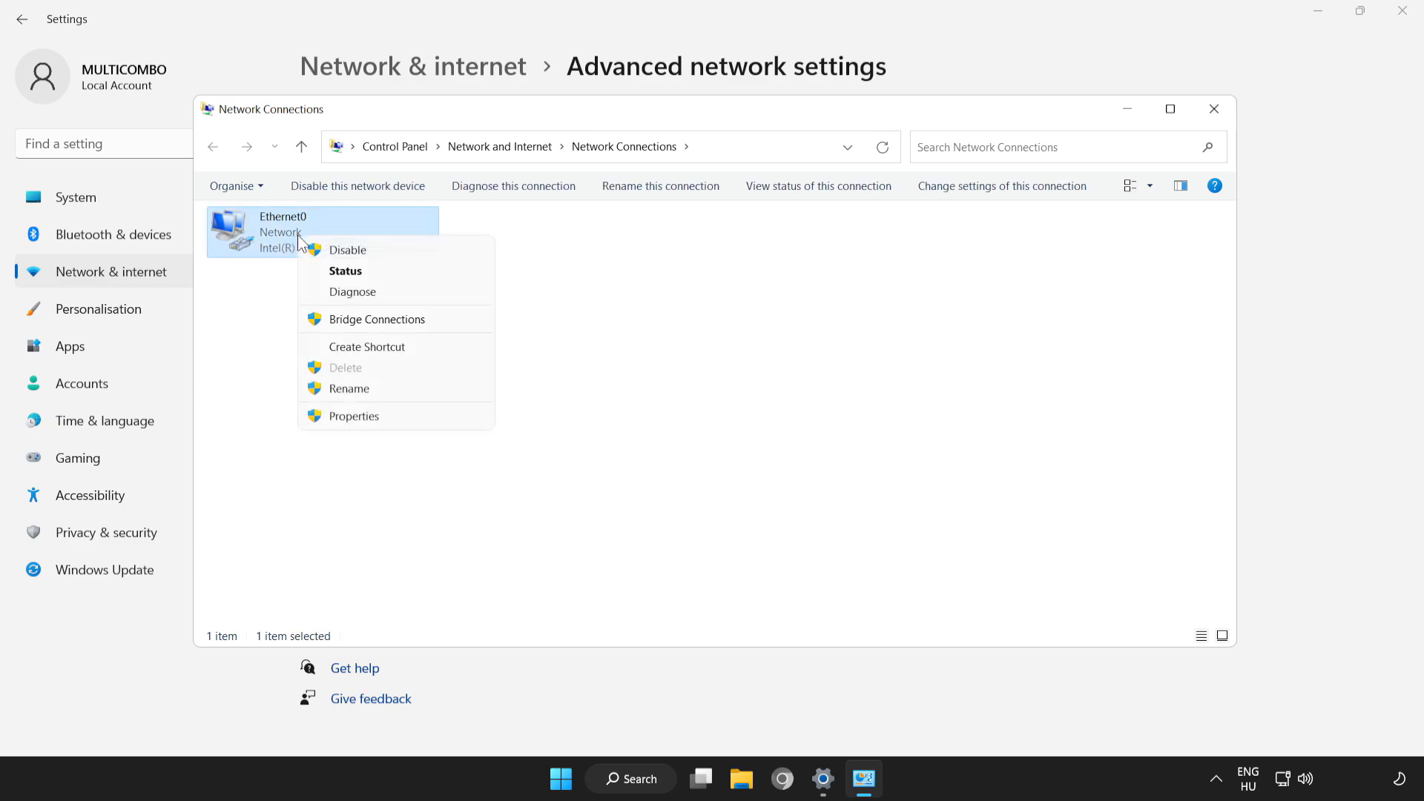
{"action": "mouse_move", "coordinate": [379, 416]}
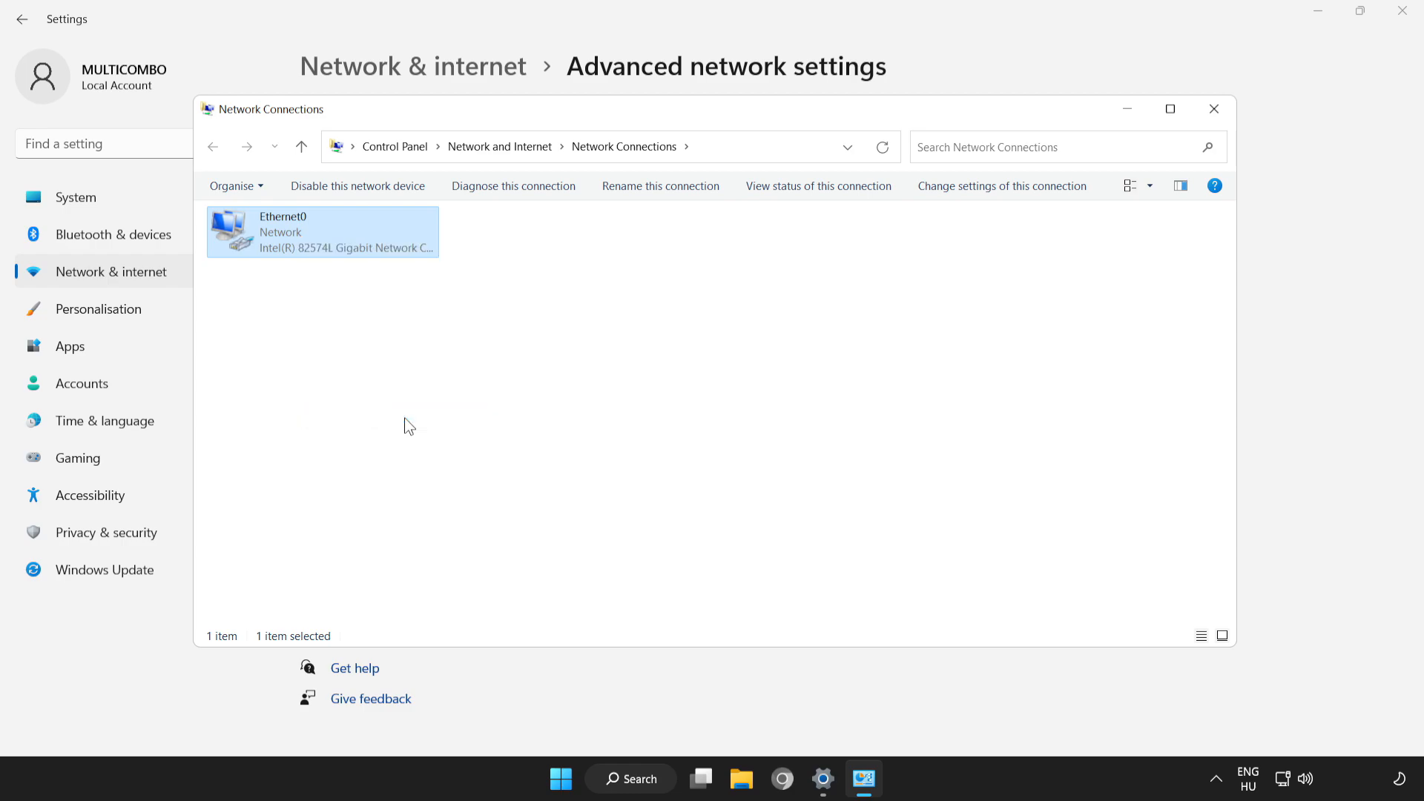
{"action": "double_click", "coordinate": [321, 231]}
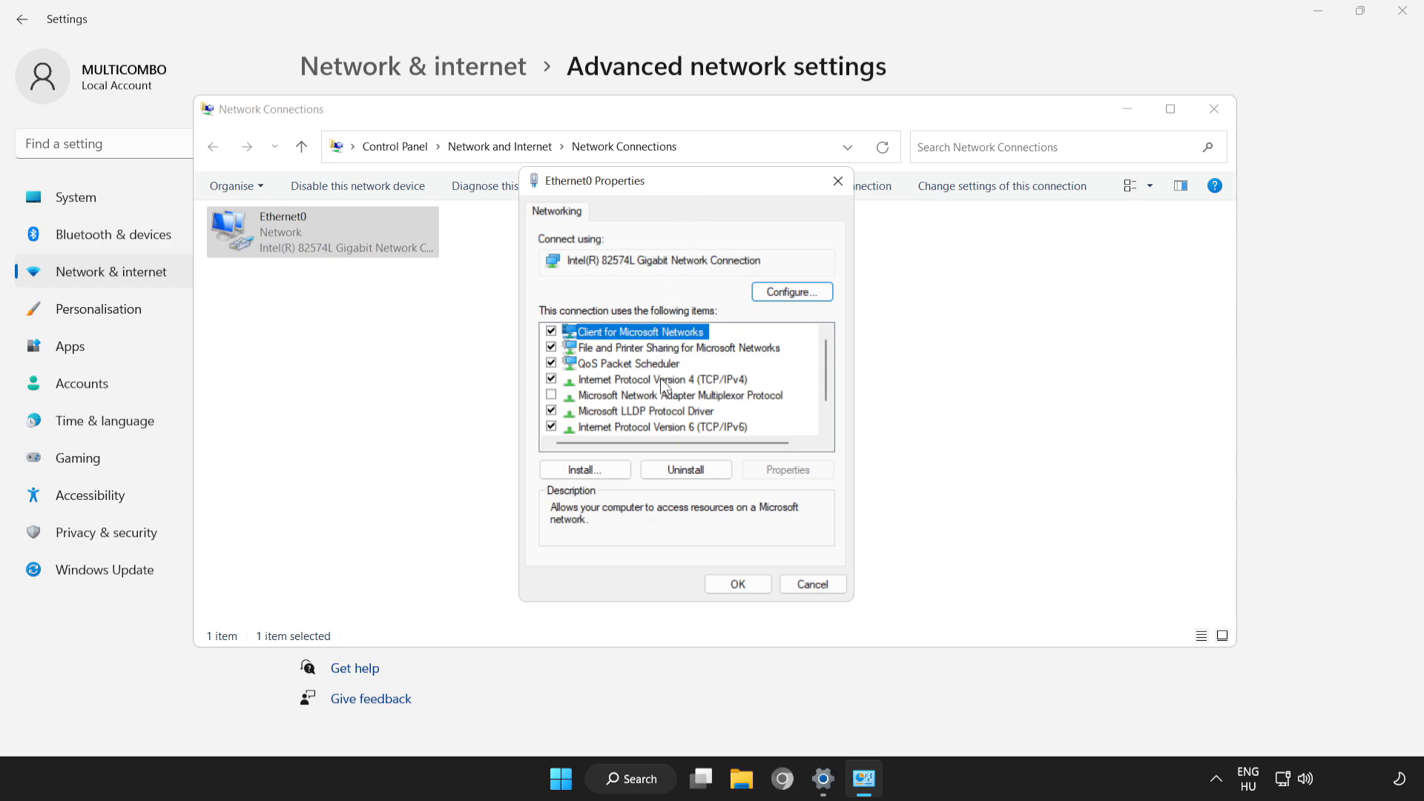
{"action": "left_click", "coordinate": [663, 378]}
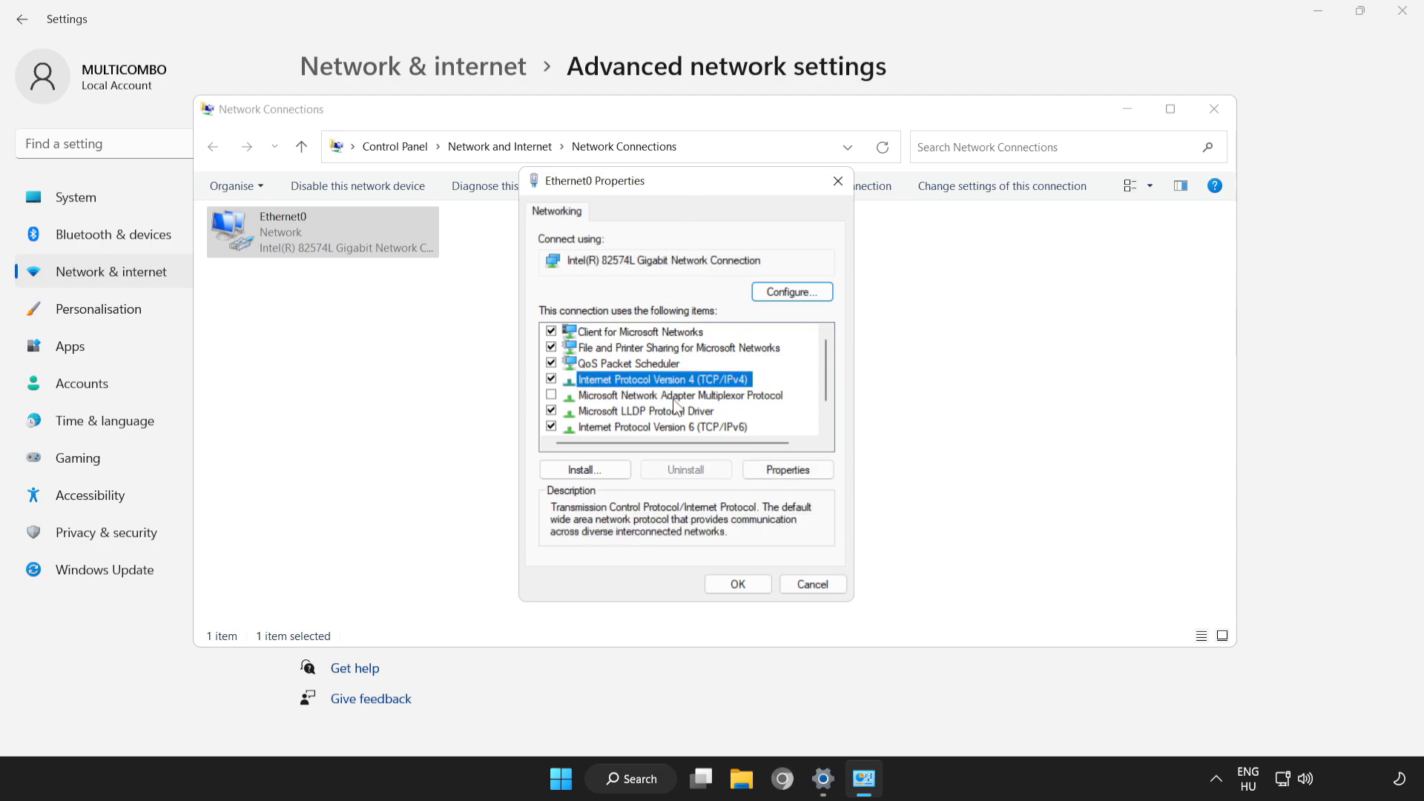
{"action": "mouse_move", "coordinate": [808, 493]}
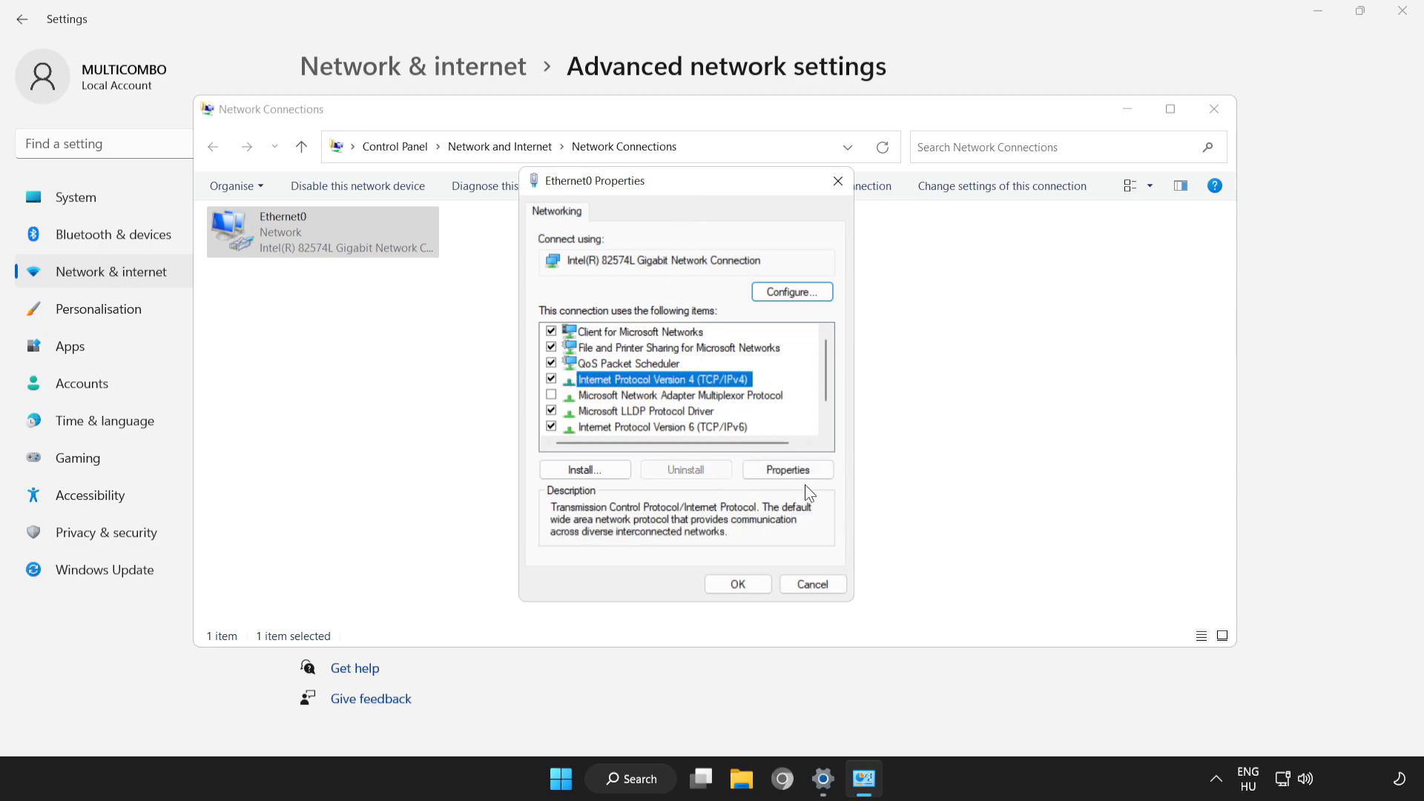
{"action": "left_click", "coordinate": [786, 469]}
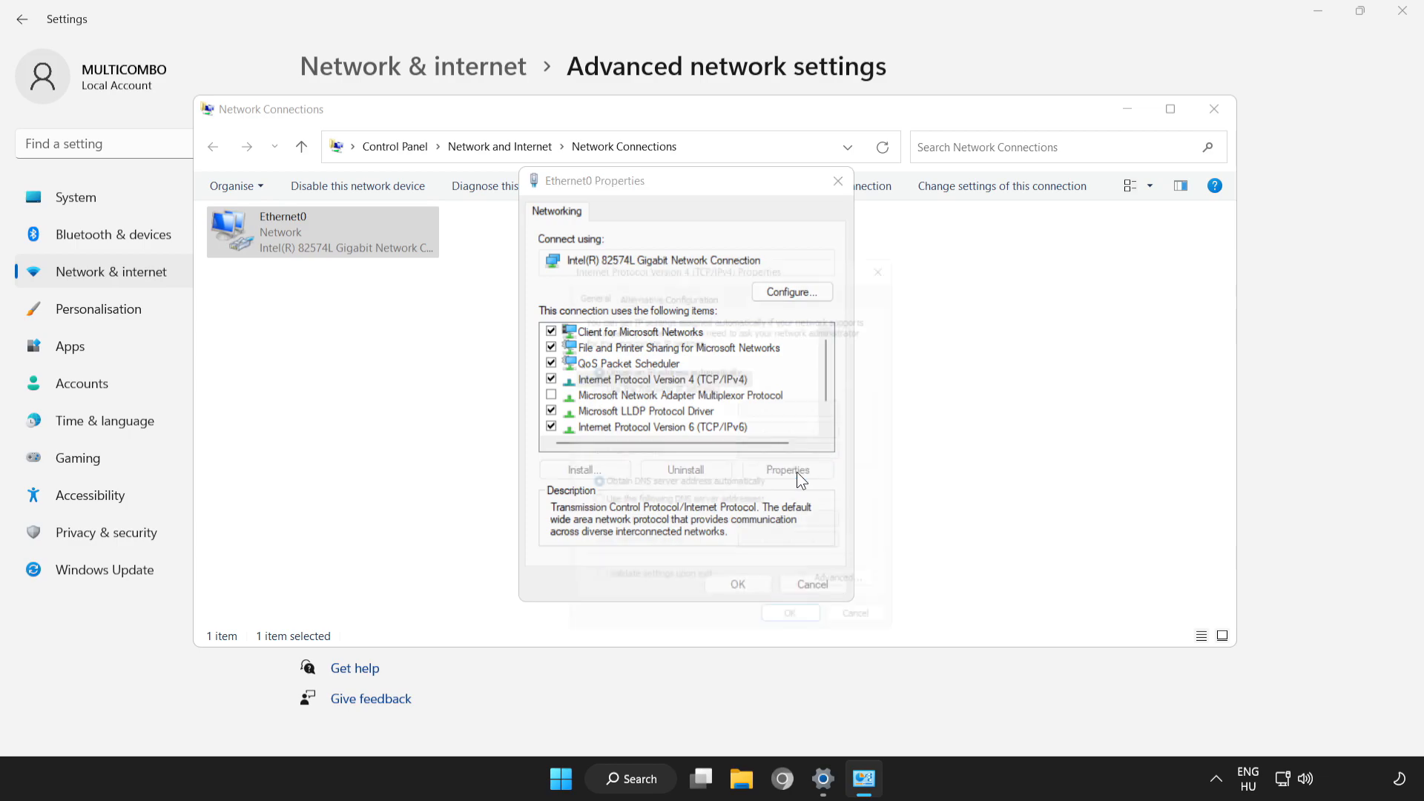
Enter manual DNS servers 8.8.8.8 and 8.8.4.4 in Ethernet0's IPv4 properties
{"action": "left_click", "coordinate": [786, 469]}
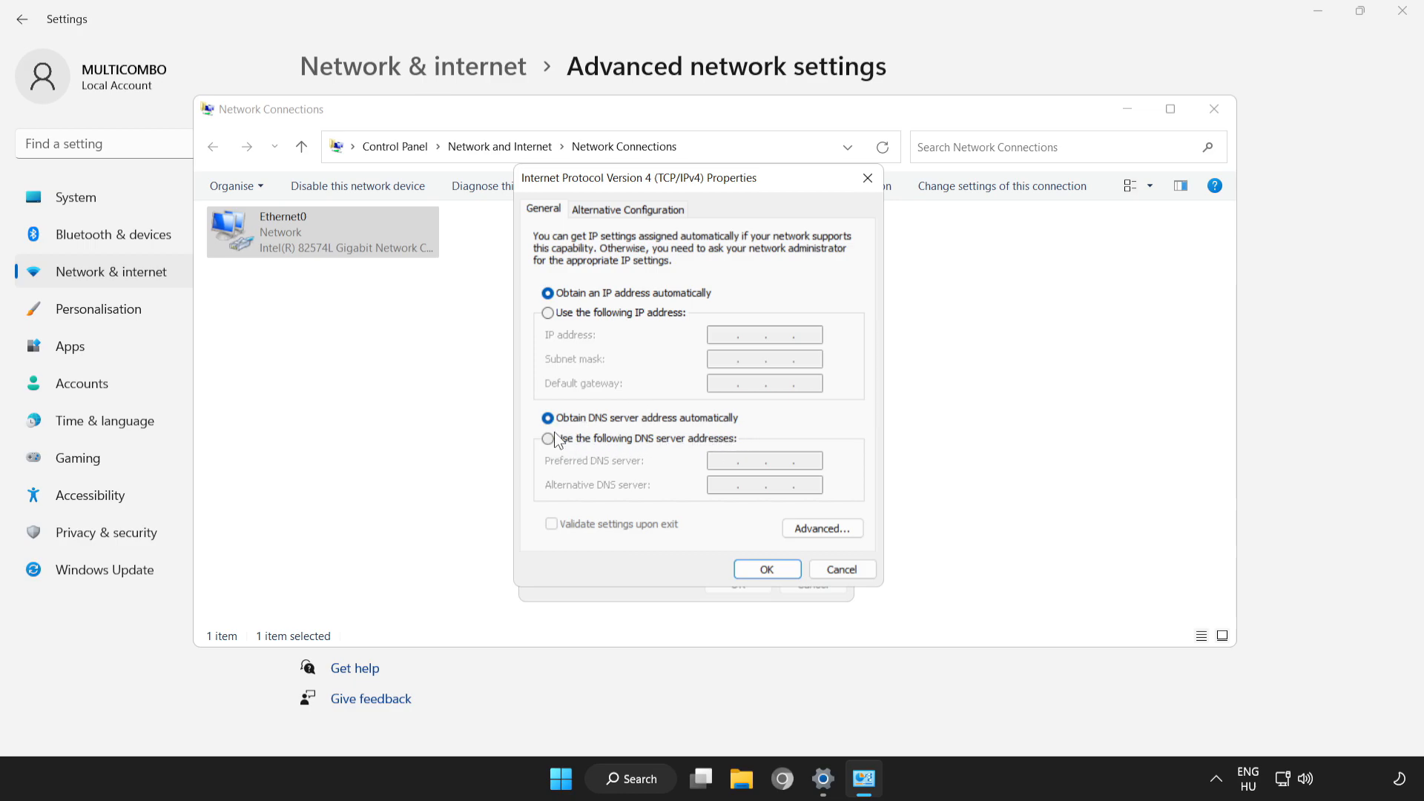
{"action": "left_click", "coordinate": [548, 438]}
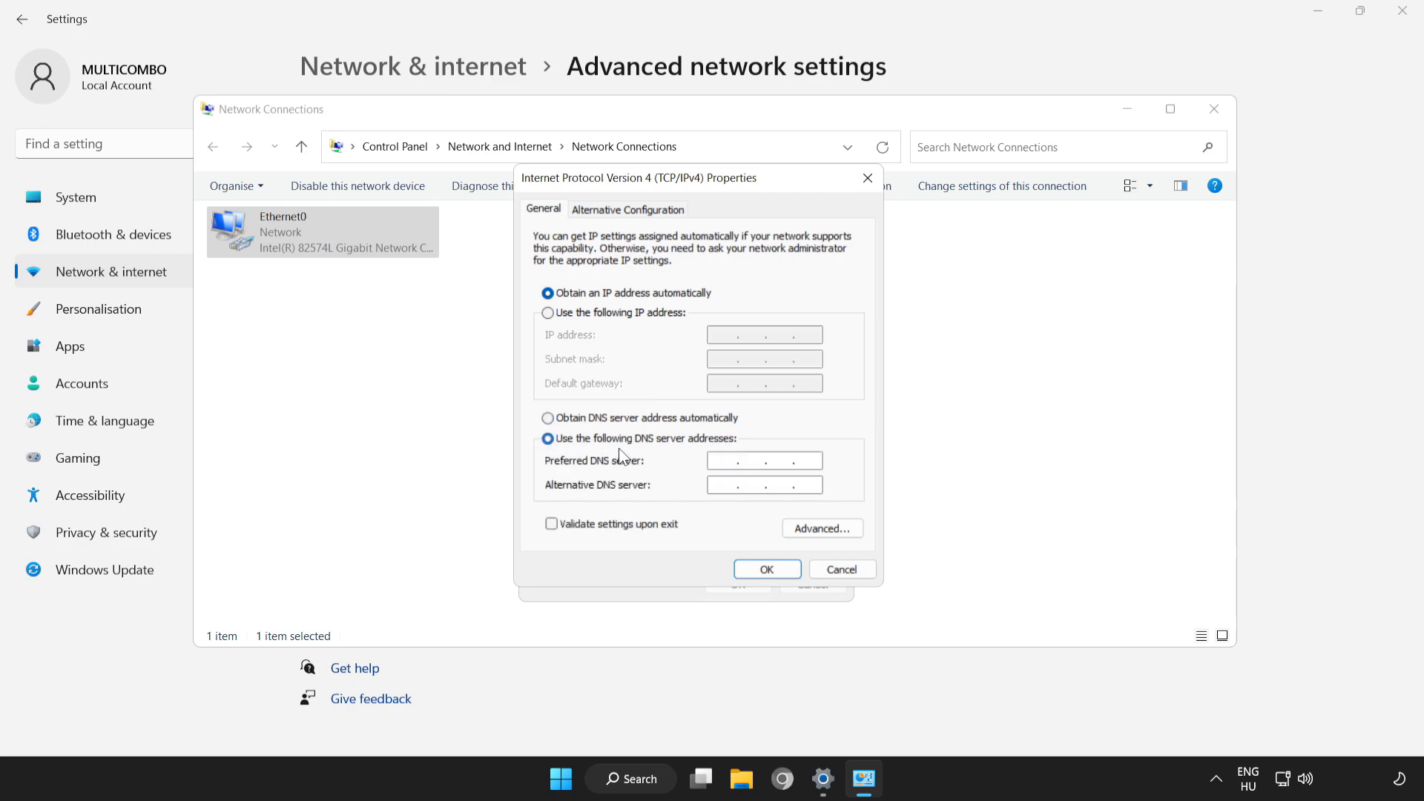
{"action": "left_click", "coordinate": [745, 460]}
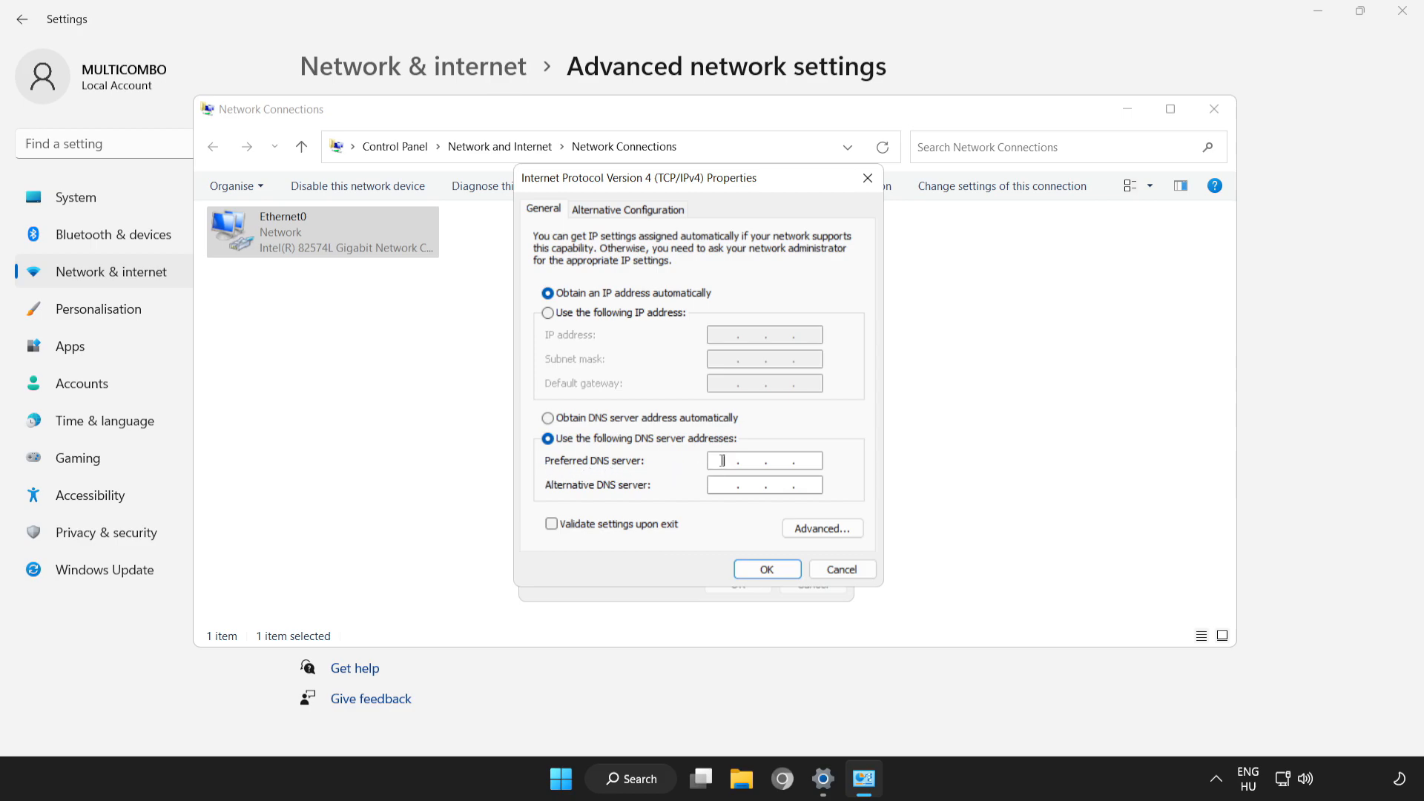
{"action": "type", "text": "8"}
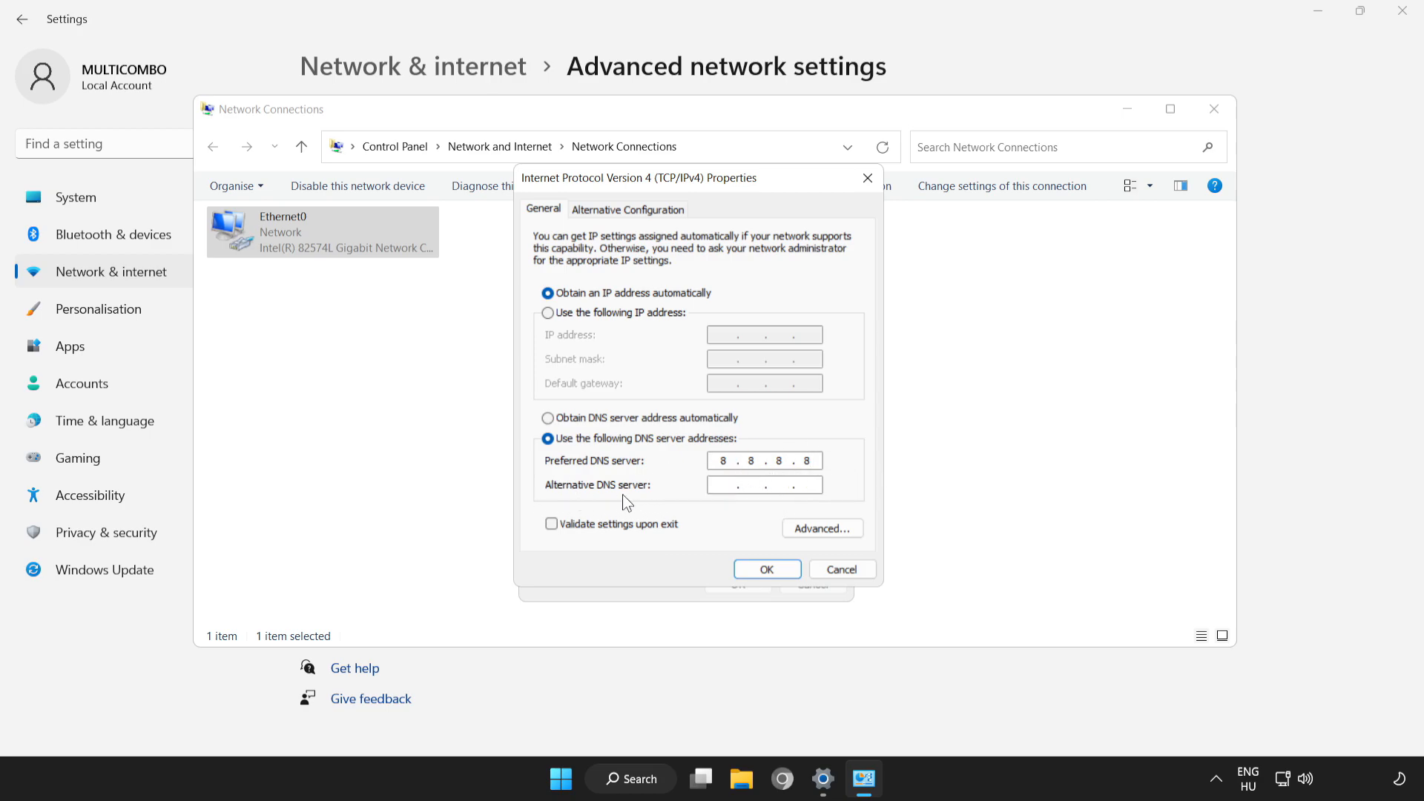
{"action": "left_click", "coordinate": [763, 484]}
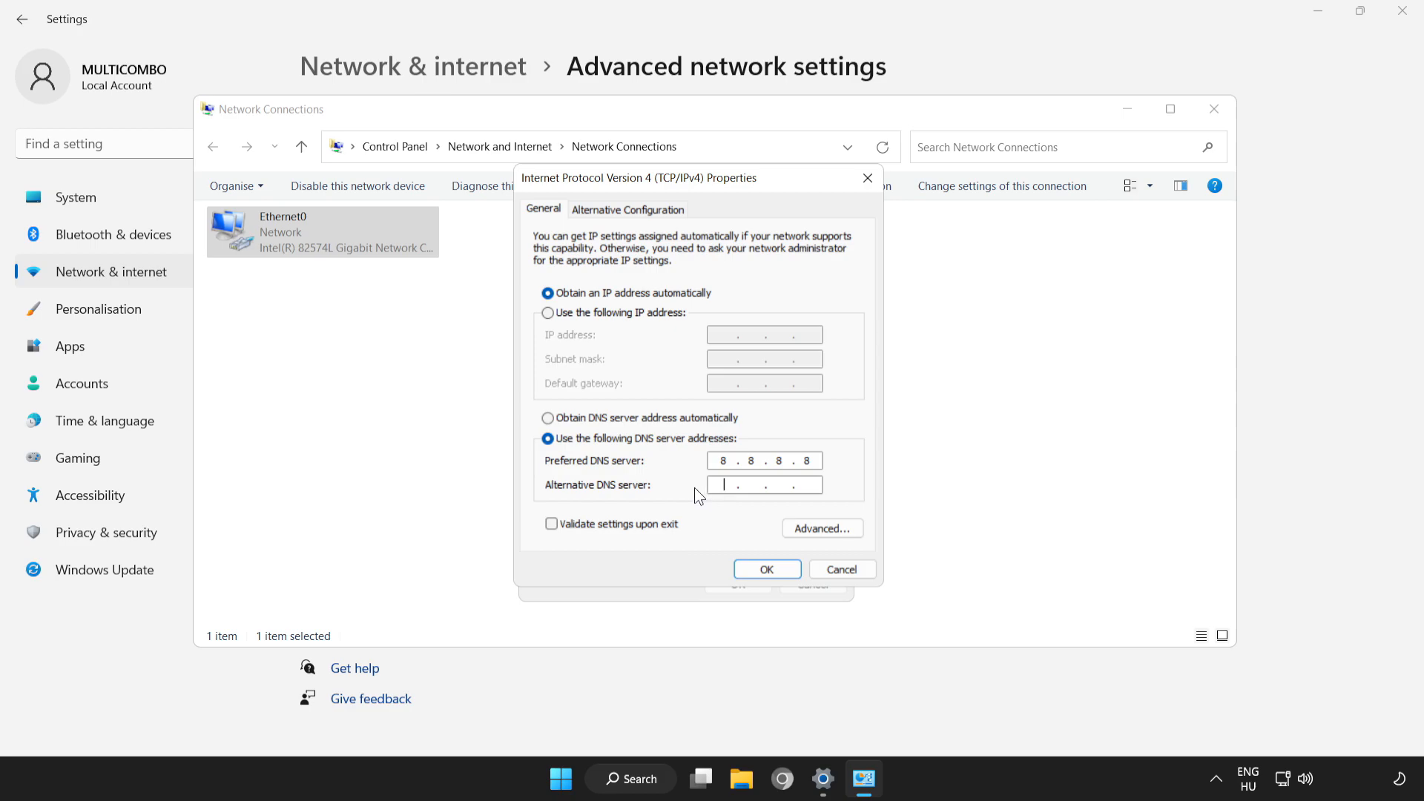
{"action": "type", "text": "8.8.4"}
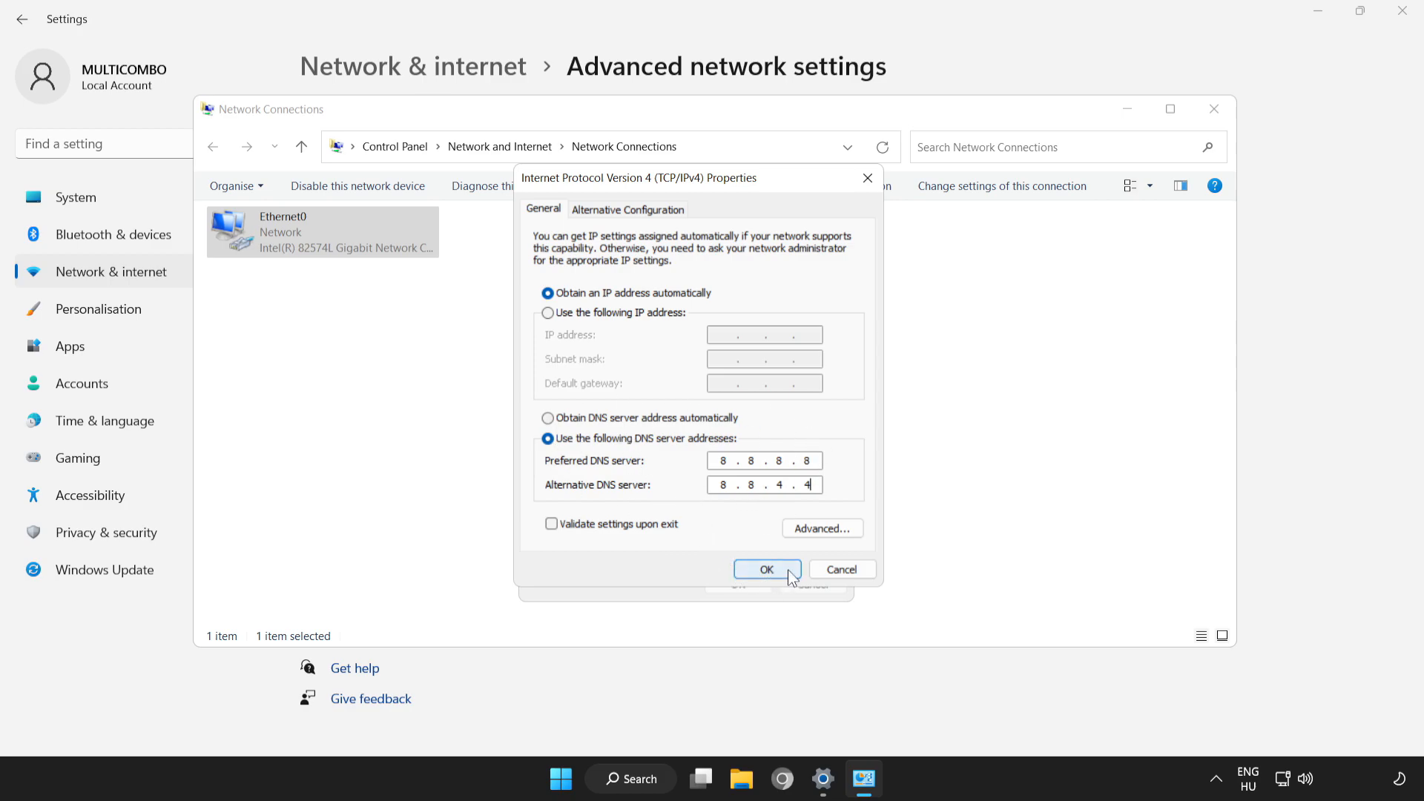
Save the DNS settings and close Ethernet0 properties and Network Connections
{"action": "left_click", "coordinate": [766, 569]}
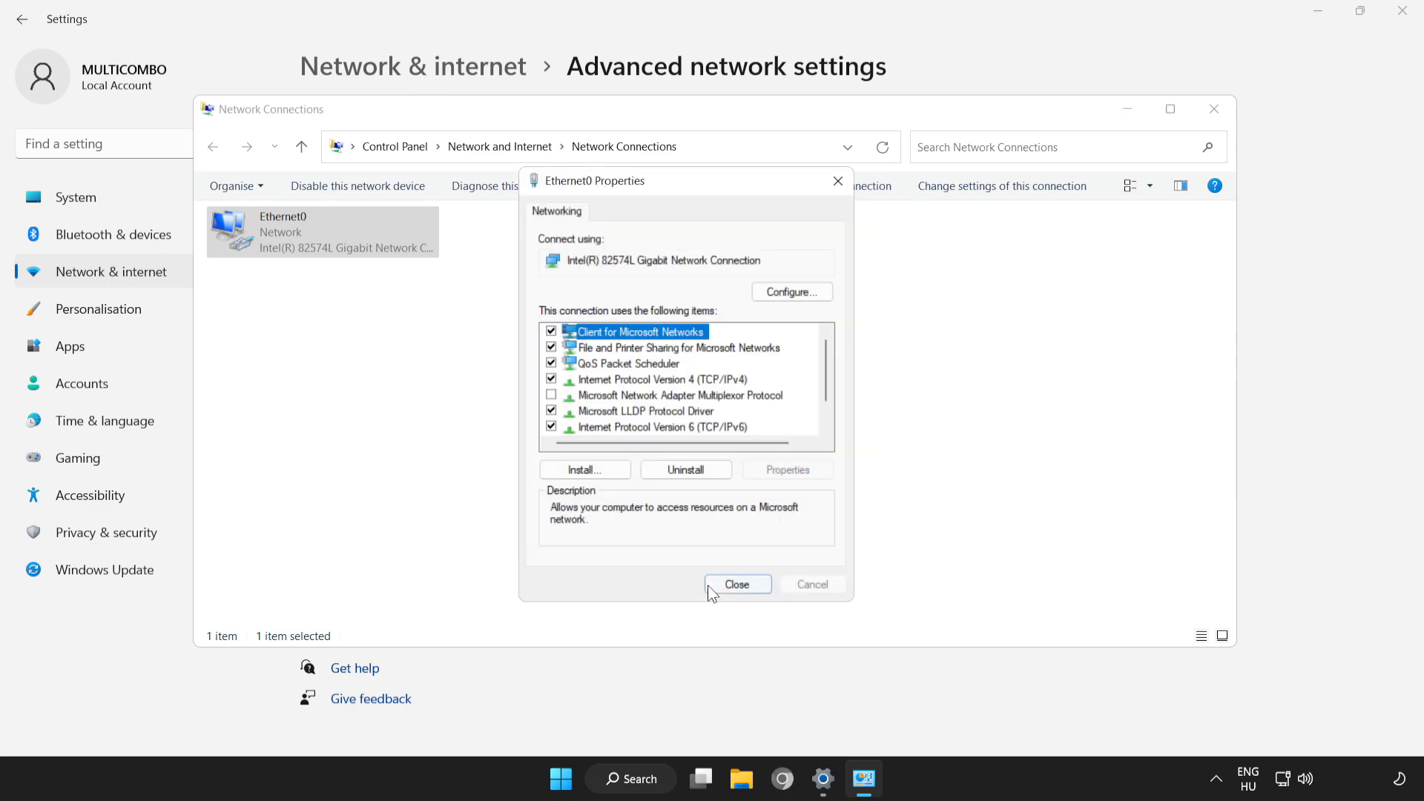
{"action": "left_click", "coordinate": [736, 583]}
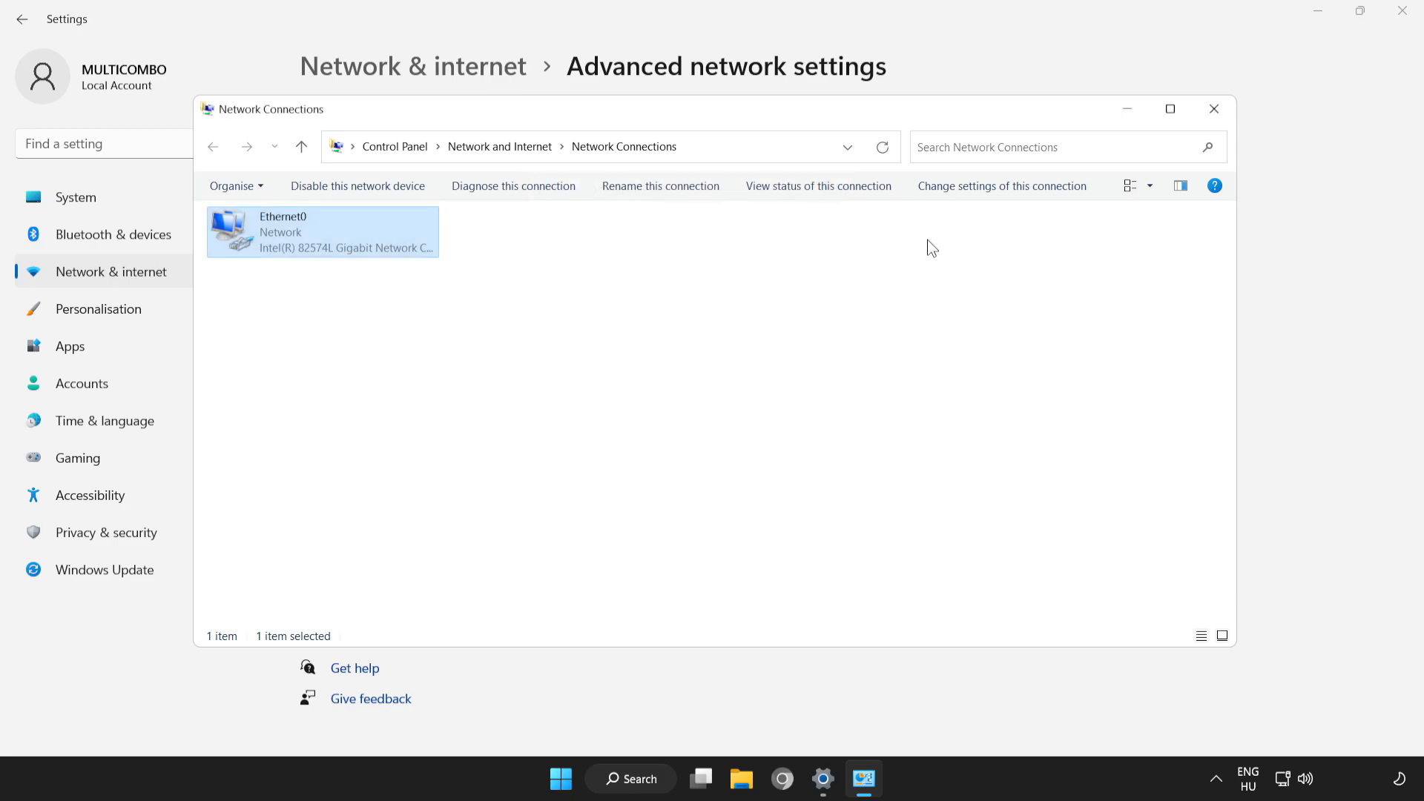
{"action": "left_click", "coordinate": [1213, 109]}
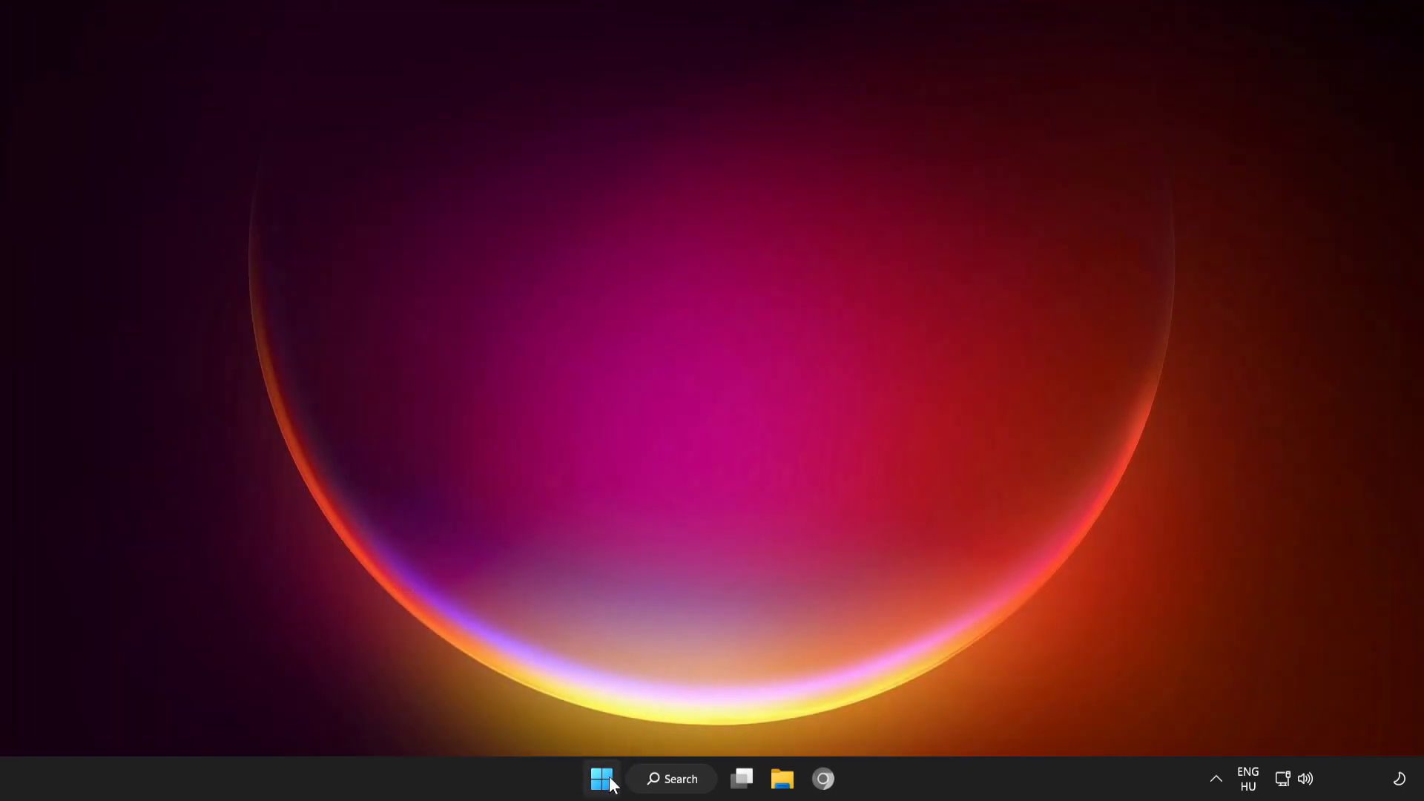
Show the Start menu power options with Sleep, Shut down and Restart
{"action": "left_click", "coordinate": [601, 778]}
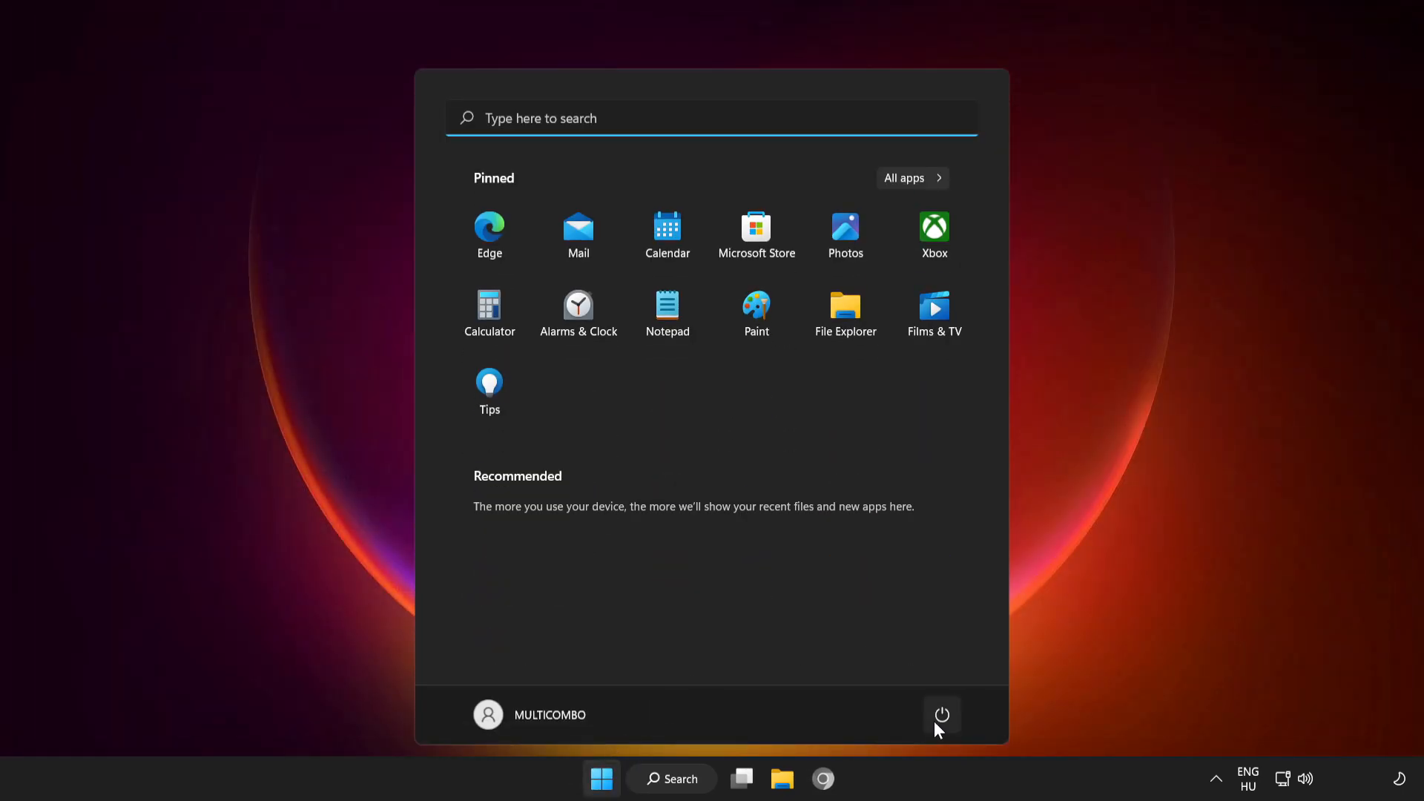
{"action": "left_click", "coordinate": [941, 715]}
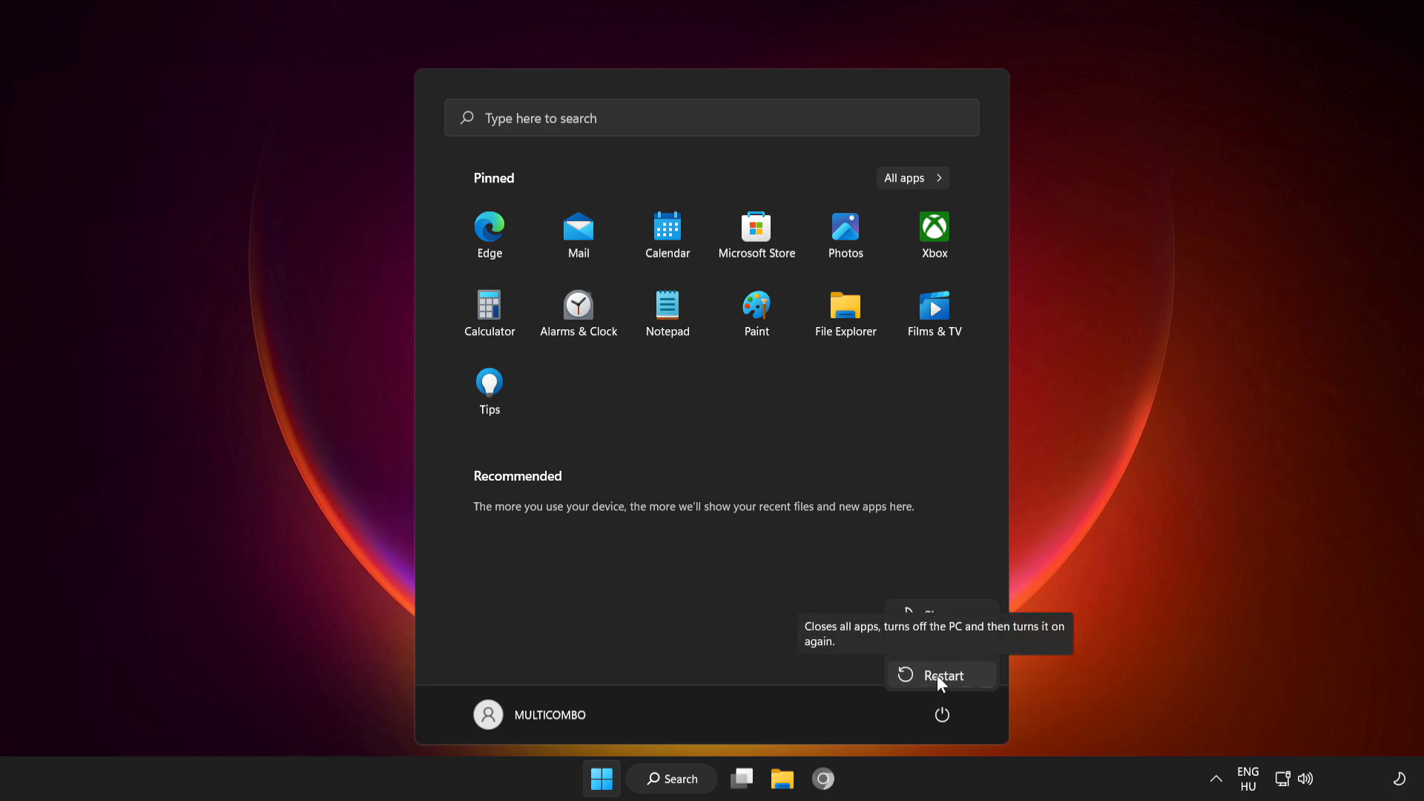